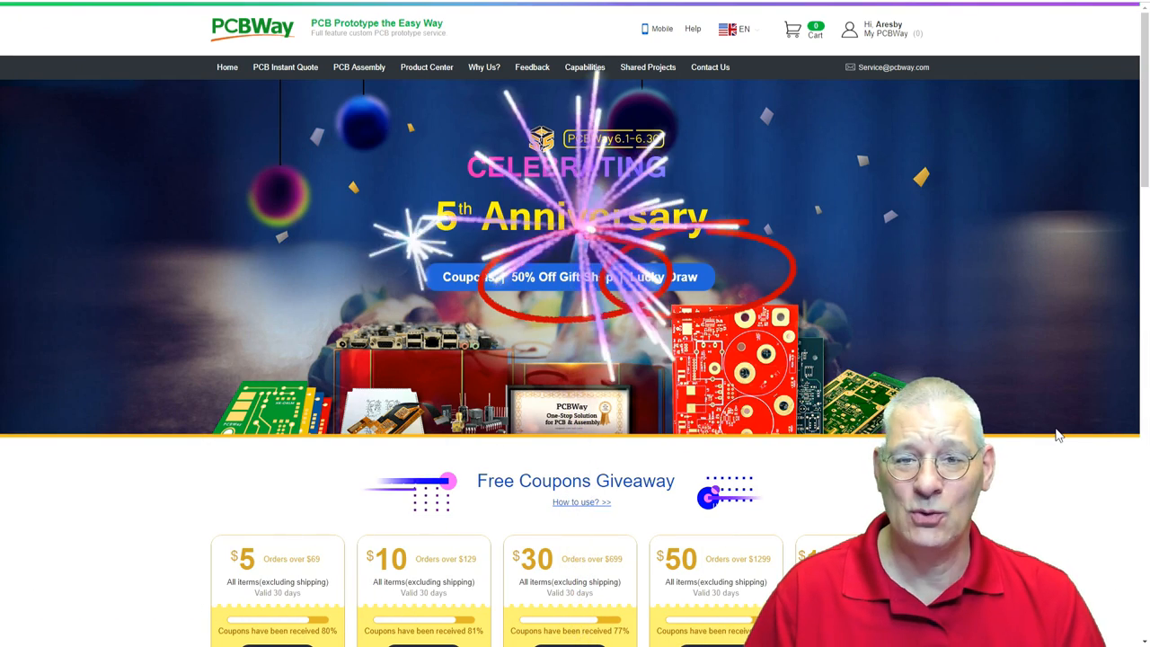
- Open File > Preferences to view the additional boards manager URLs
{"action": "scroll", "scroll_direction": "down", "scroll_amount": 3}
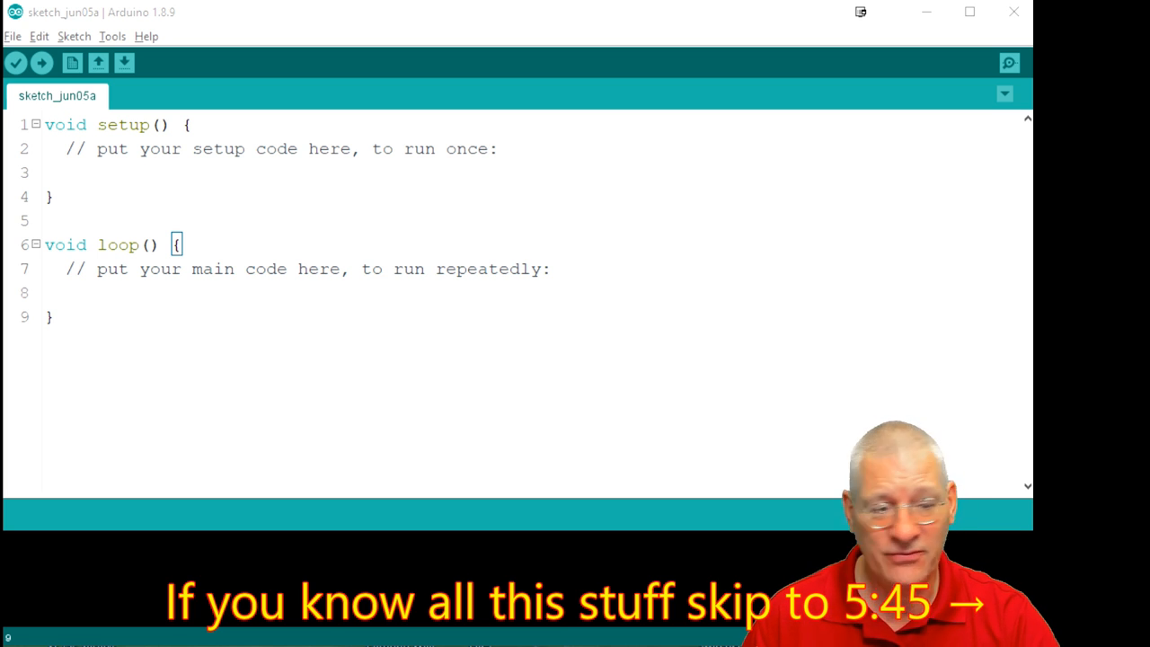
{"action": "left_click", "coordinate": [13, 36]}
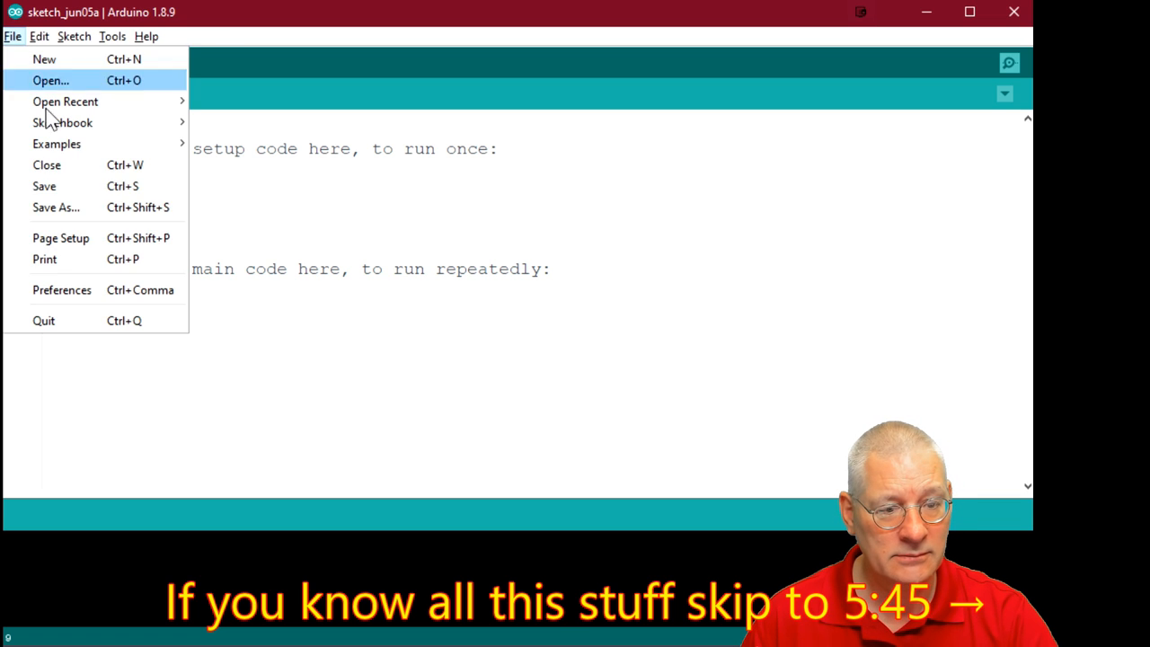
{"action": "left_click", "coordinate": [62, 289]}
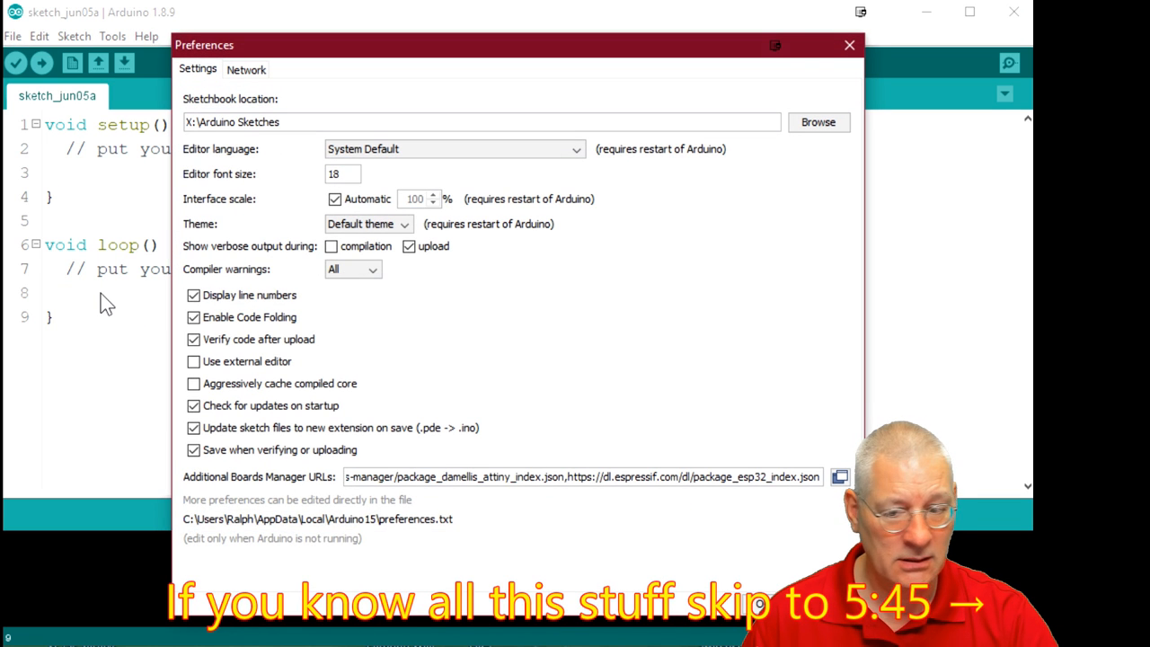
{"action": "mouse_move", "coordinate": [314, 509]}
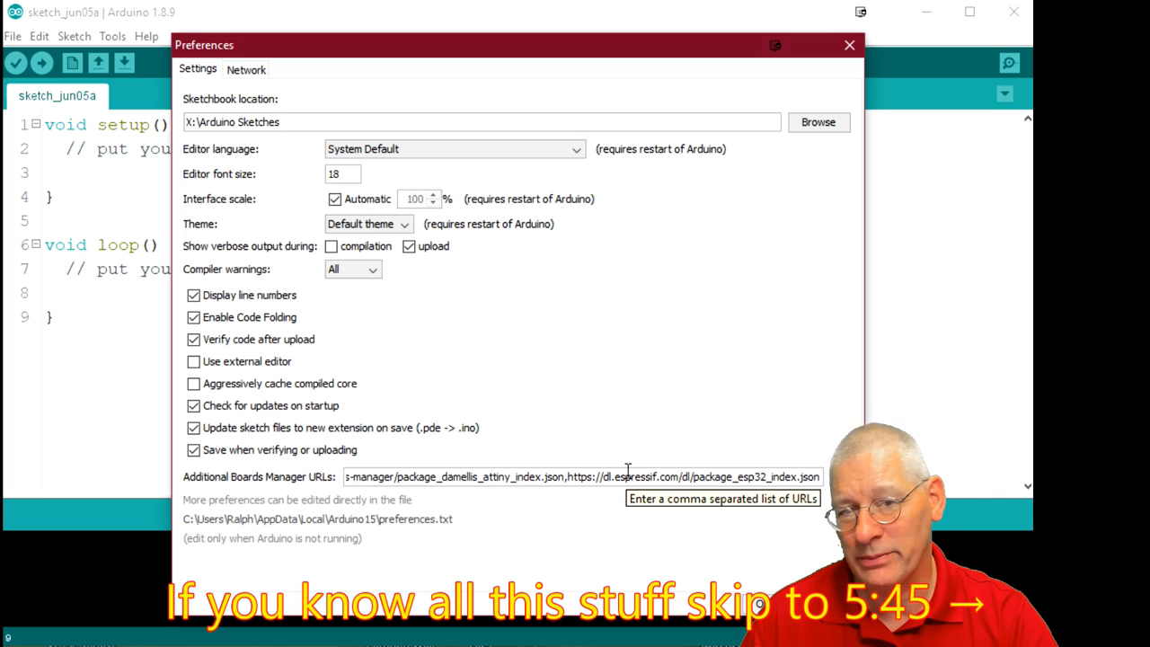
{"action": "mouse_move", "coordinate": [615, 82]}
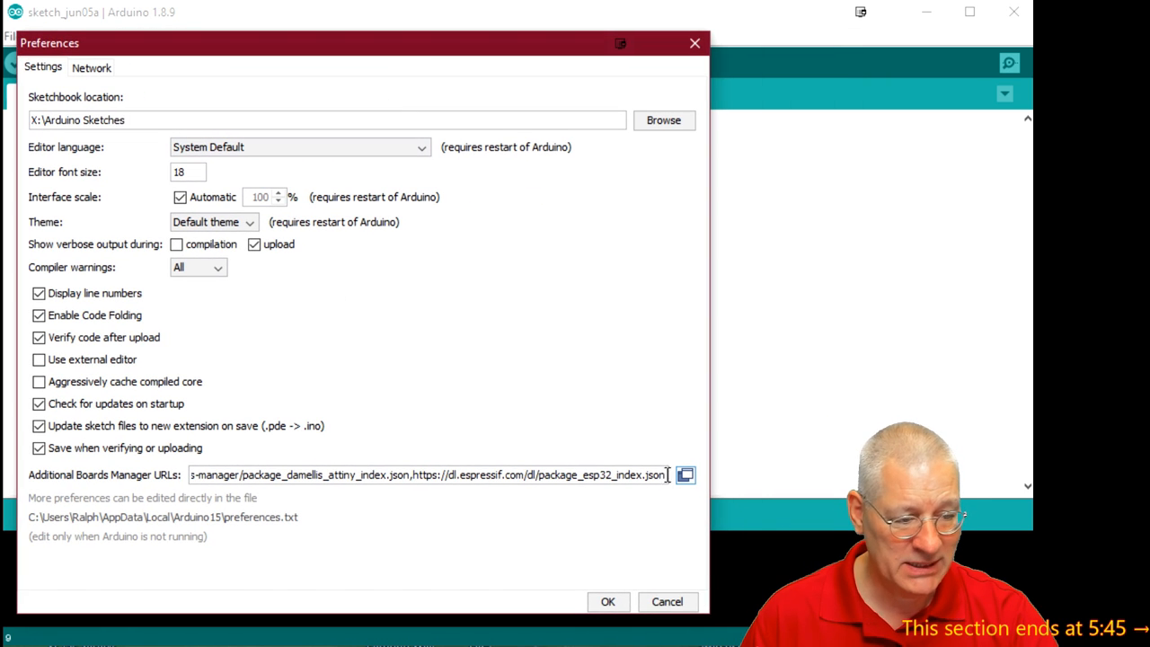
- Check the espressif ESP32 URL in the boards manager URL list and close Preferences
{"action": "left_click", "coordinate": [684, 474]}
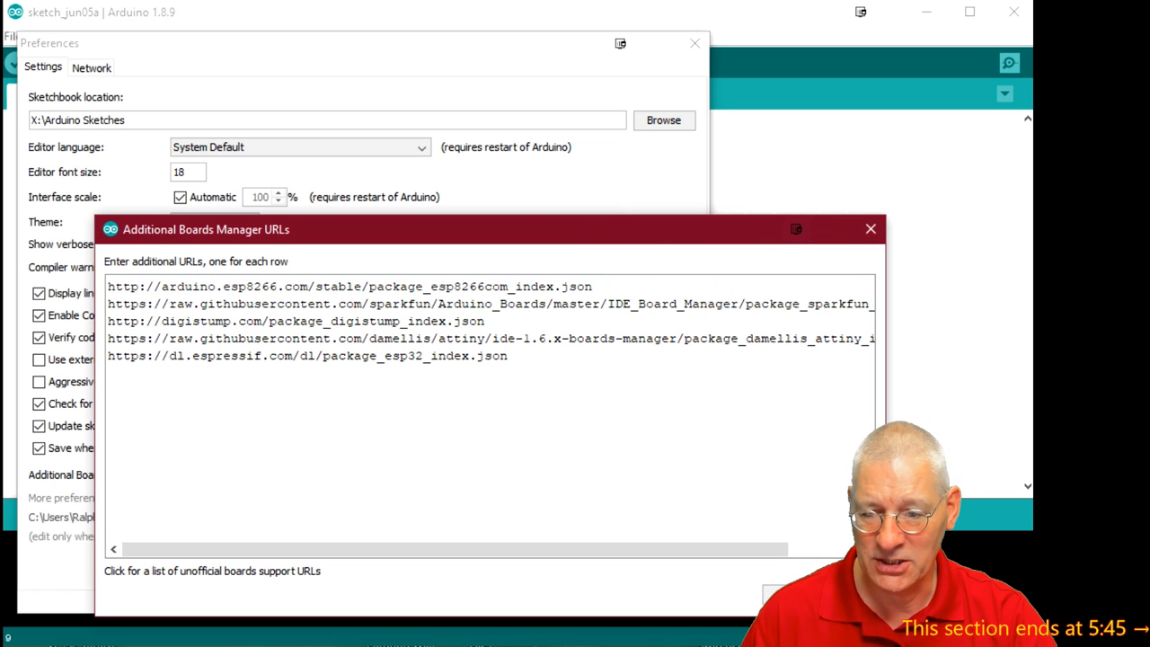
{"action": "left_click", "coordinate": [509, 355]}
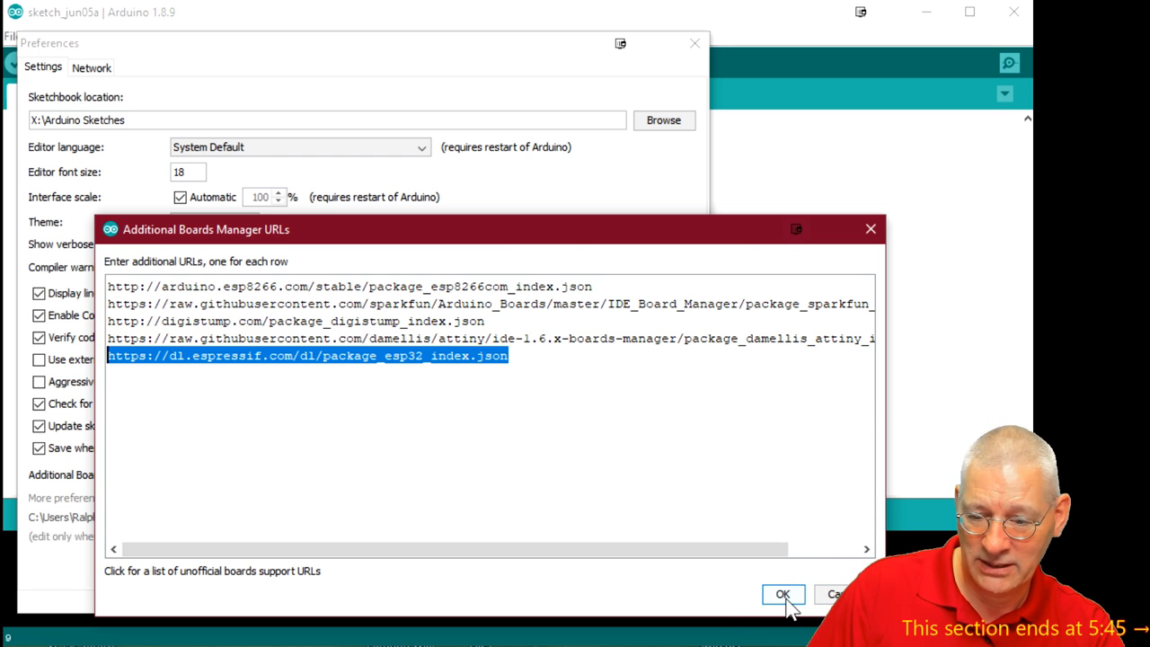
{"action": "left_click", "coordinate": [782, 593]}
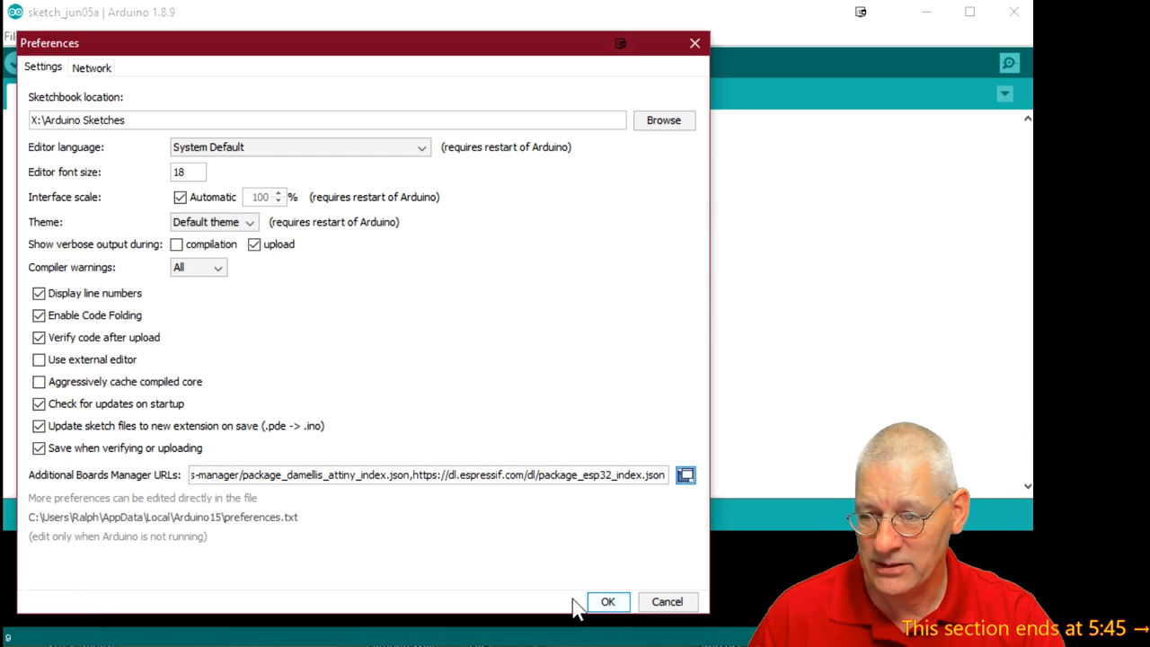
{"action": "left_click", "coordinate": [607, 601]}
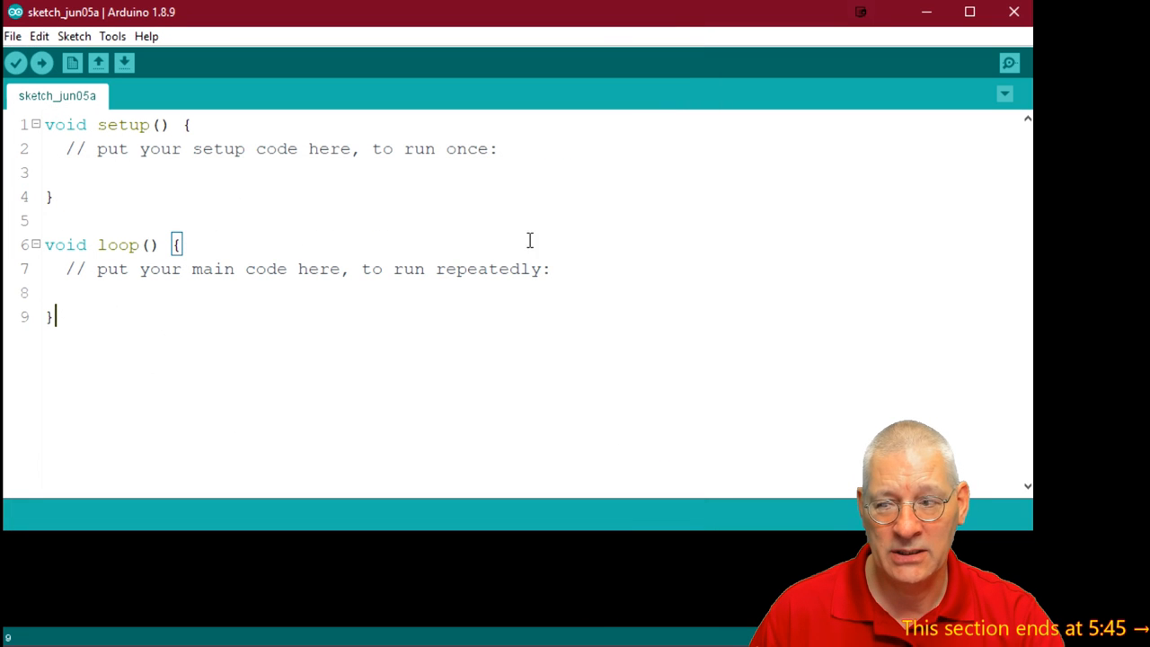
{"action": "mouse_move", "coordinate": [485, 69]}
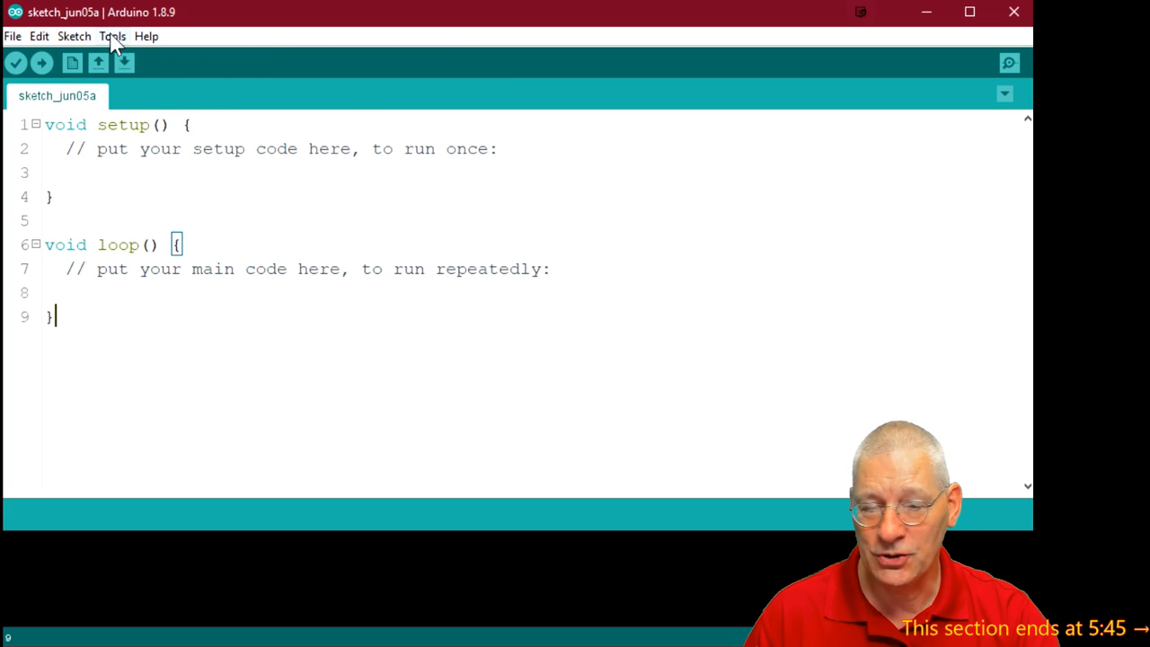
- Open the Tools menu showing Board: LOLIN D32 PRO
{"action": "left_click", "coordinate": [112, 36]}
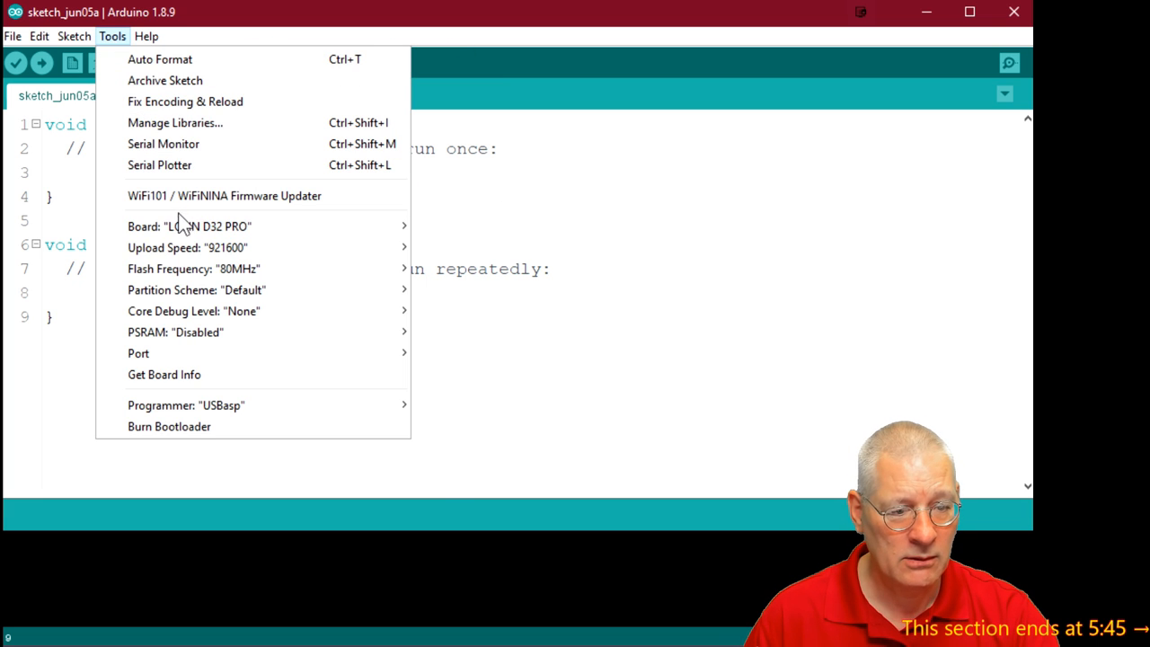
{"action": "mouse_move", "coordinate": [193, 286]}
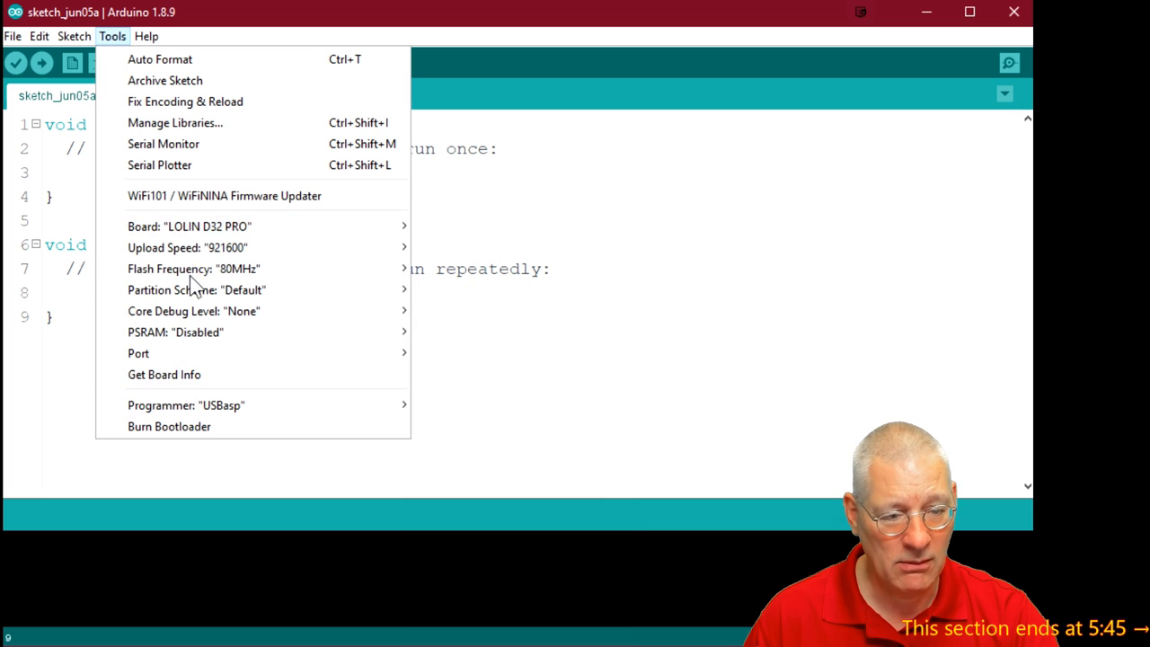
{"action": "mouse_move", "coordinate": [189, 226]}
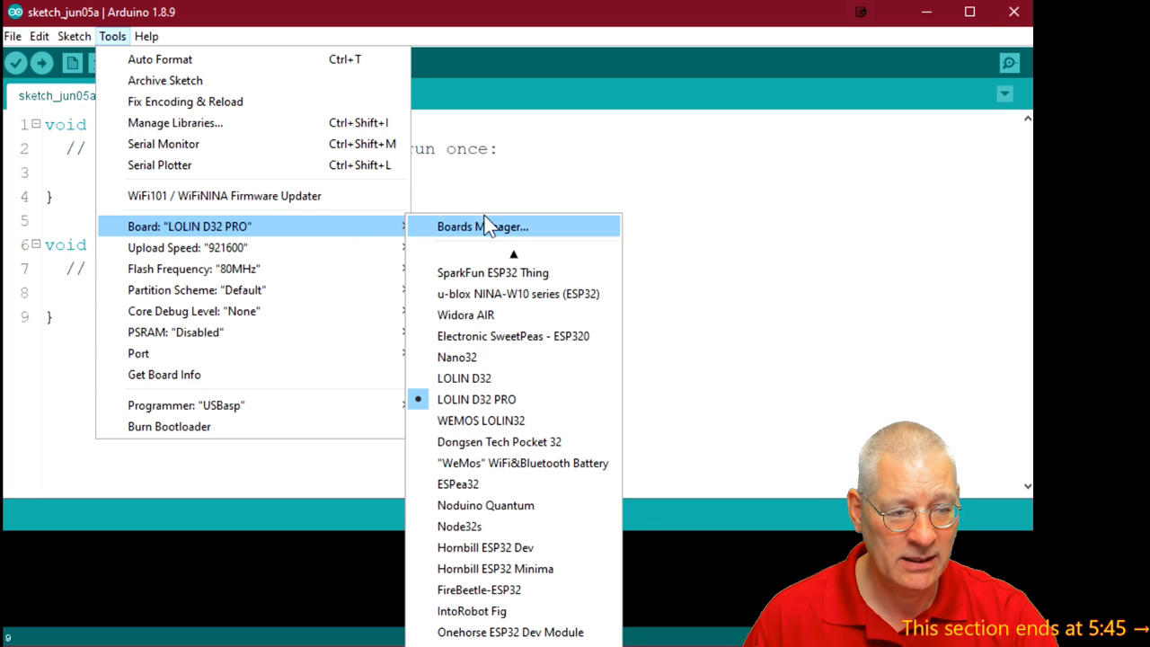
- Open Boards Manager from the Board submenu
{"action": "left_click", "coordinate": [482, 226]}
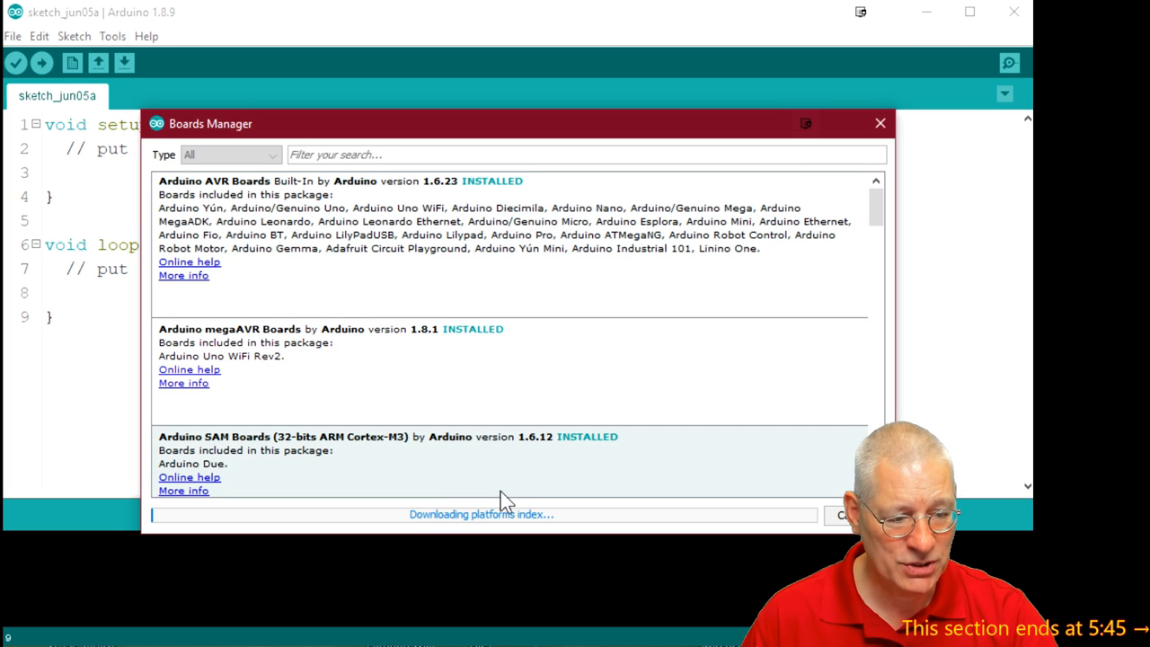
{"action": "mouse_move", "coordinate": [417, 499]}
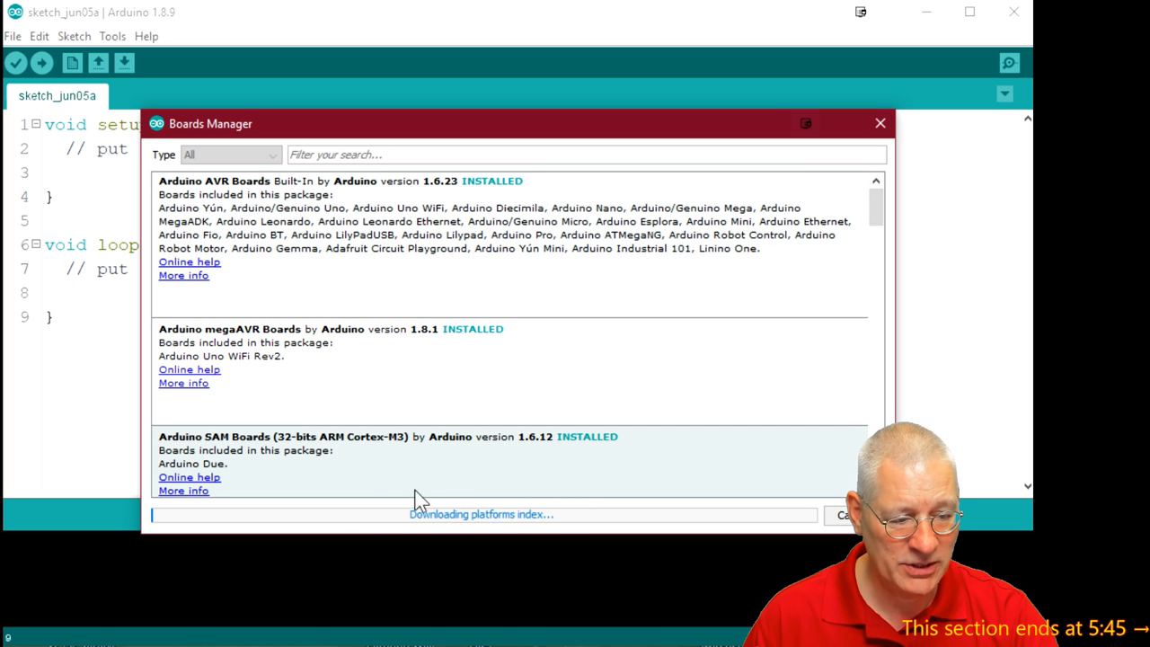
{"action": "mouse_move", "coordinate": [579, 525]}
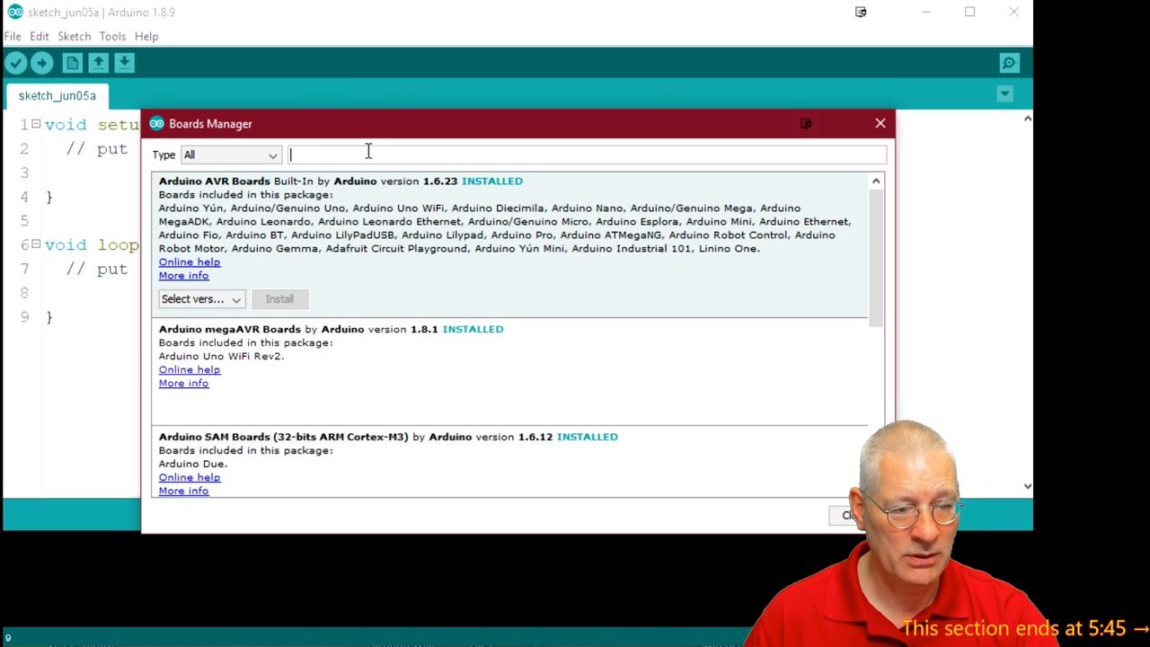
- Search 'esp', verify esp32 by Espressif 1.0.2 is installed, and close Boards Manager
{"action": "type", "text": "esp32"}
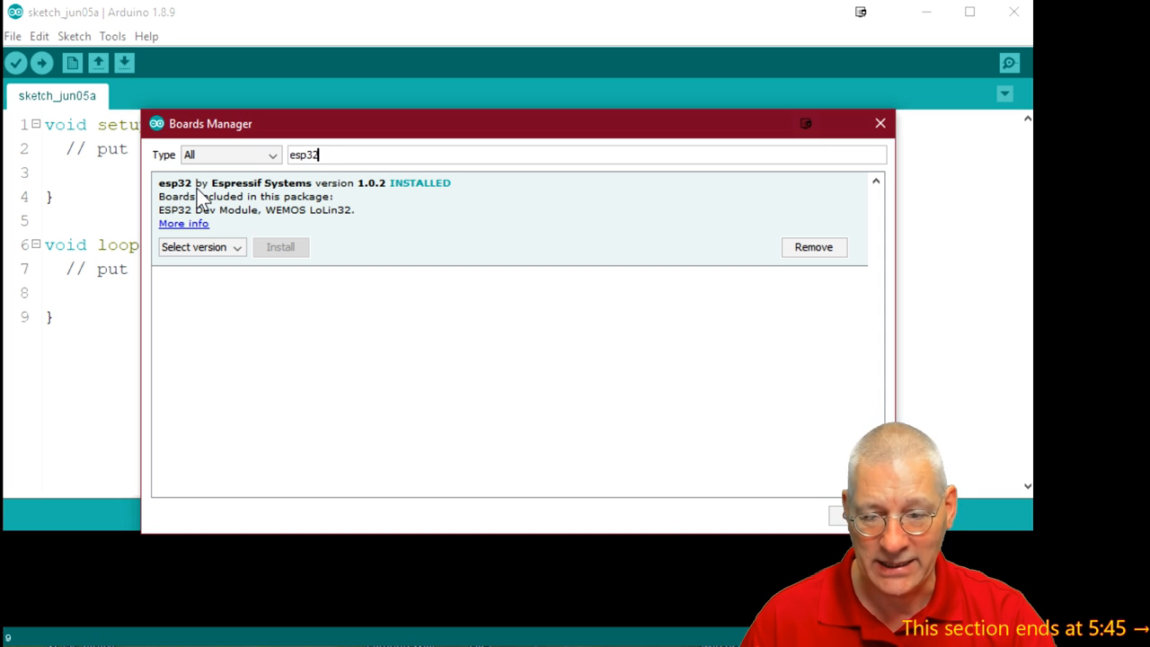
{"action": "mouse_move", "coordinate": [357, 212]}
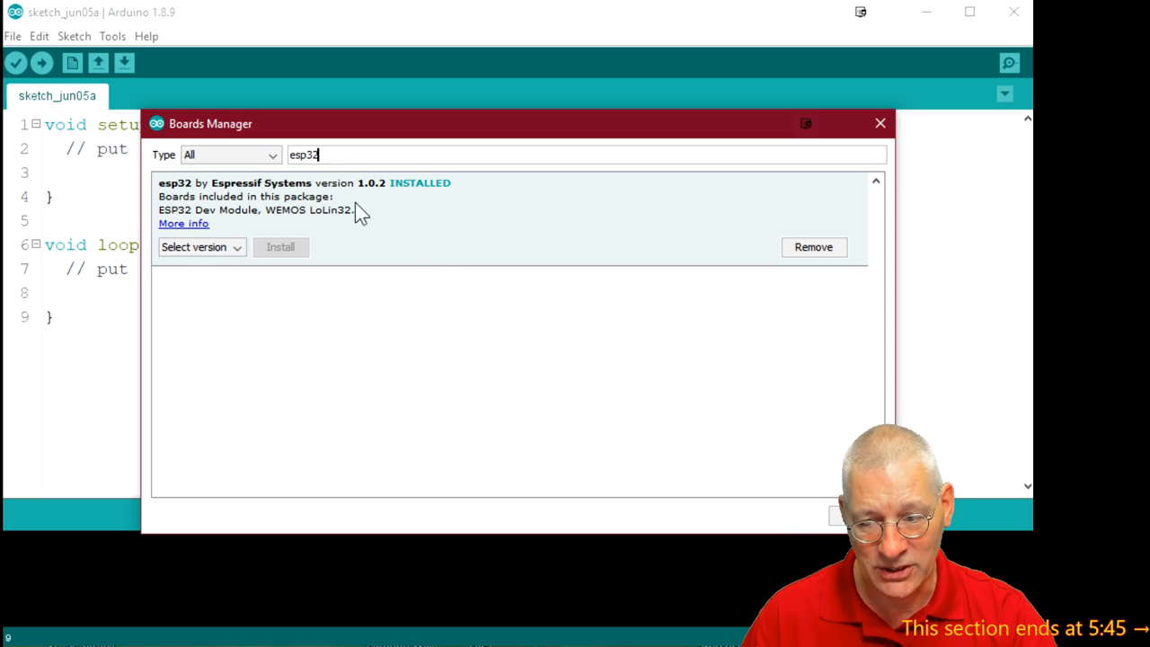
{"action": "mouse_move", "coordinate": [440, 243]}
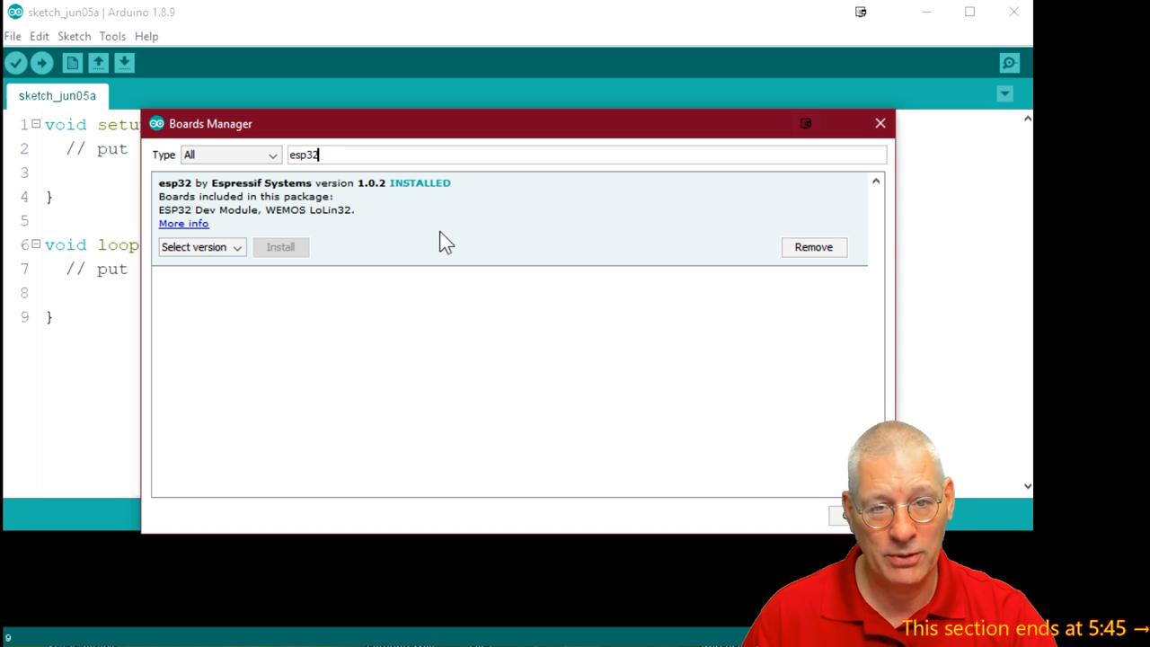
{"action": "left_click", "coordinate": [200, 247]}
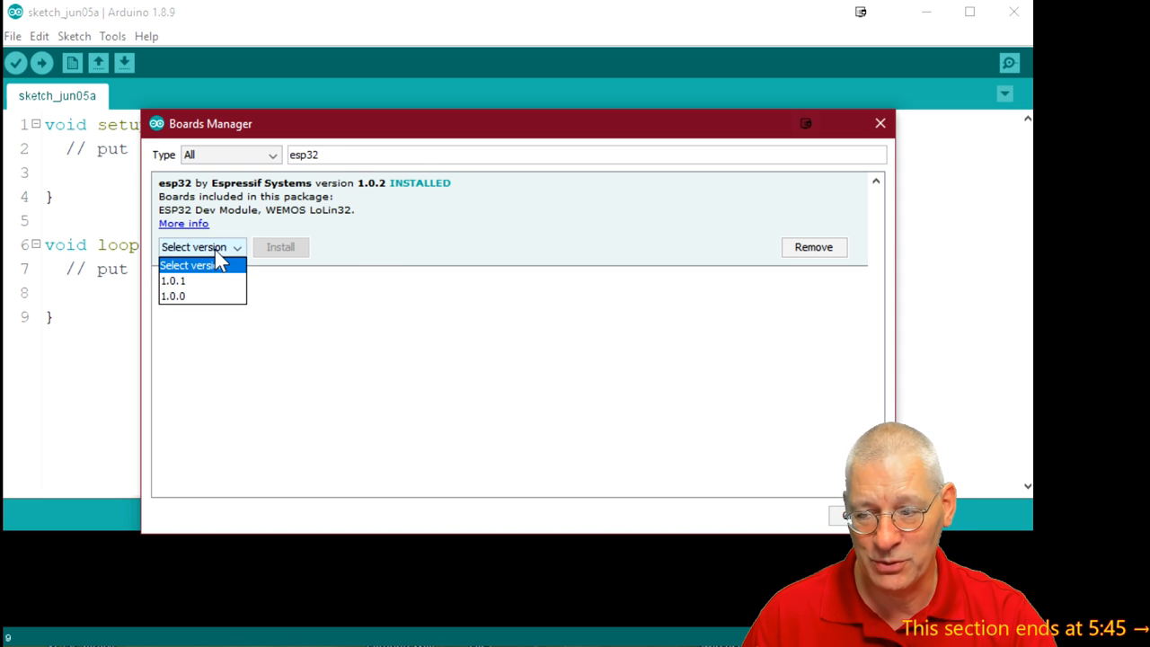
{"action": "mouse_move", "coordinate": [269, 222]}
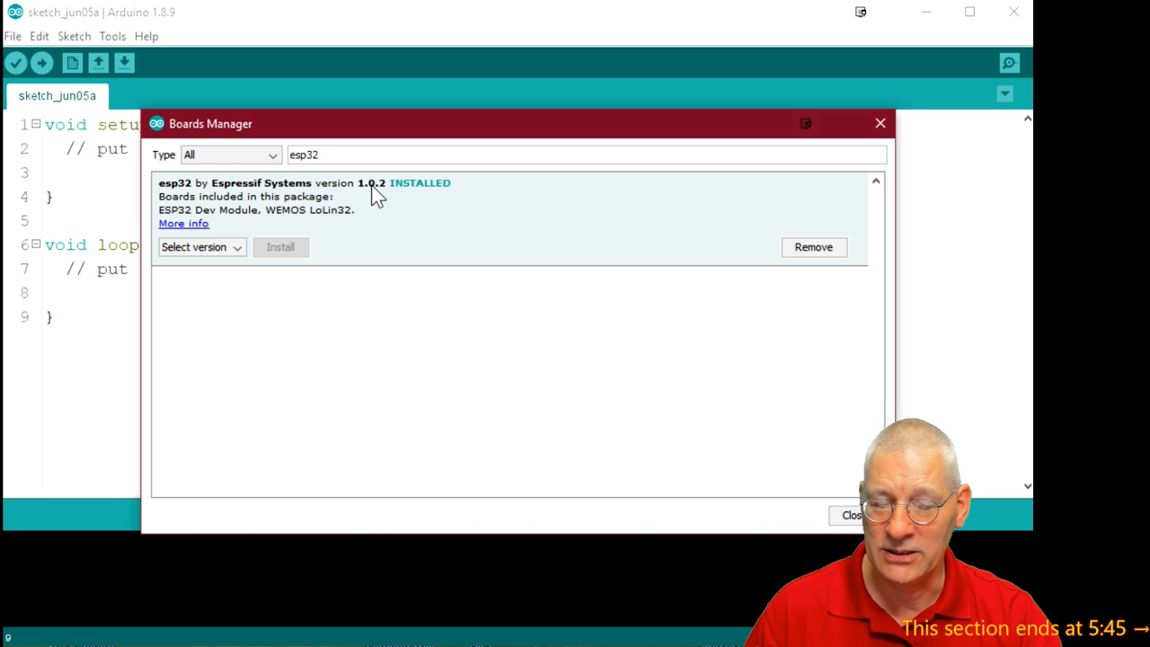
{"action": "mouse_move", "coordinate": [376, 207]}
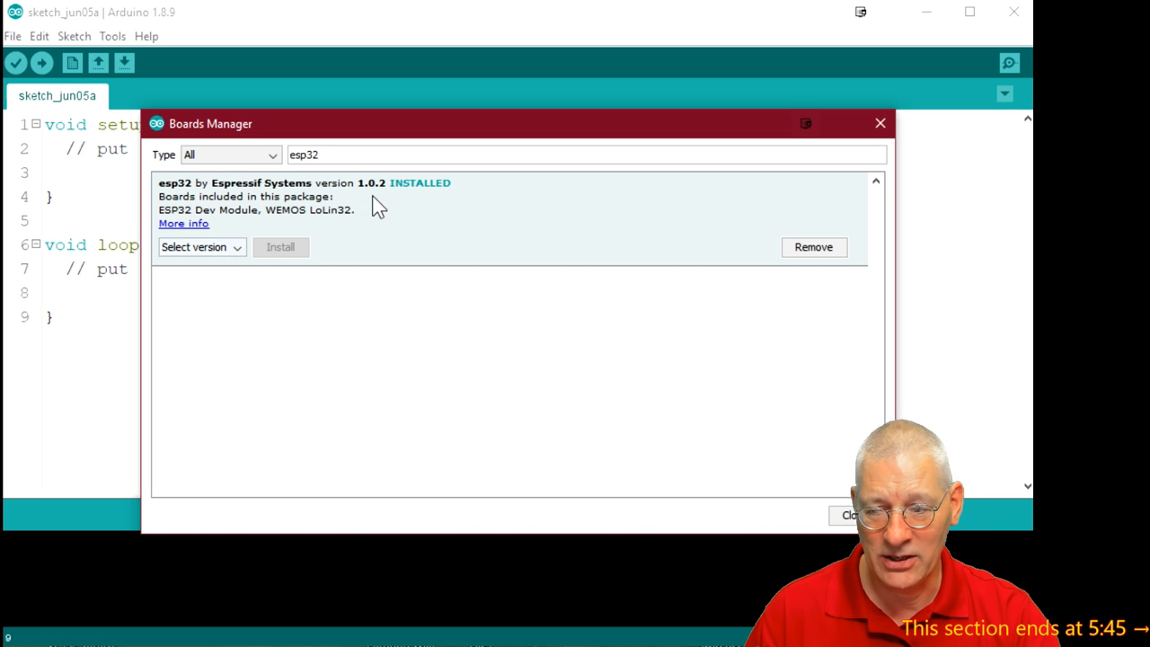
{"action": "mouse_move", "coordinate": [737, 259]}
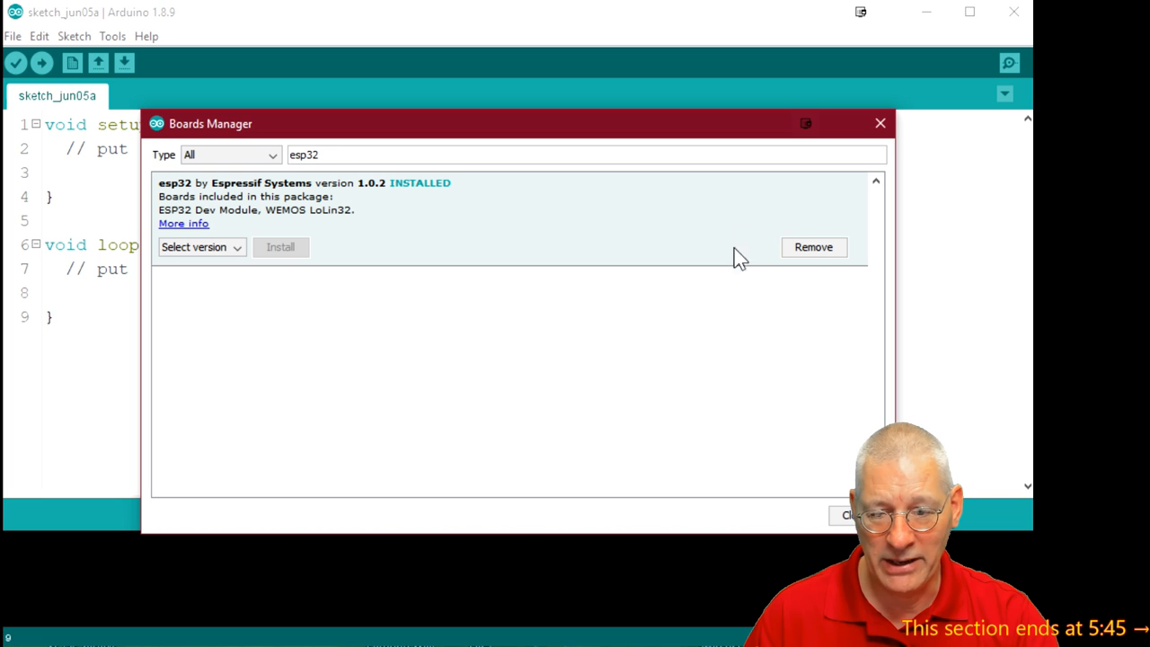
{"action": "mouse_move", "coordinate": [373, 277]}
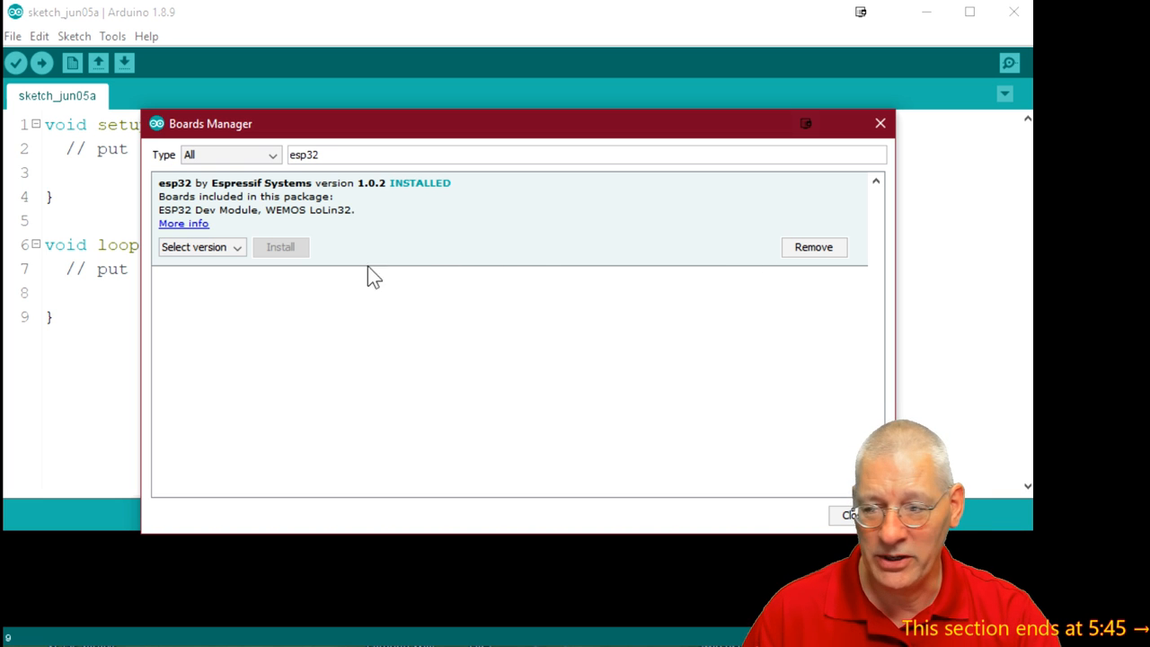
{"action": "mouse_move", "coordinate": [310, 254]}
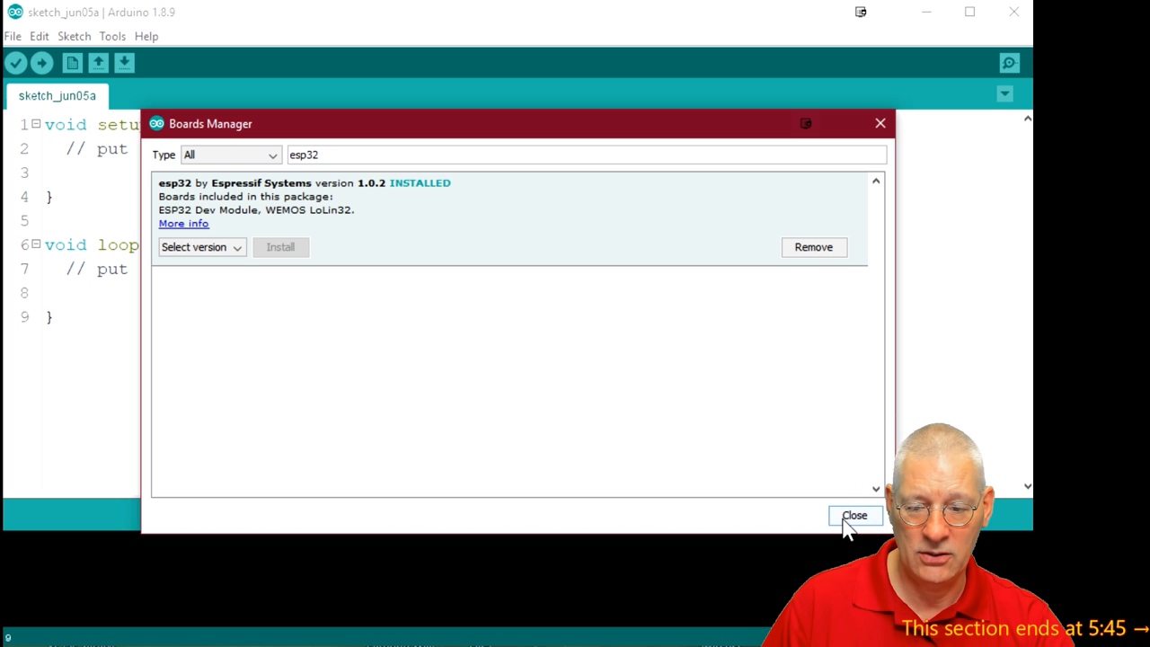
{"action": "left_click", "coordinate": [853, 515]}
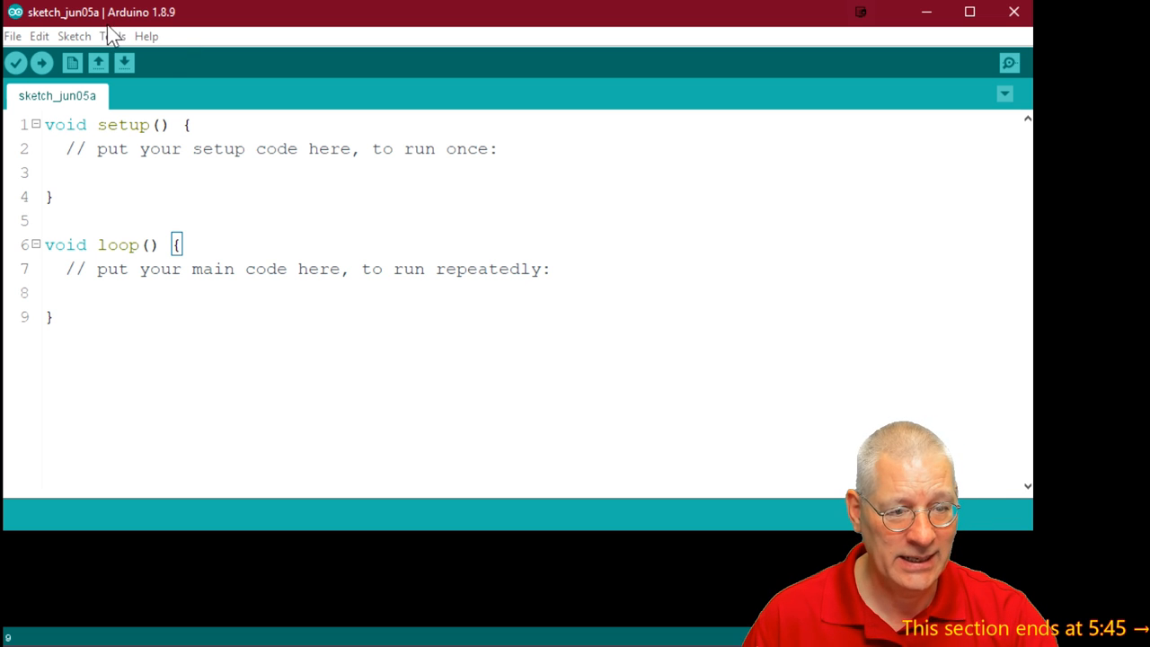
- Select LOLIN D32 from the Tools > Board list of ESP32 boards
{"action": "left_click", "coordinate": [111, 36]}
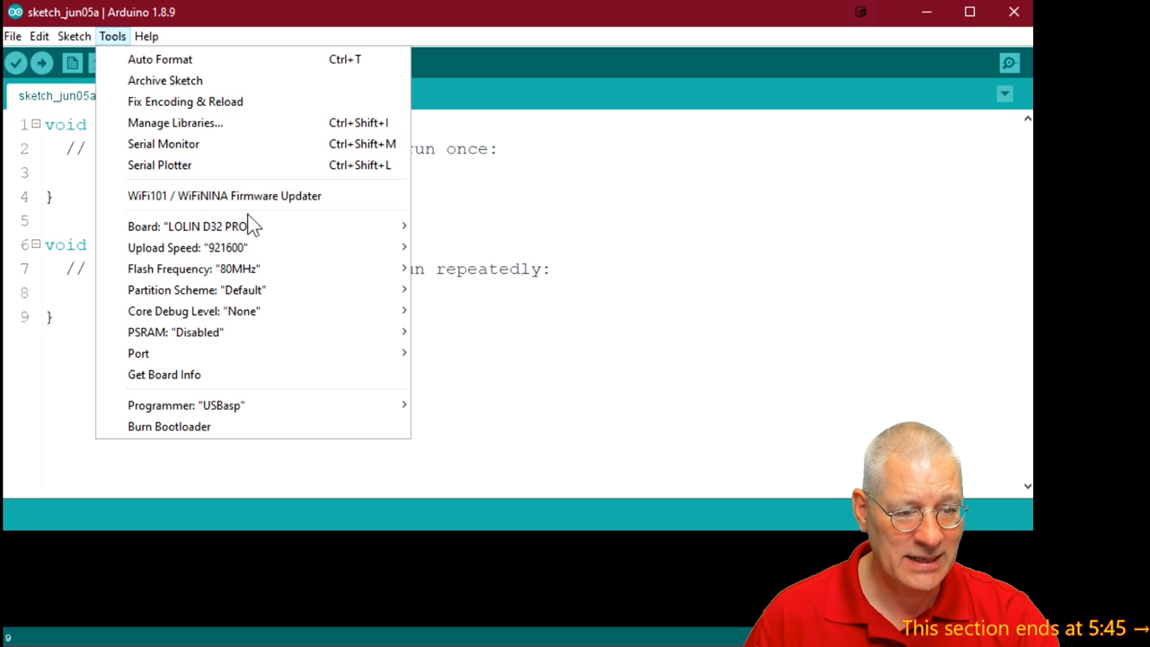
{"action": "left_click", "coordinate": [198, 226]}
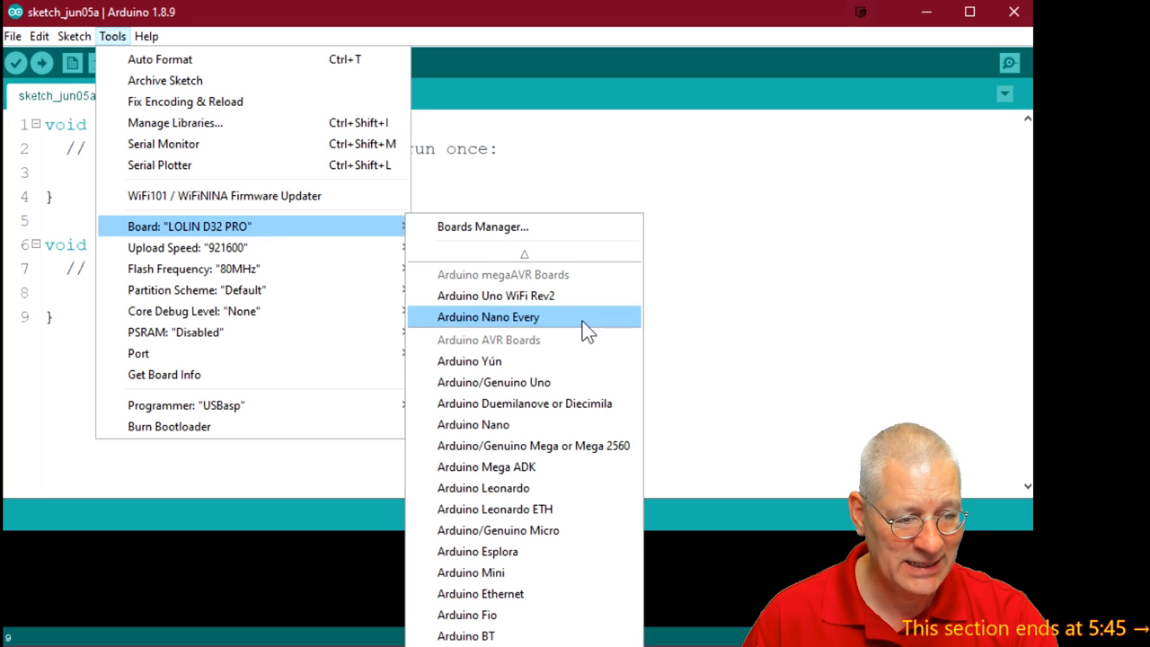
{"action": "mouse_move", "coordinate": [539, 340]}
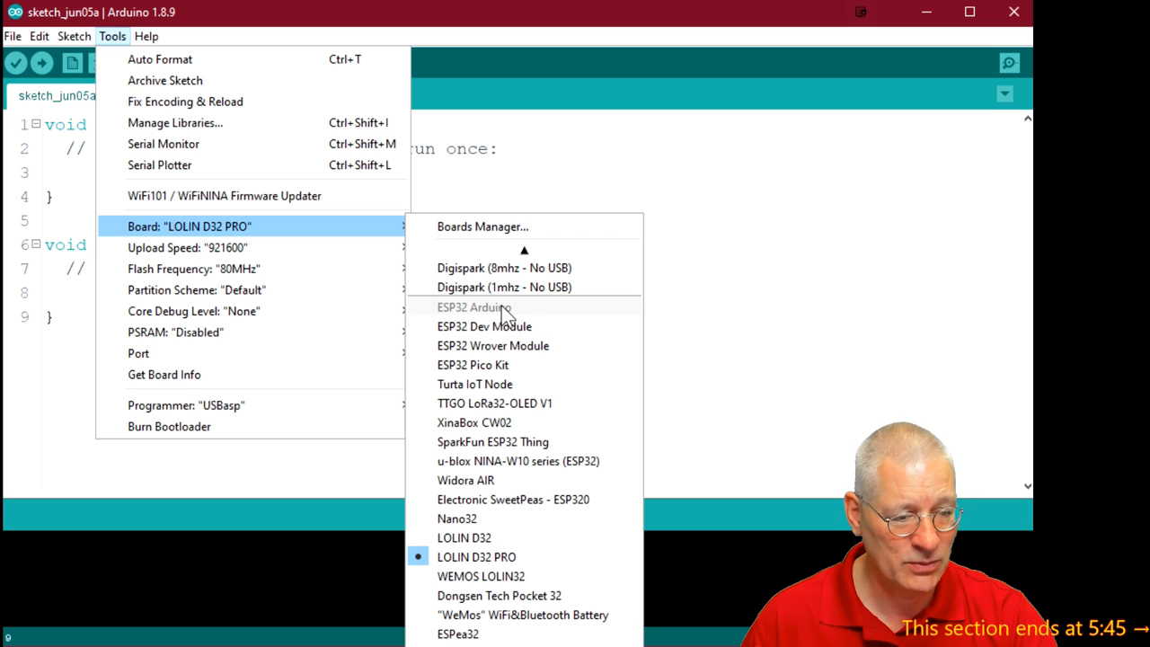
{"action": "mouse_move", "coordinate": [492, 345]}
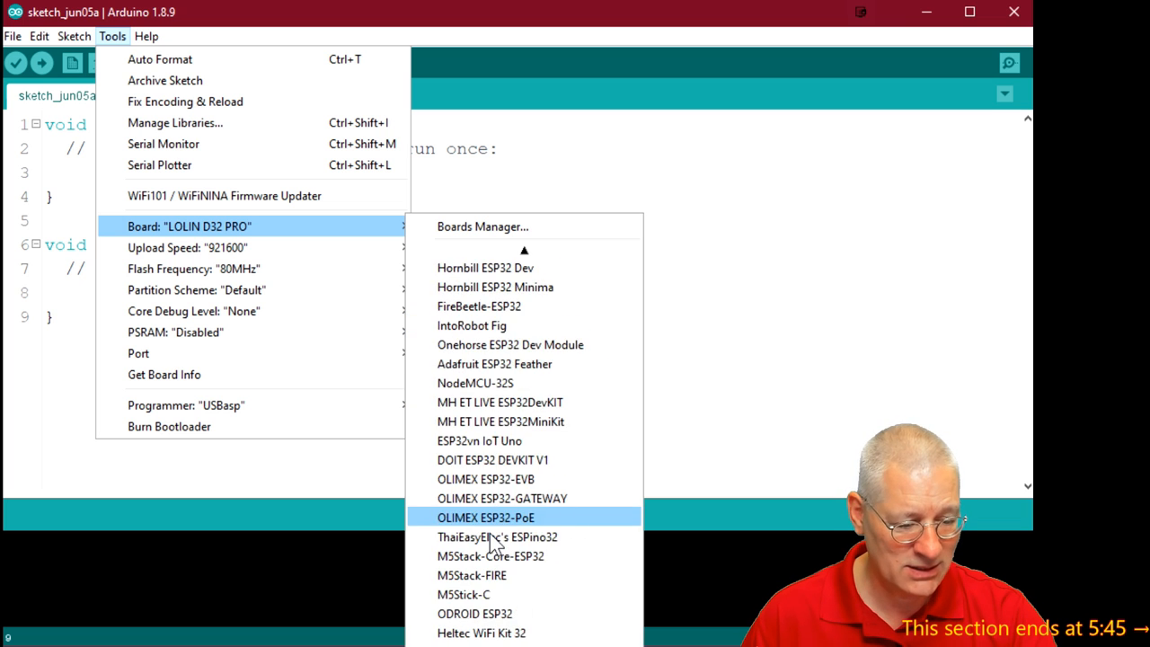
{"action": "mouse_move", "coordinate": [490, 555]}
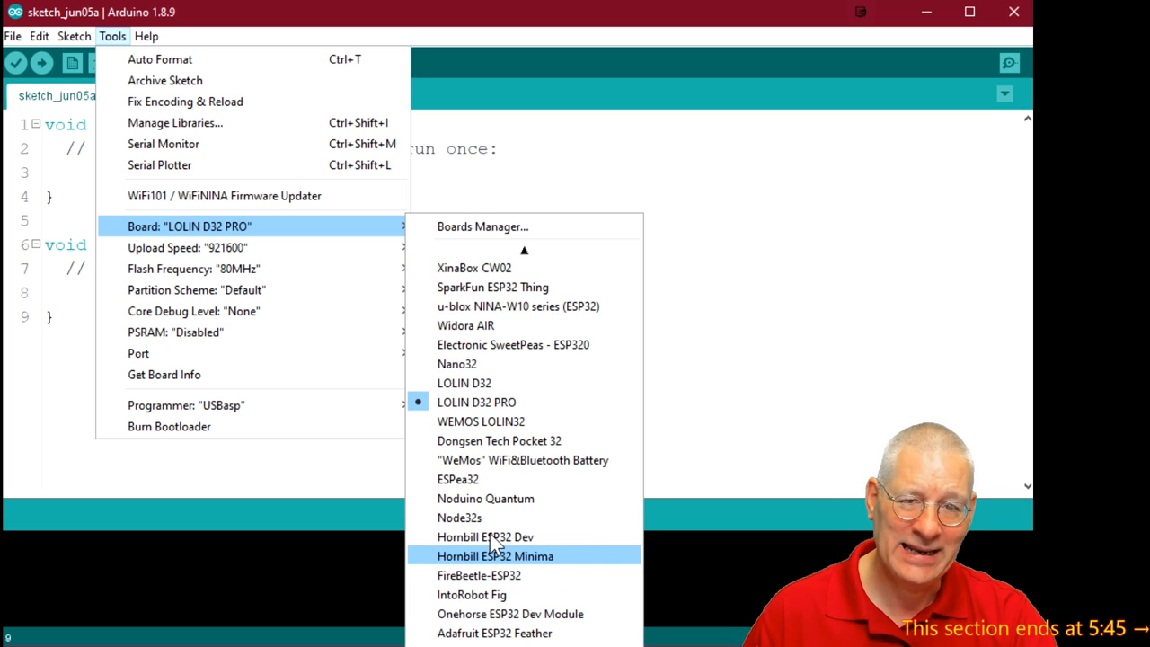
{"action": "mouse_move", "coordinate": [481, 421]}
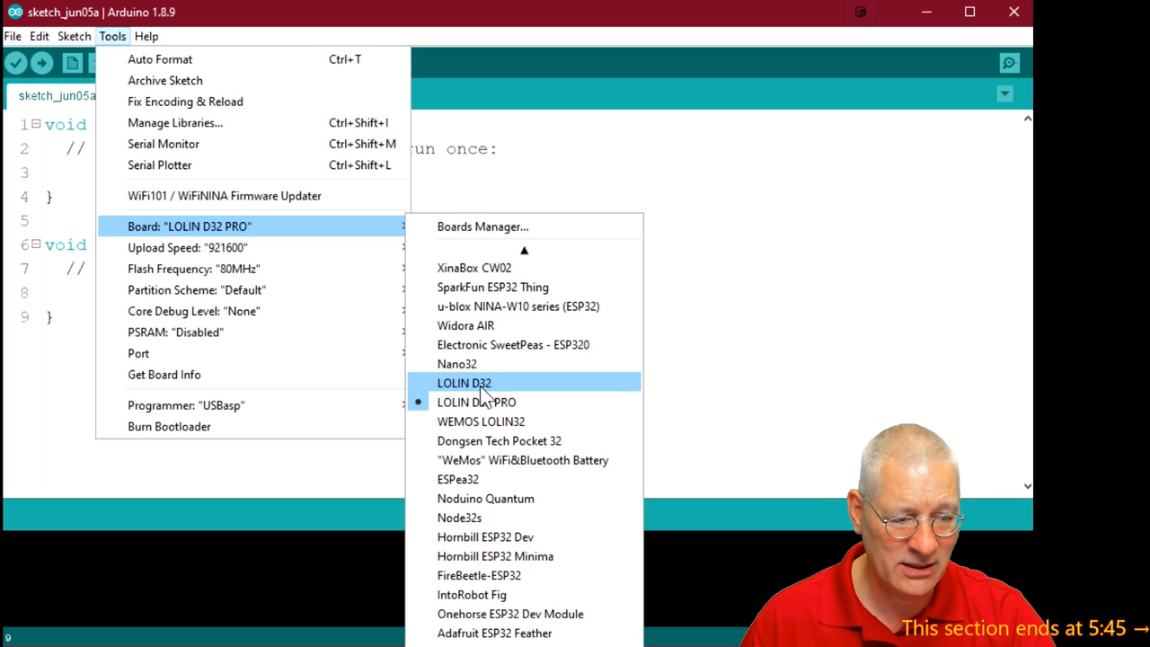
{"action": "mouse_move", "coordinate": [485, 421]}
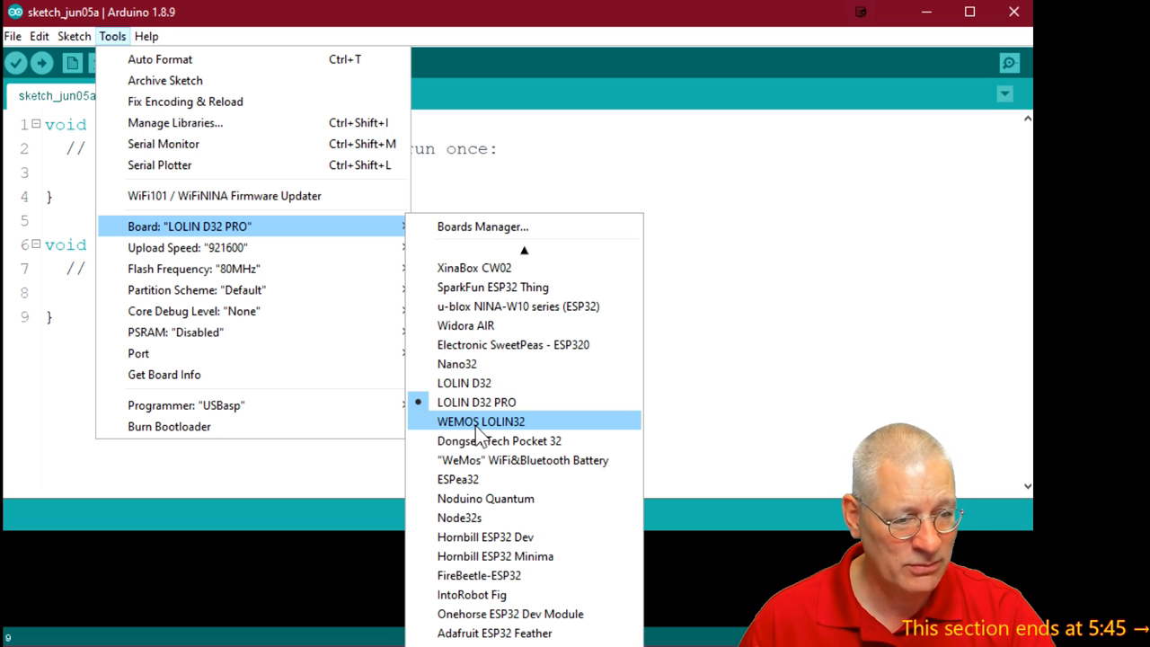
{"action": "mouse_move", "coordinate": [476, 440]}
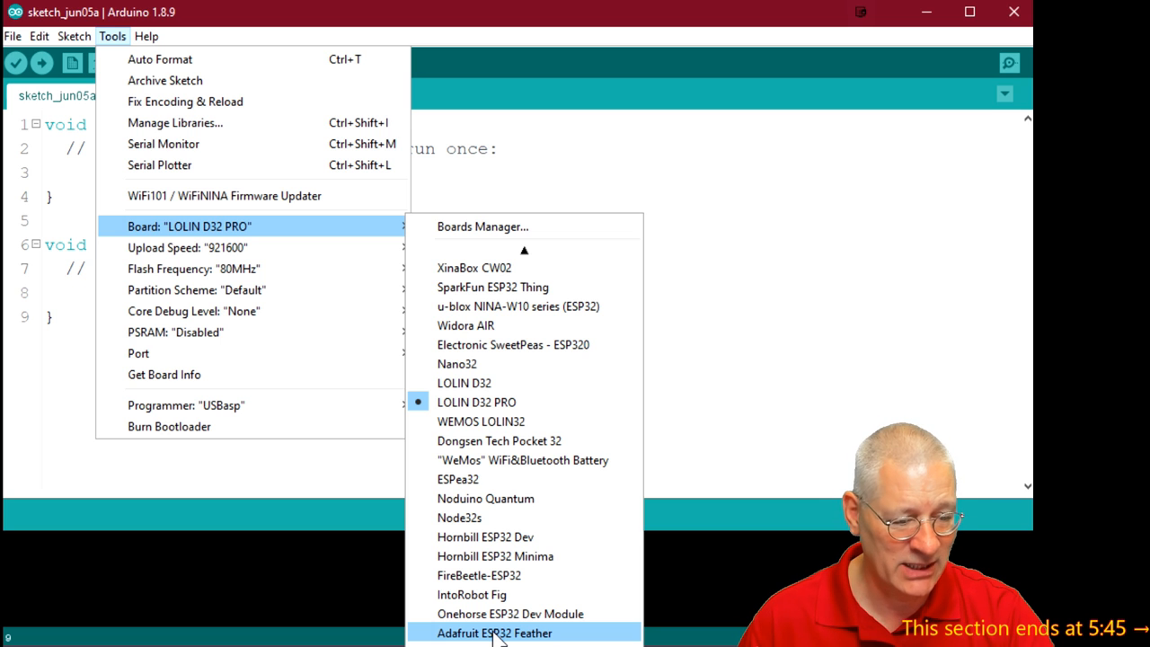
{"action": "mouse_move", "coordinate": [485, 497]}
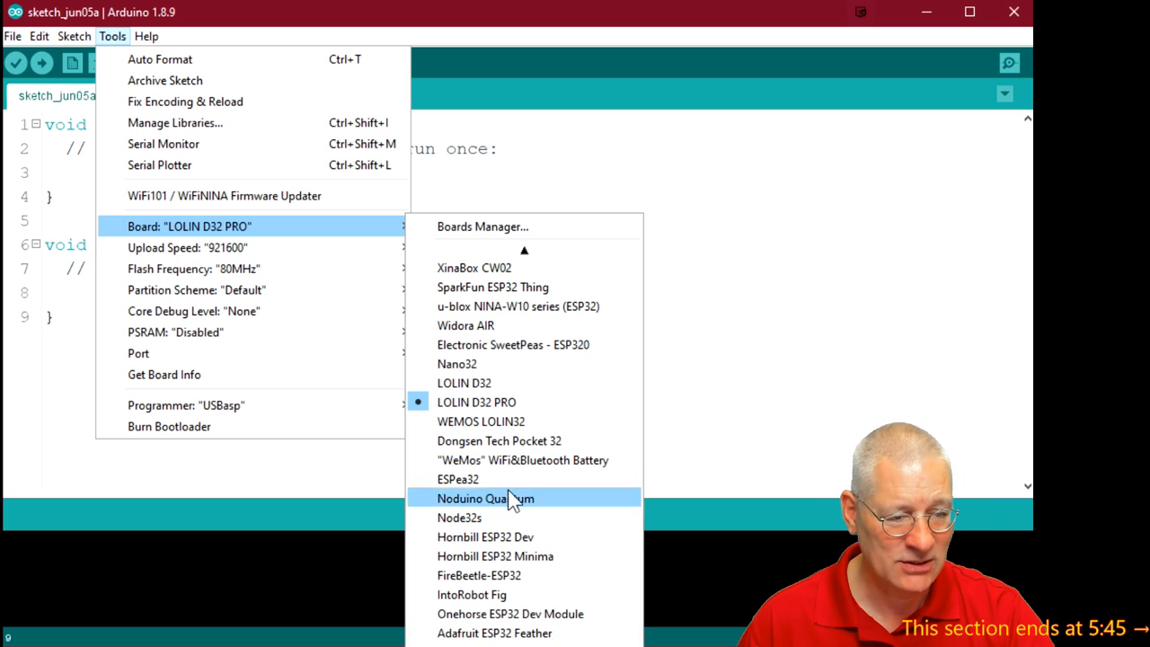
{"action": "mouse_move", "coordinate": [463, 383]}
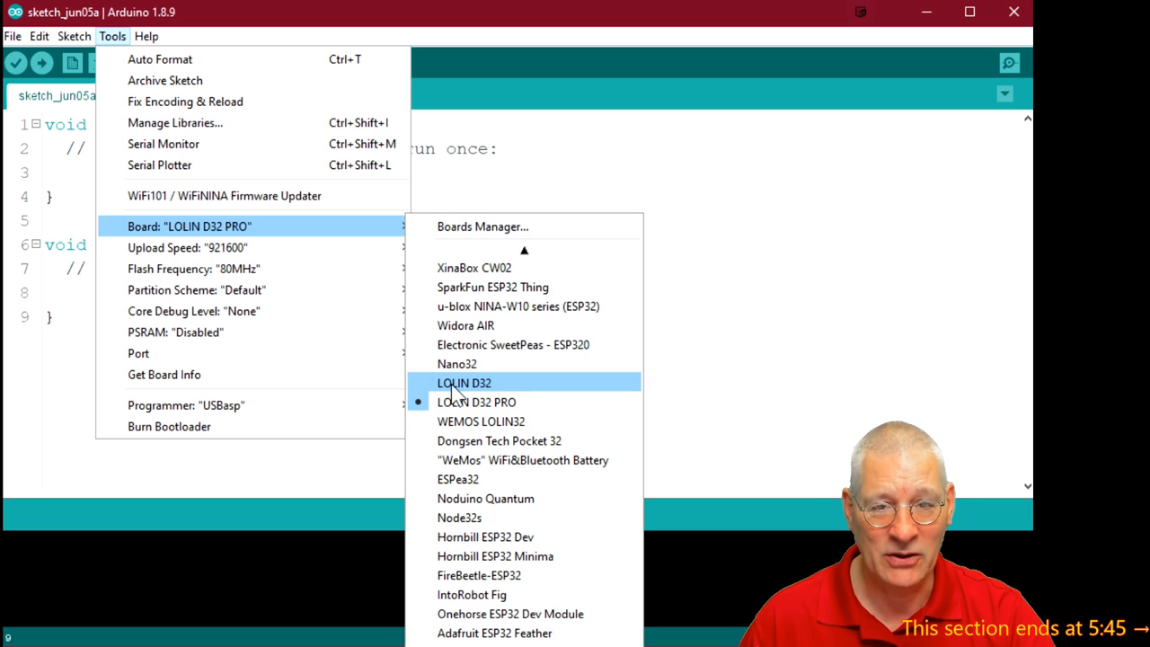
{"action": "left_click", "coordinate": [465, 382]}
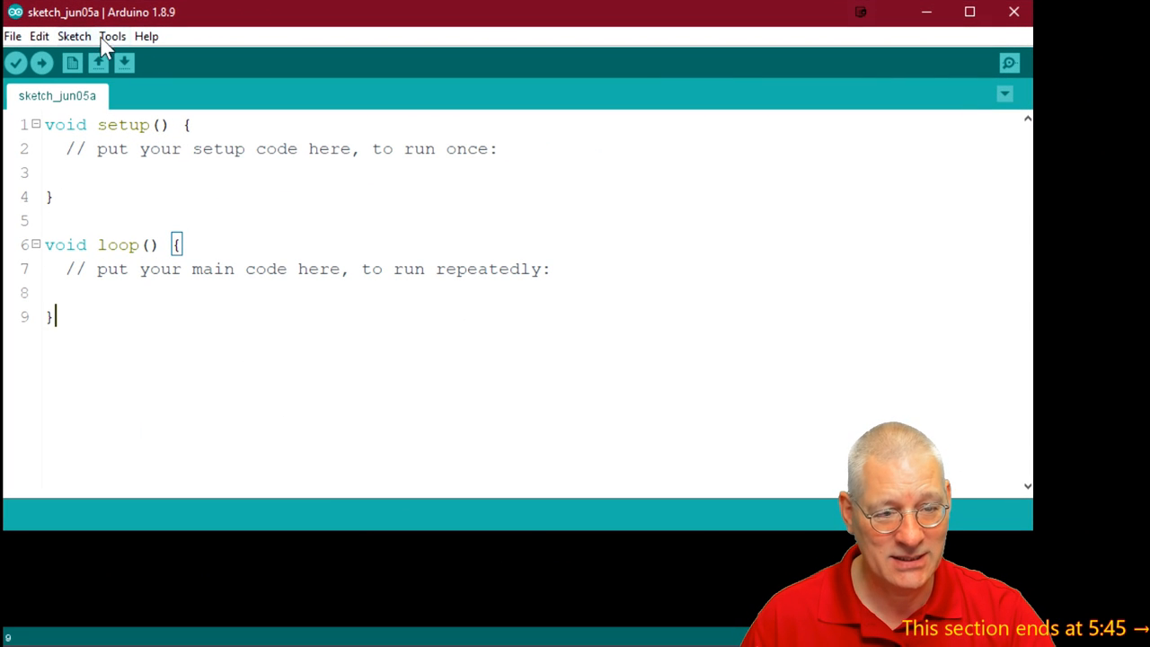
- Glance at the Sketch menu, then select COM16 as the upload port
{"action": "left_click", "coordinate": [74, 36]}
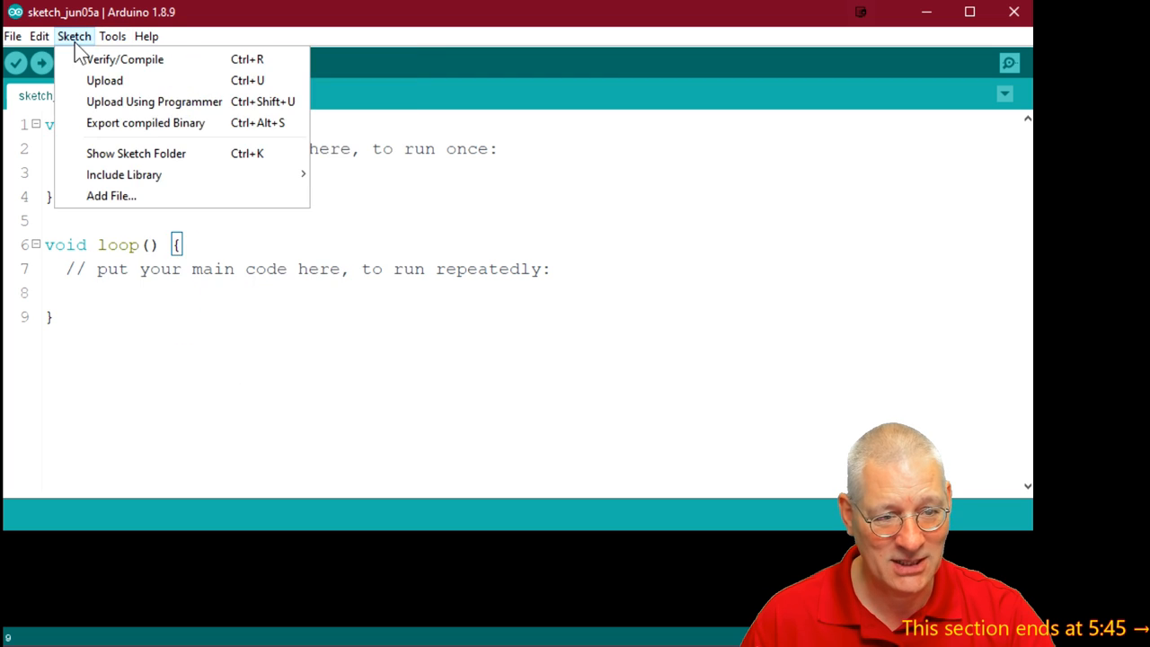
{"action": "left_click", "coordinate": [112, 36]}
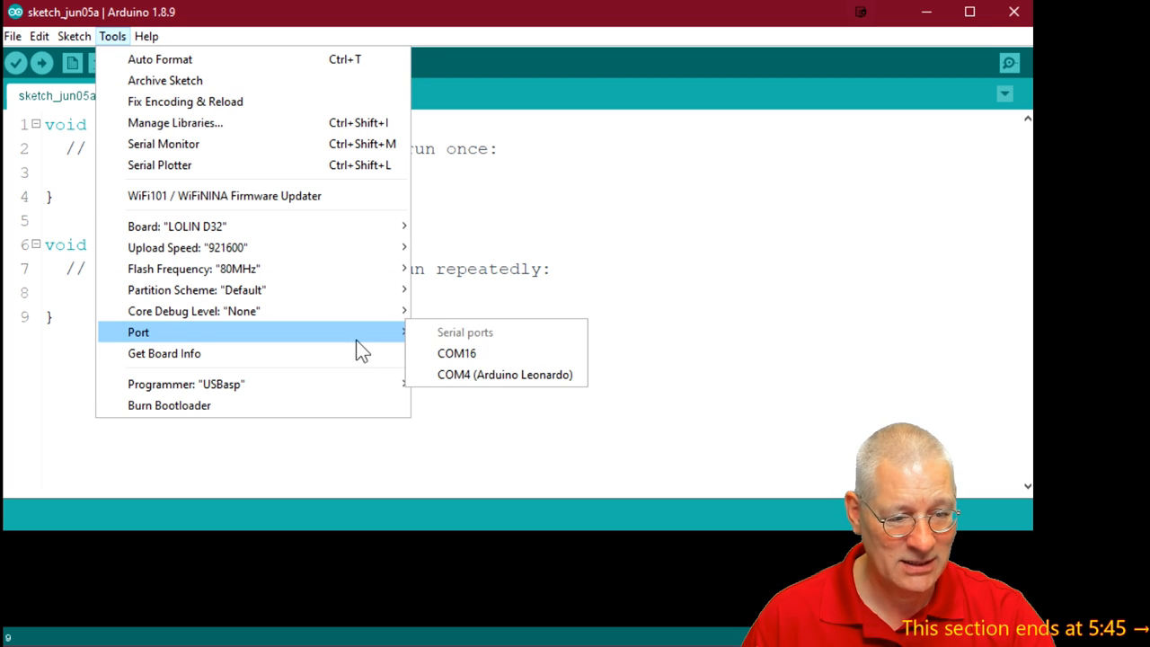
{"action": "mouse_move", "coordinate": [456, 352]}
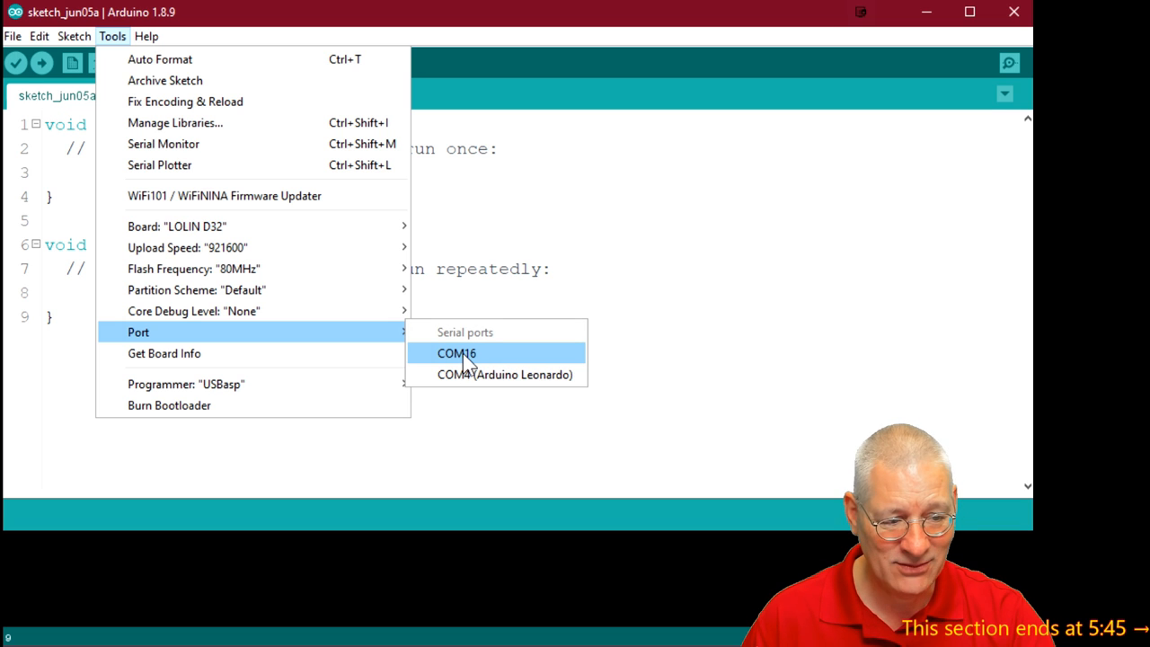
{"action": "left_click", "coordinate": [456, 352]}
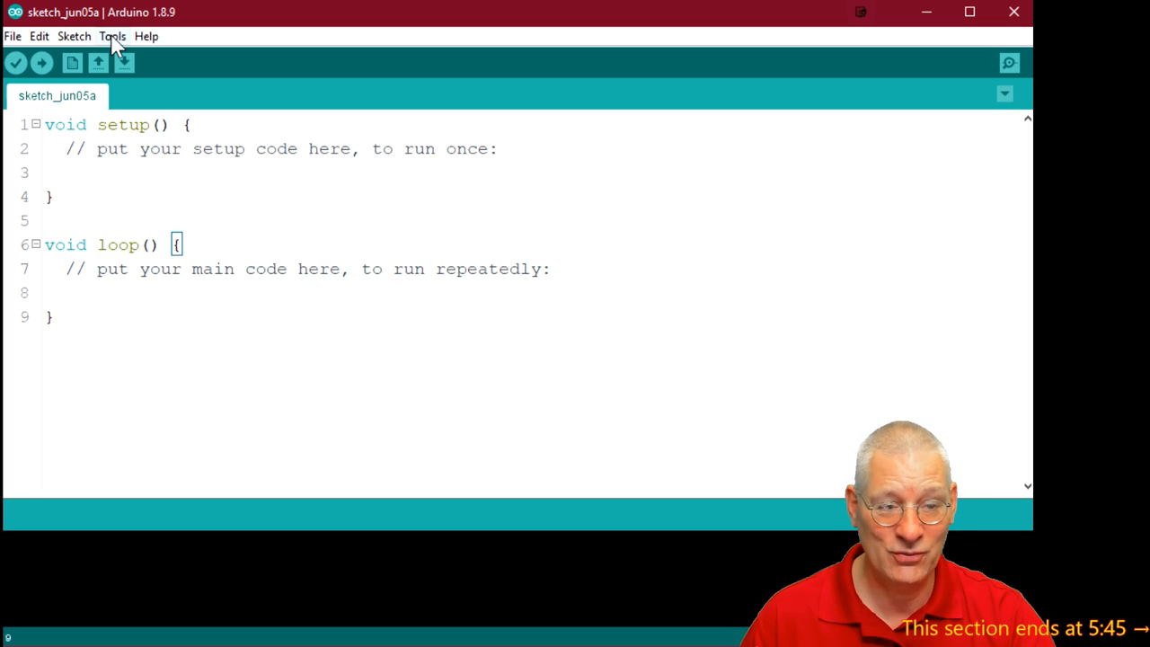
- Review LOLIN D32 settings in Tools: 921600 upload speed, debug level None
{"action": "left_click", "coordinate": [112, 36]}
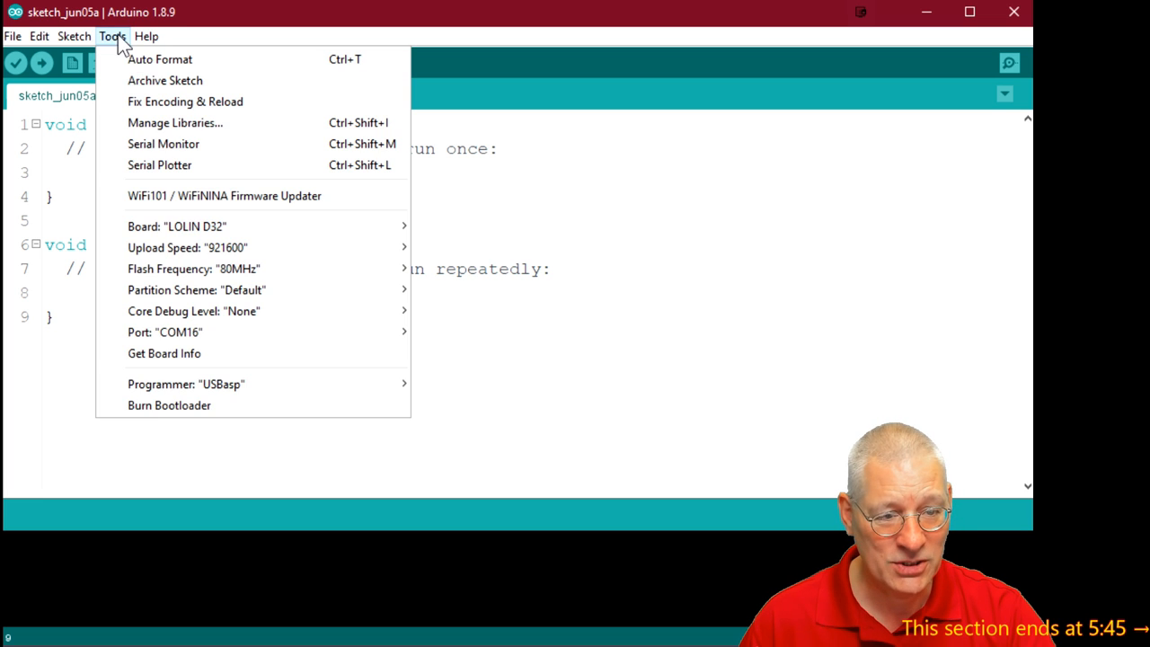
{"action": "mouse_move", "coordinate": [261, 268]}
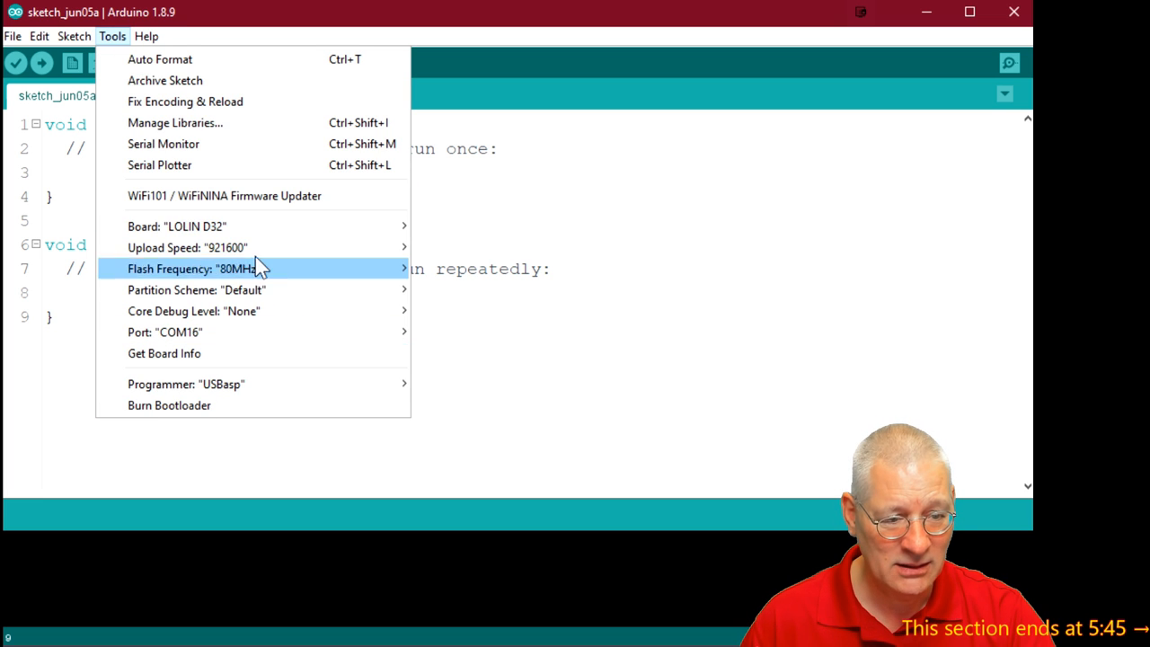
{"action": "mouse_move", "coordinate": [247, 353]}
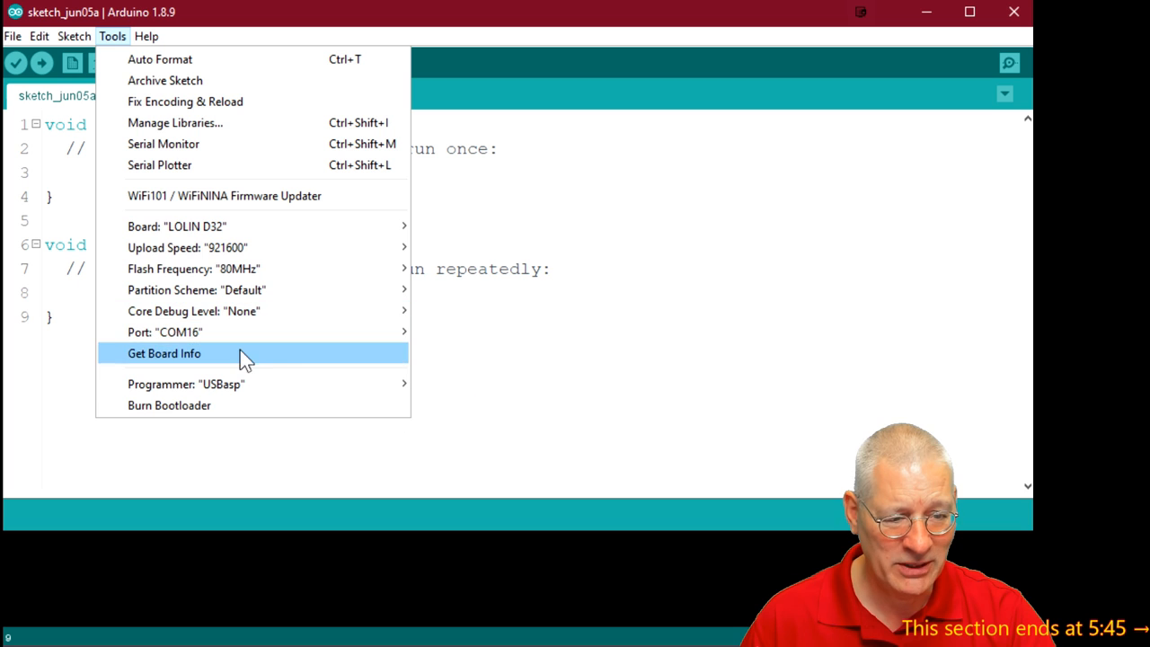
{"action": "mouse_move", "coordinate": [238, 247]}
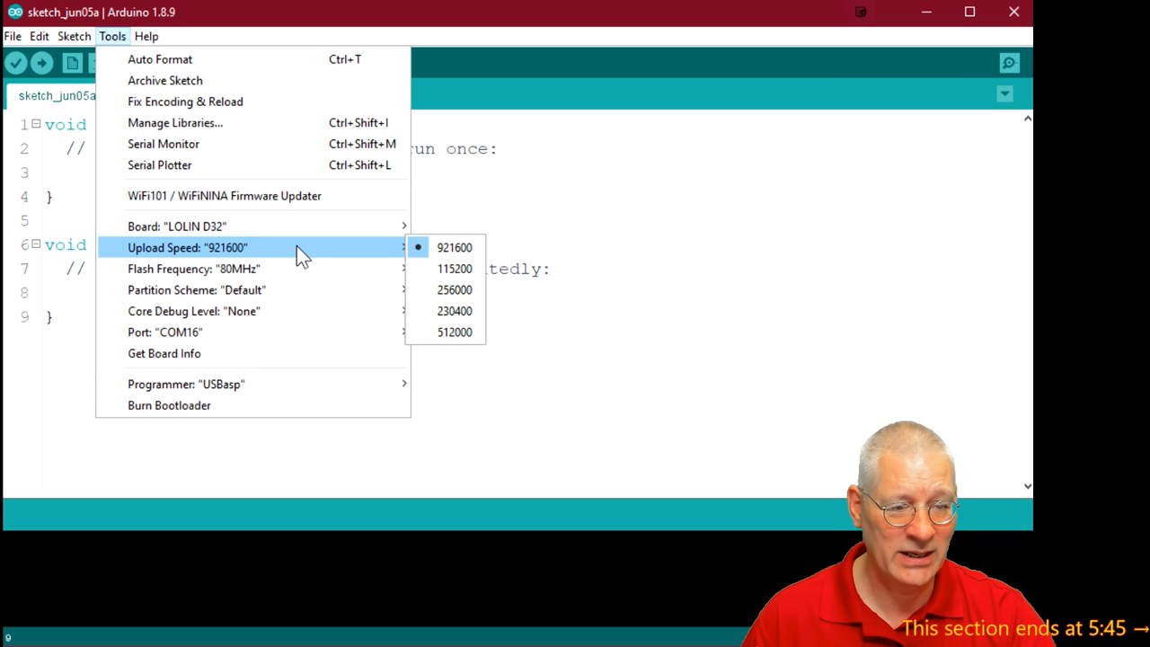
{"action": "mouse_move", "coordinate": [220, 261]}
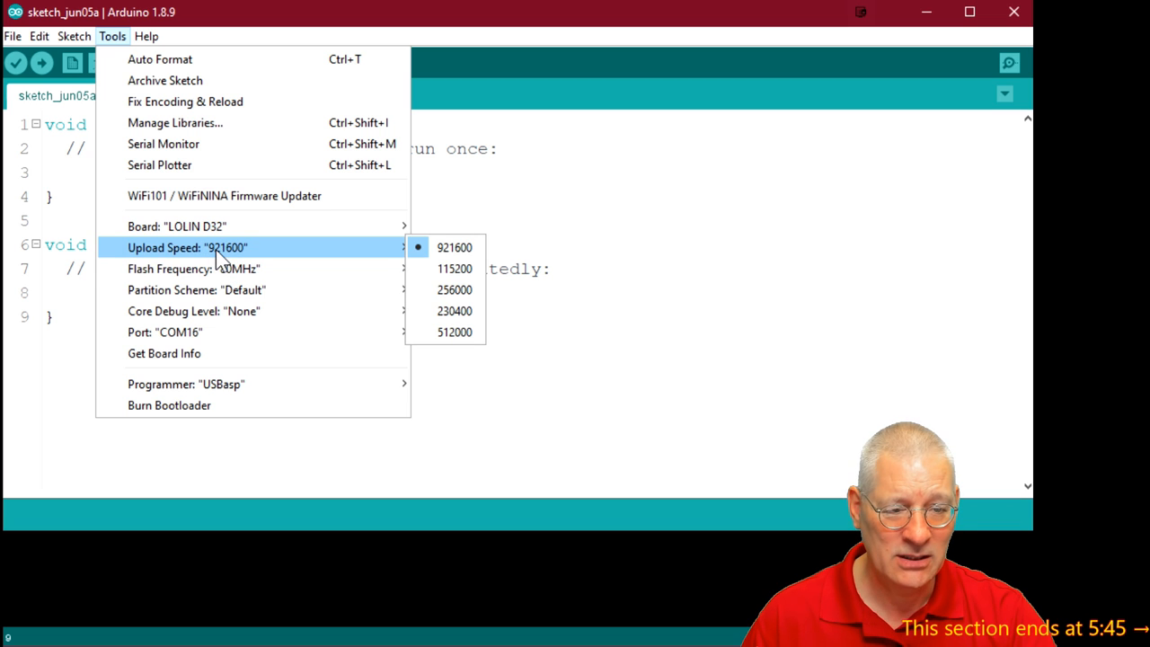
{"action": "mouse_move", "coordinate": [269, 265]}
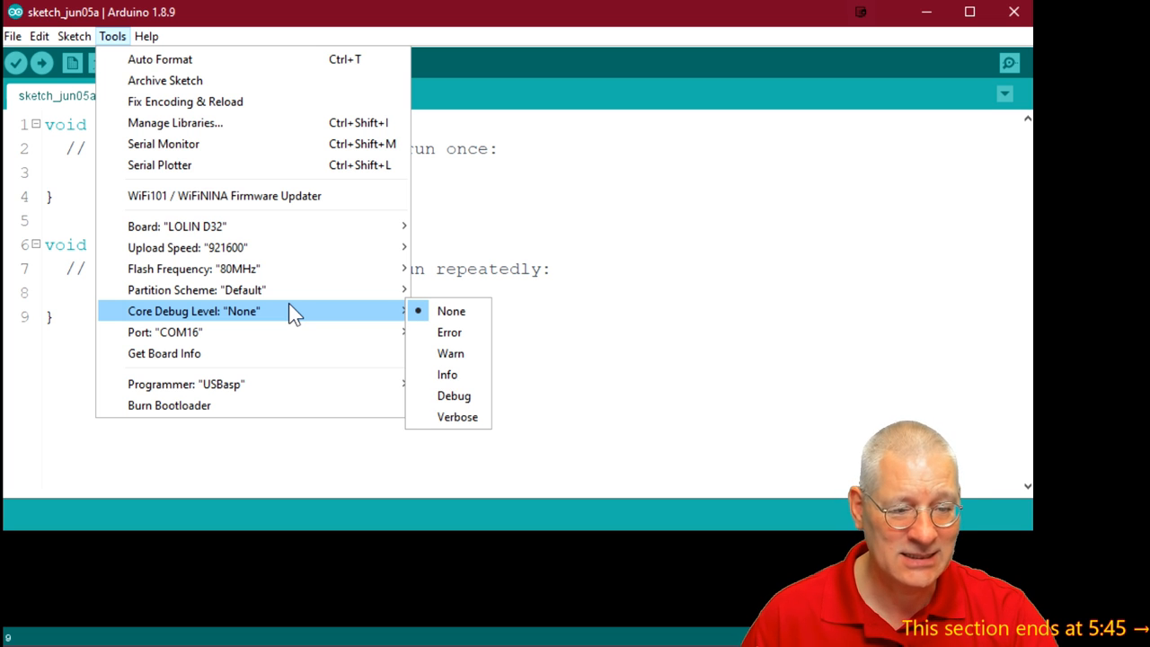
{"action": "mouse_move", "coordinate": [164, 331]}
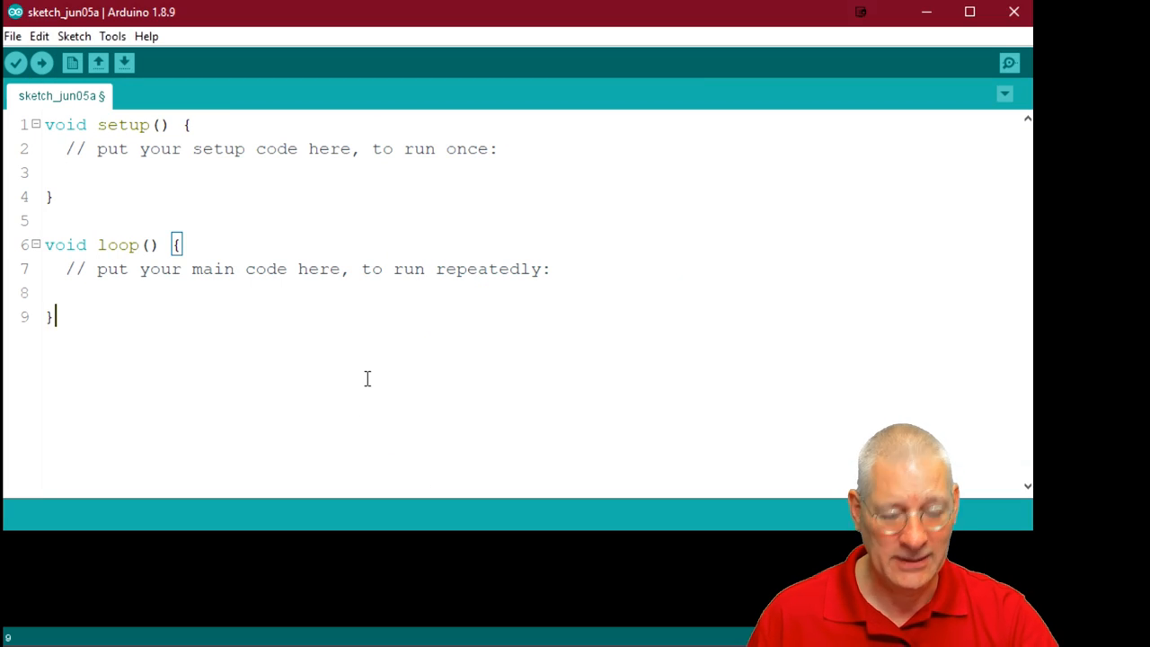
- Replace the sketch with the LED1 pin 27 blink and core-ID print code
{"action": "key", "text": "ctrl+a"}
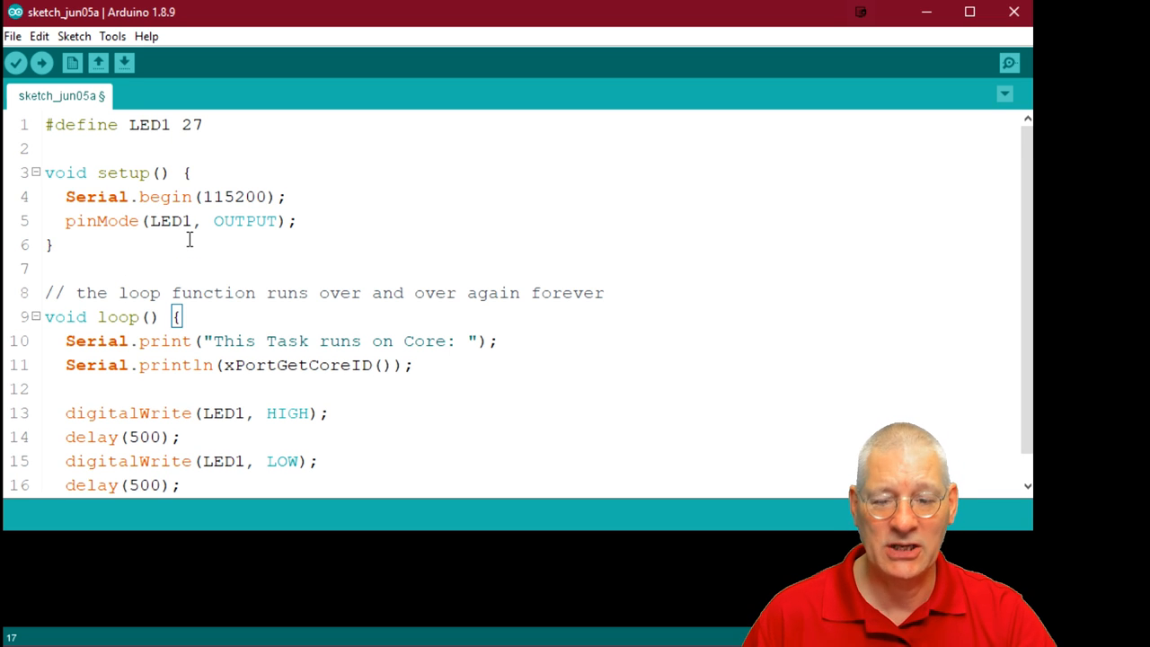
{"action": "mouse_move", "coordinate": [430, 248]}
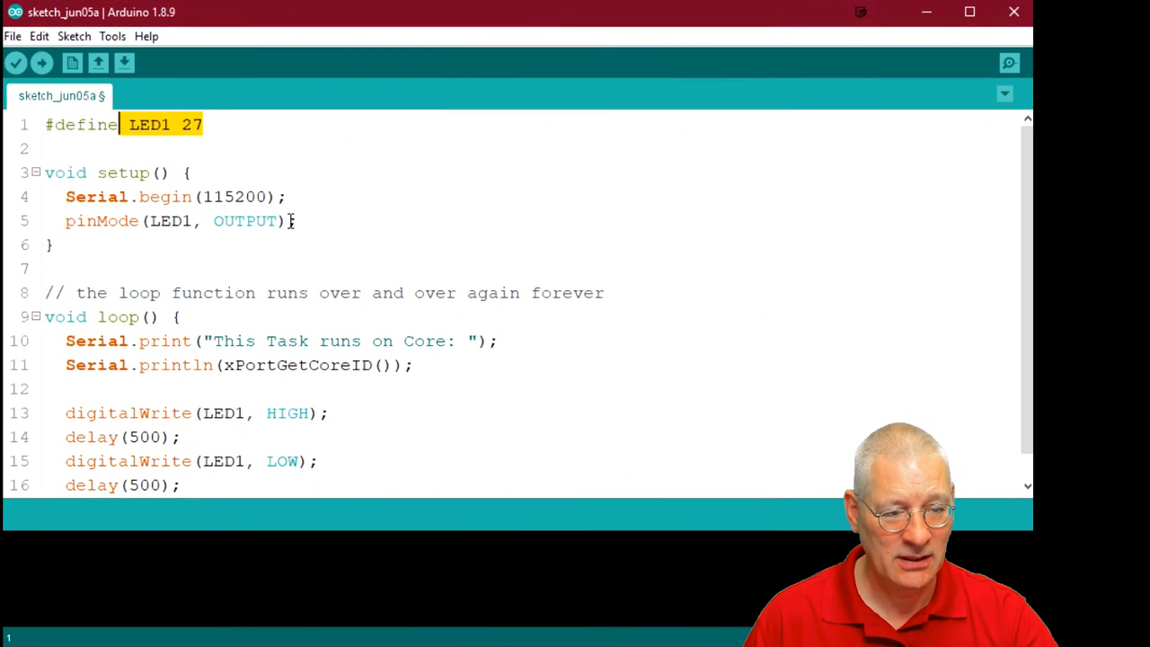
{"action": "left_click_drag", "start_coordinate": [65, 196], "coordinate": [297, 221]}
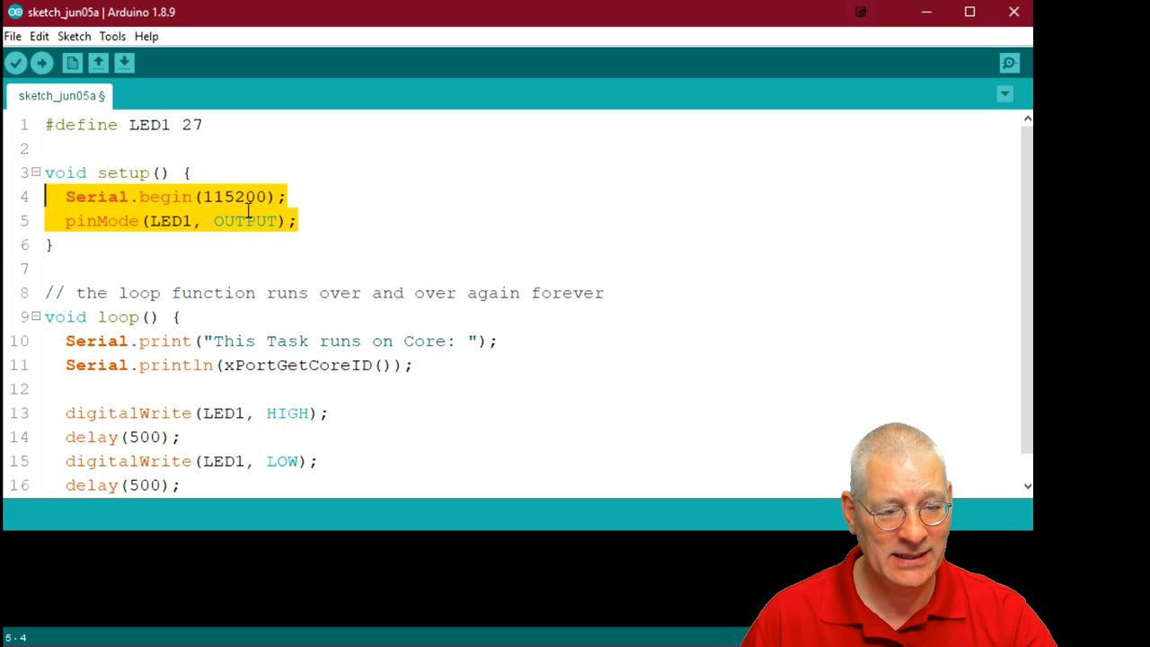
{"action": "left_click", "coordinate": [298, 221]}
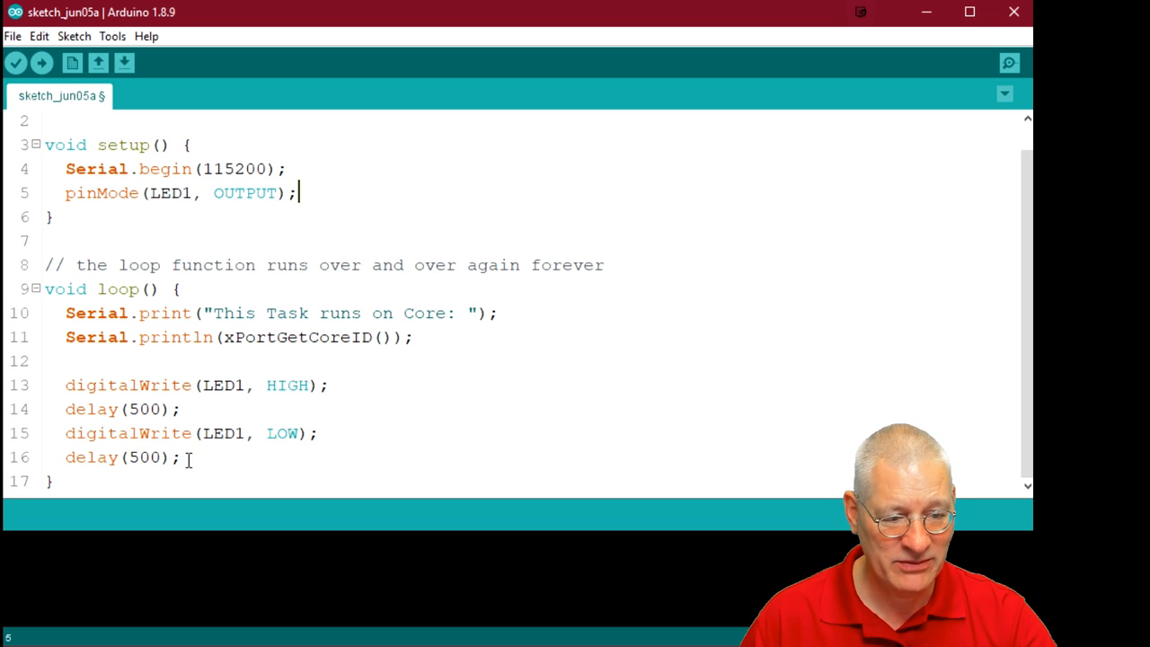
{"action": "left_click_drag", "start_coordinate": [66, 384], "coordinate": [180, 456]}
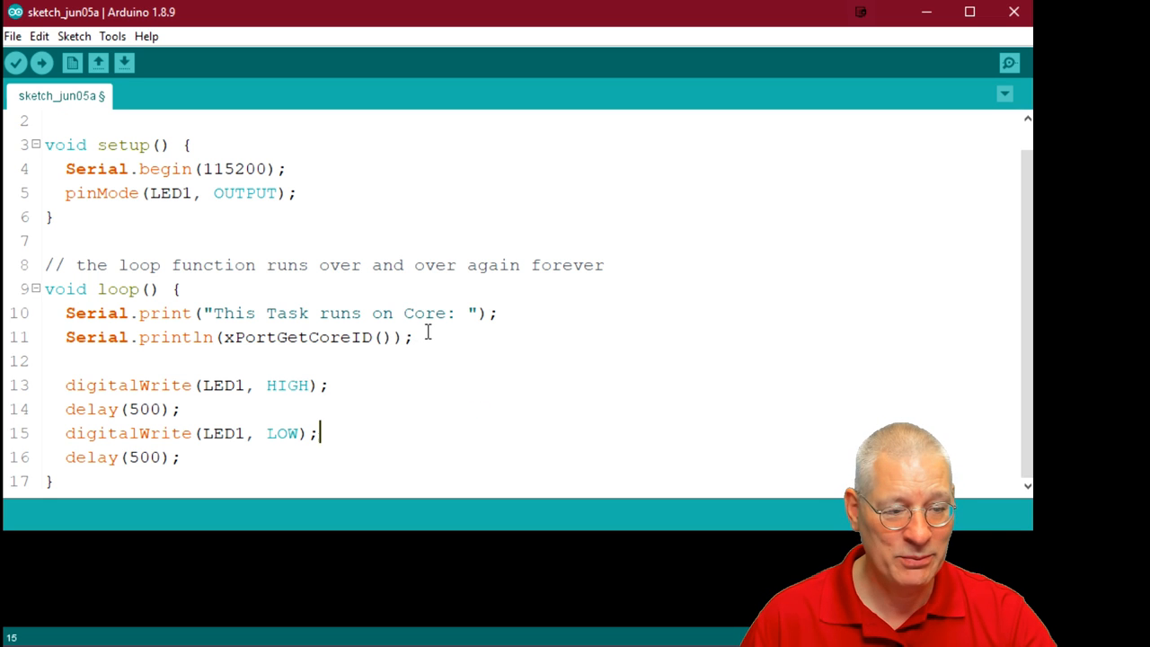
{"action": "triple_click", "coordinate": [238, 336]}
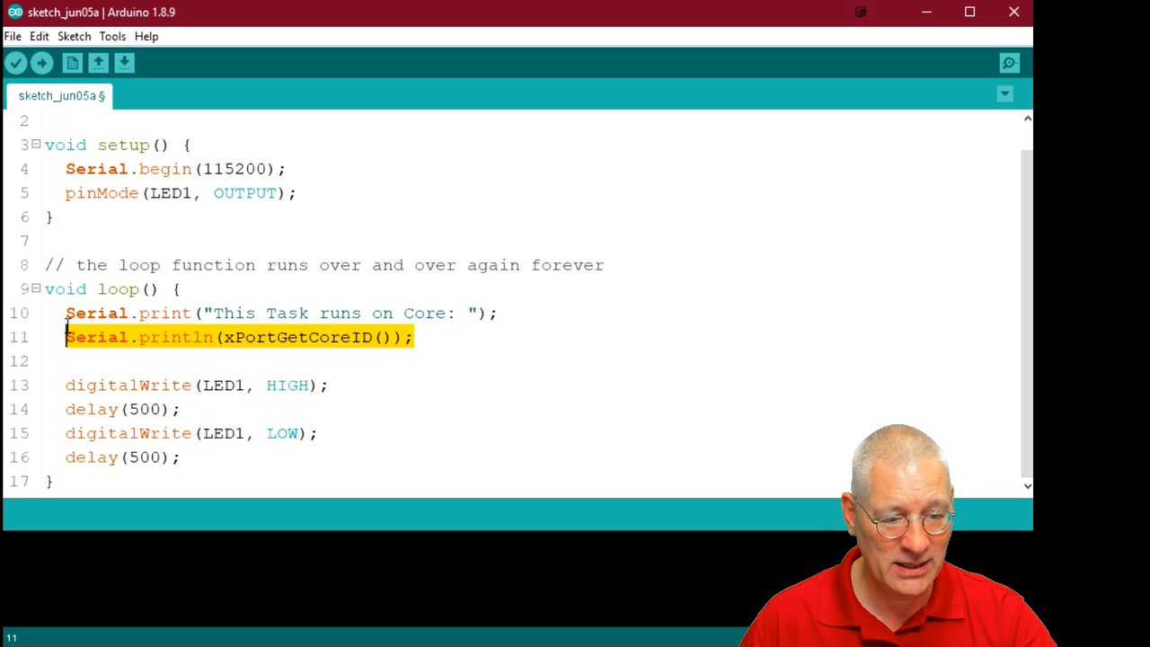
{"action": "mouse_move", "coordinate": [295, 337]}
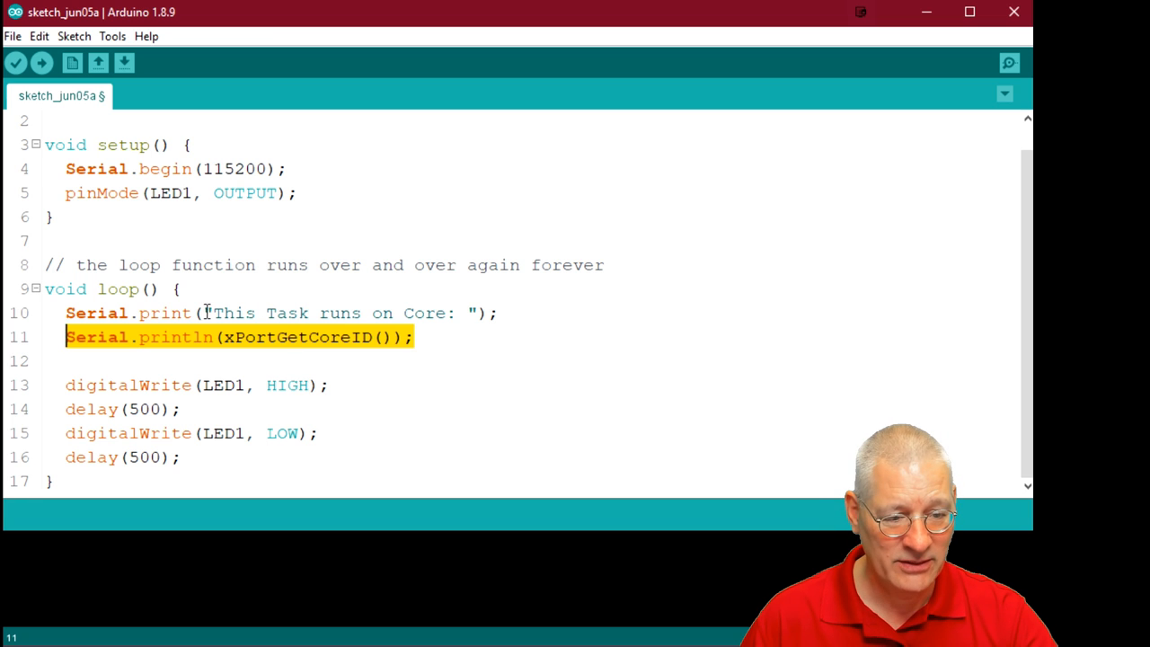
{"action": "left_click", "coordinate": [414, 409]}
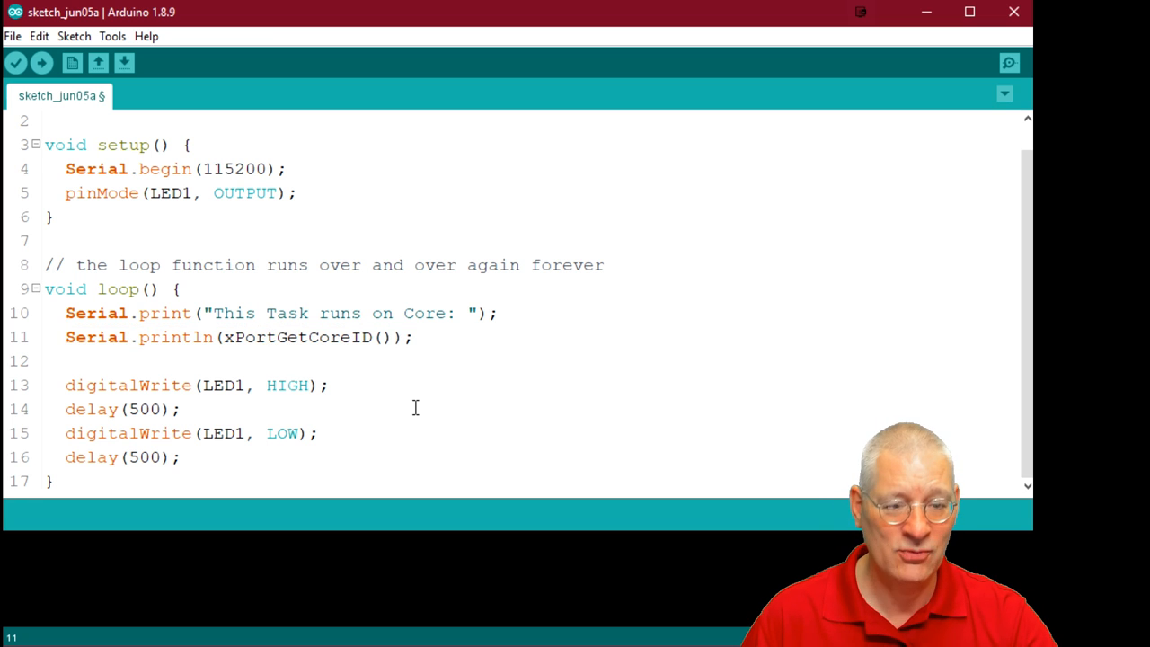
{"action": "double_click", "coordinate": [117, 288]}
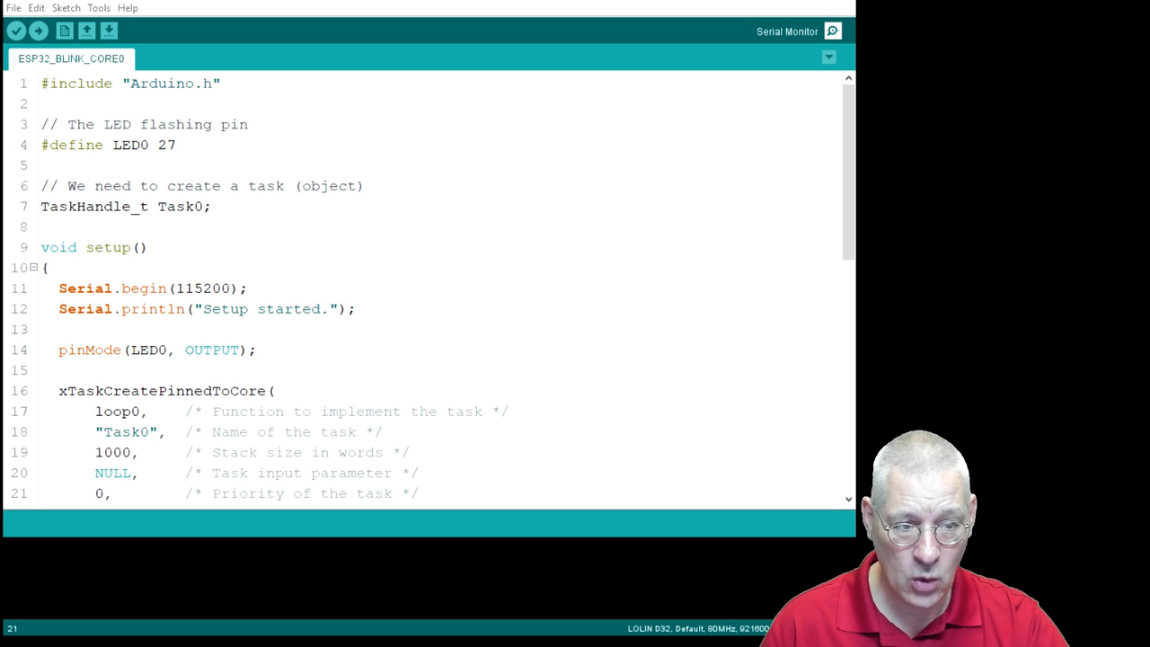
{"action": "double_click", "coordinate": [167, 145]}
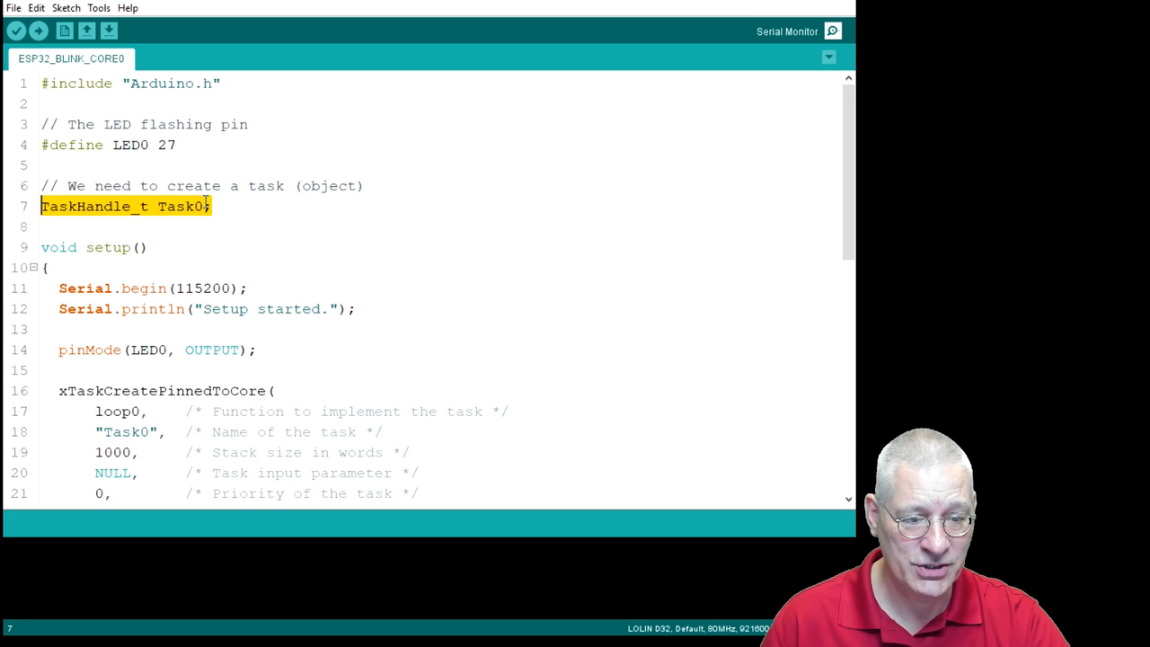
{"action": "scroll", "scroll_direction": "down", "scroll_amount": 3}
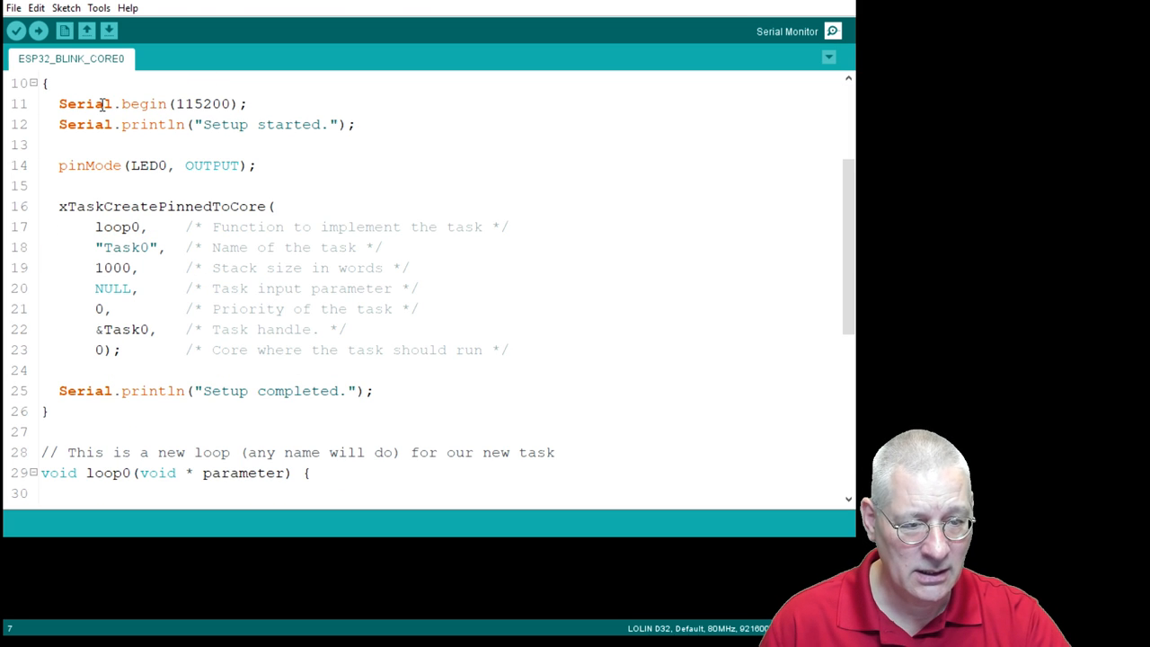
{"action": "double_click", "coordinate": [162, 205]}
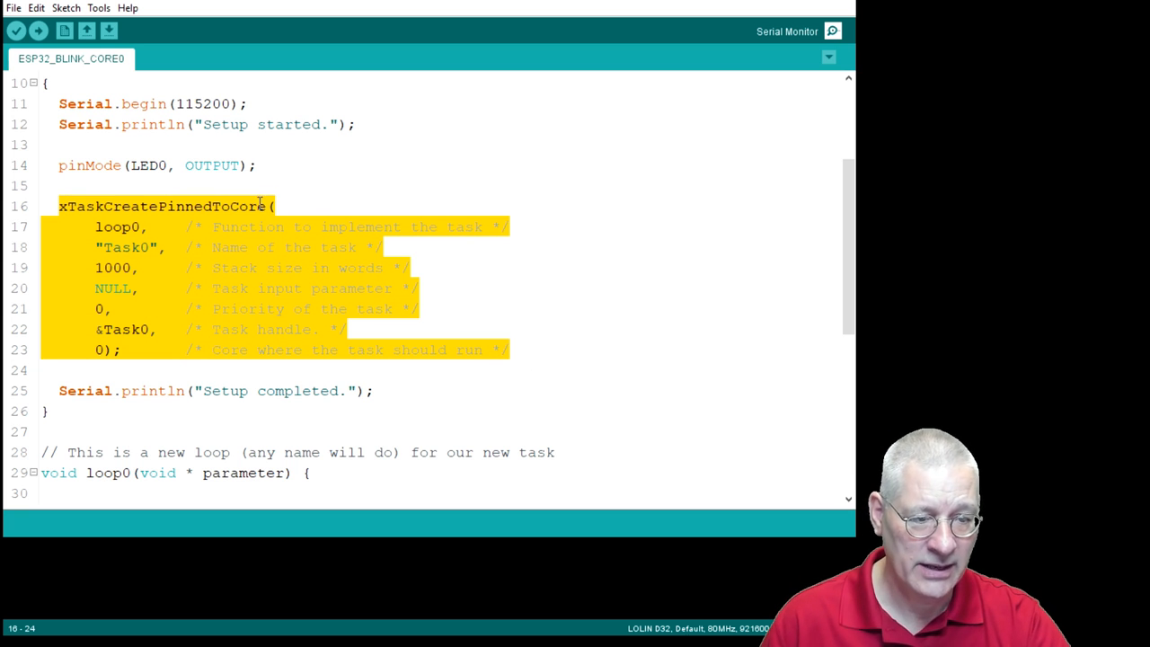
{"action": "left_click", "coordinate": [157, 205]}
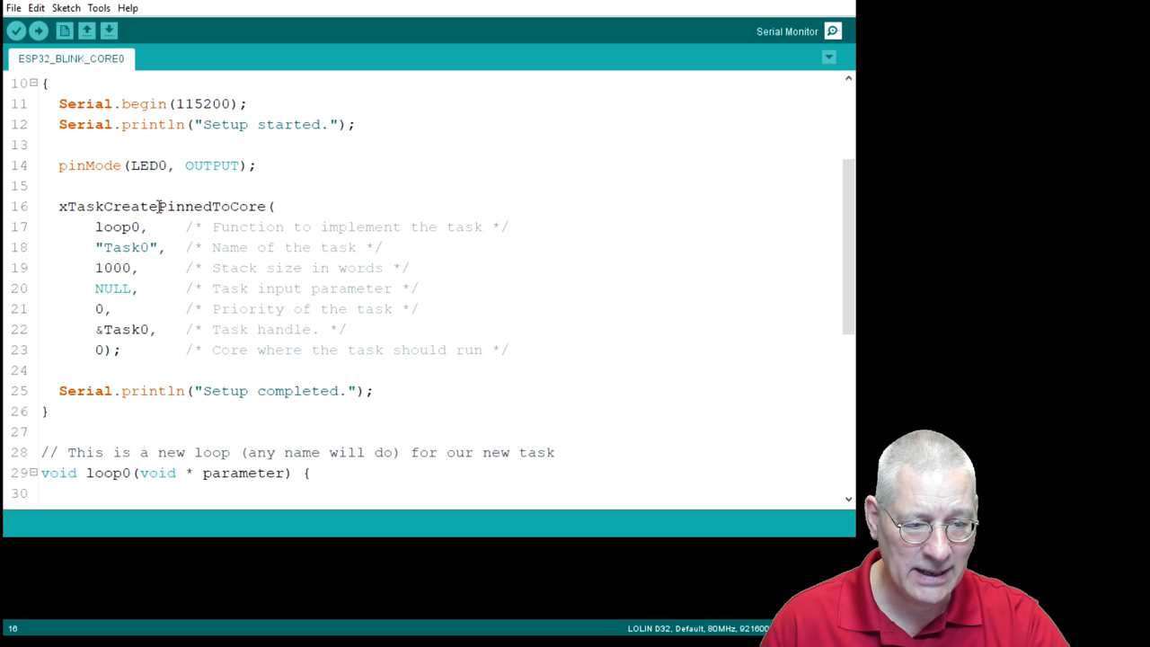
{"action": "double_click", "coordinate": [212, 206]}
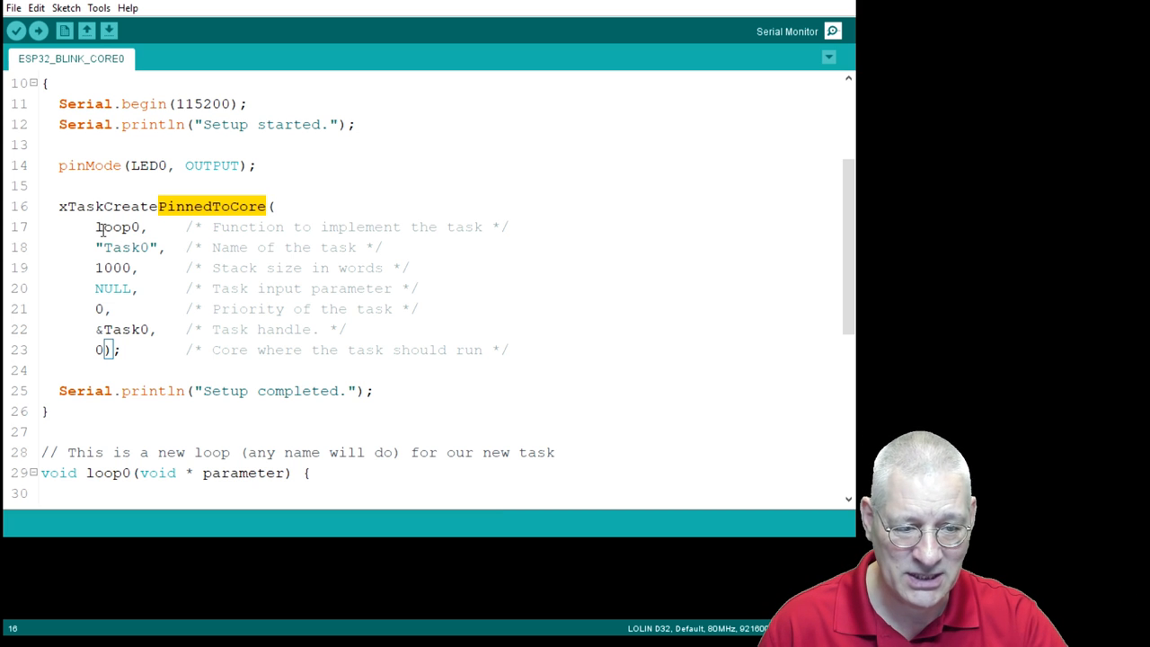
{"action": "double_click", "coordinate": [119, 226]}
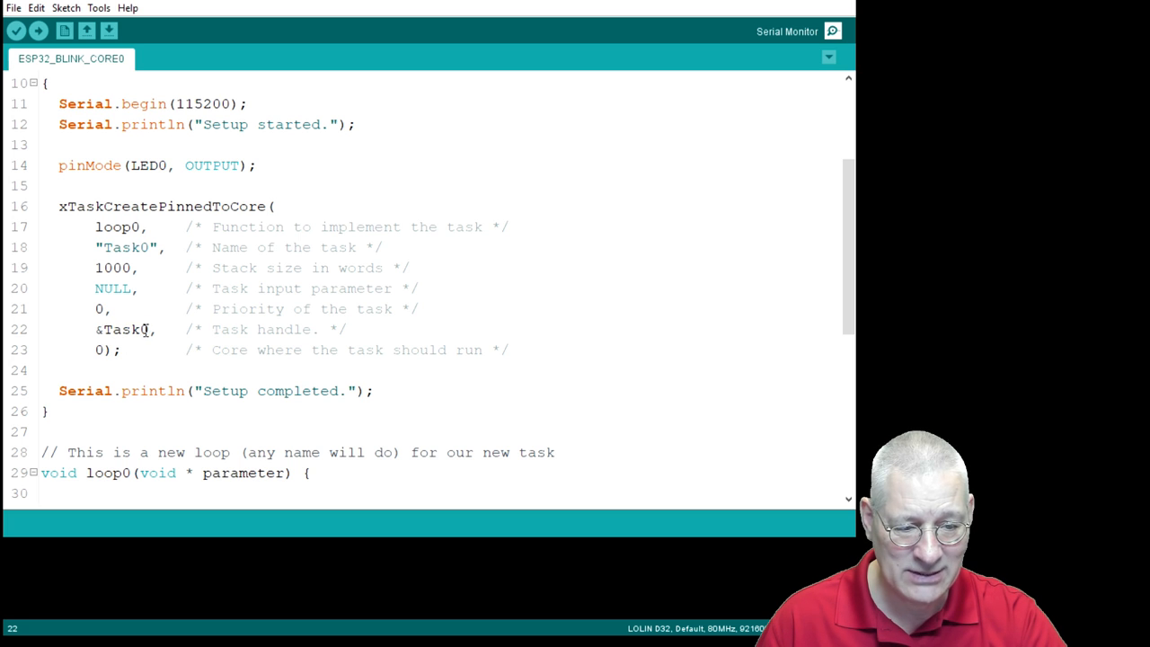
{"action": "mouse_move", "coordinate": [134, 324]}
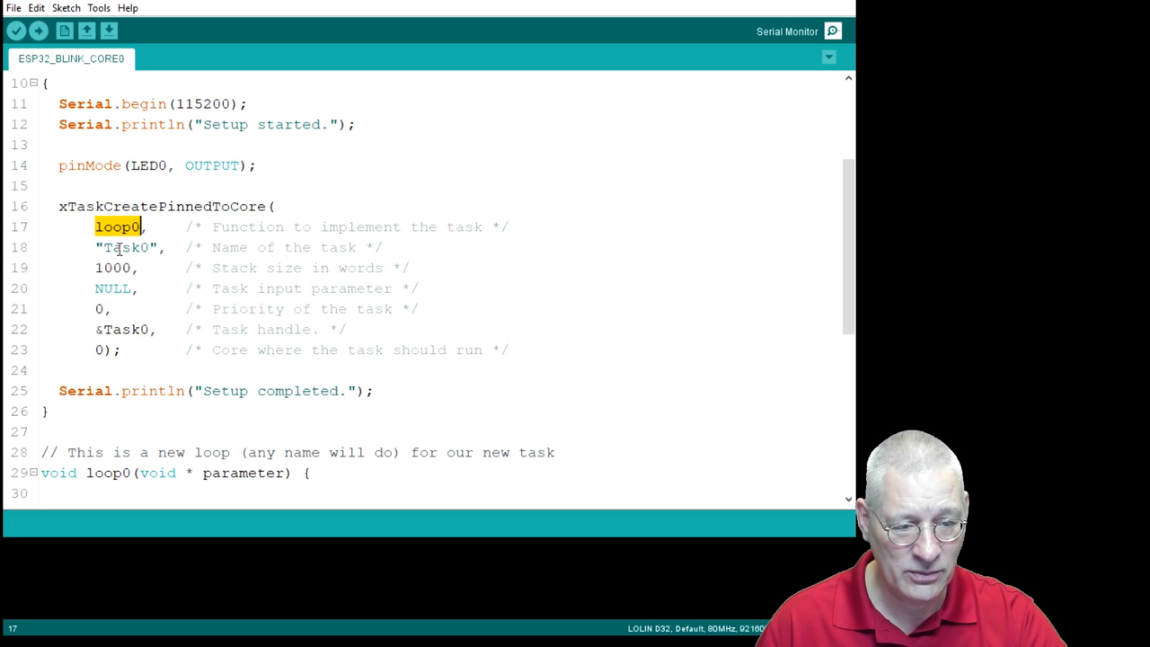
{"action": "left_click", "coordinate": [97, 349]}
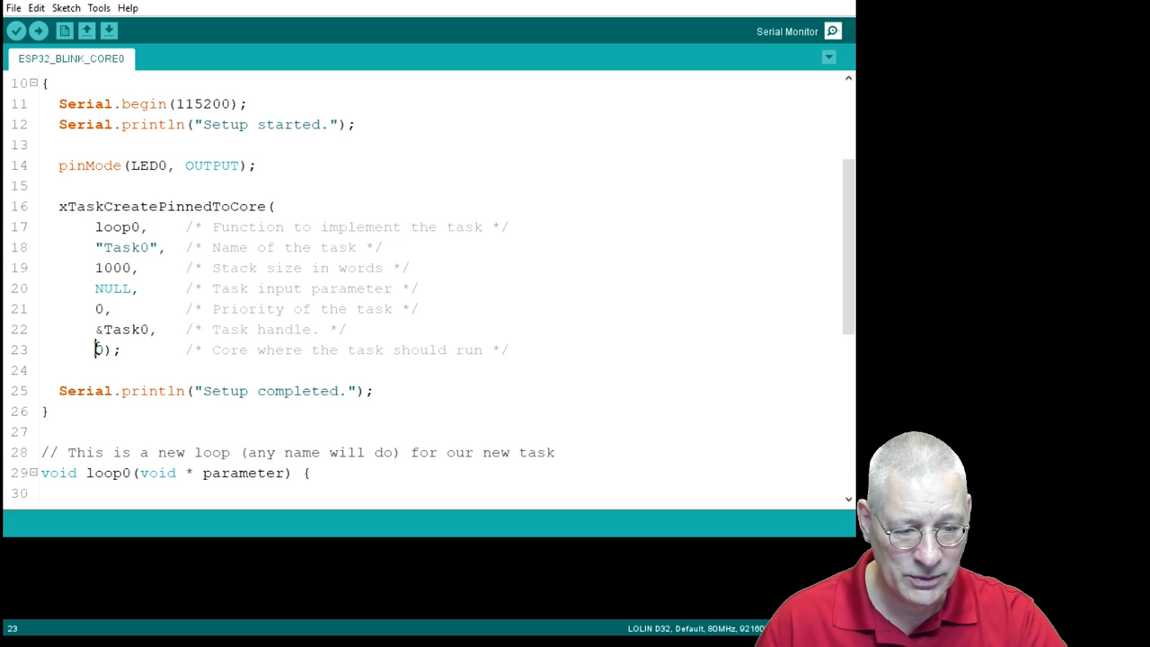
{"action": "scroll", "scroll_direction": "down", "scroll_amount": 3}
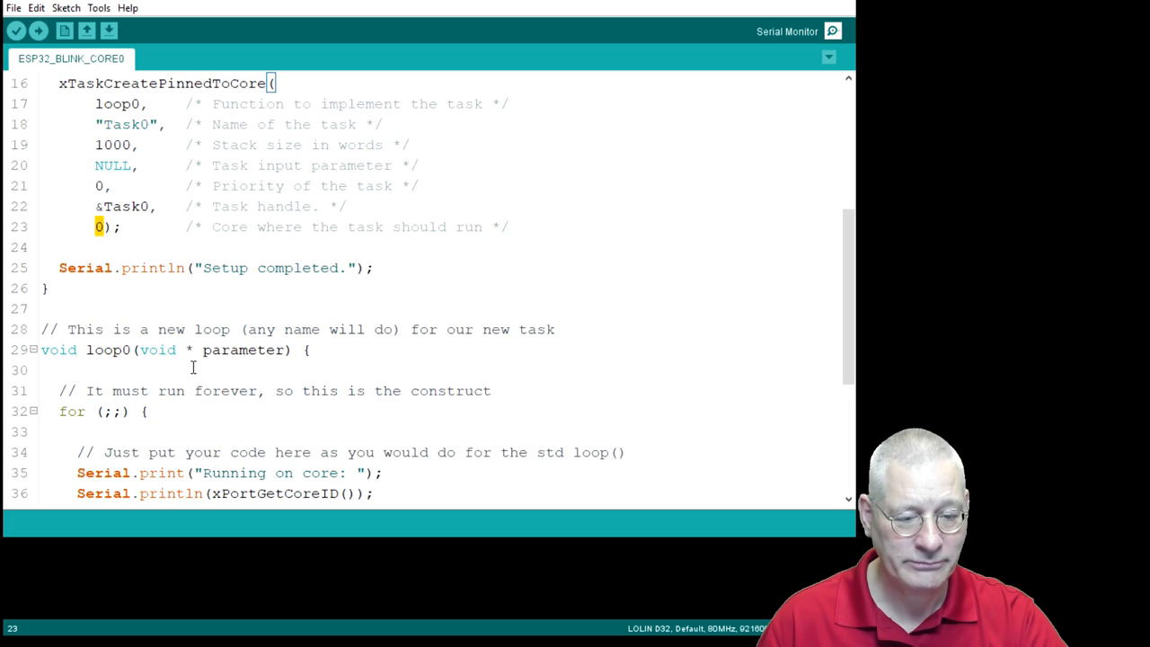
{"action": "scroll", "scroll_direction": "down", "scroll_amount": 3}
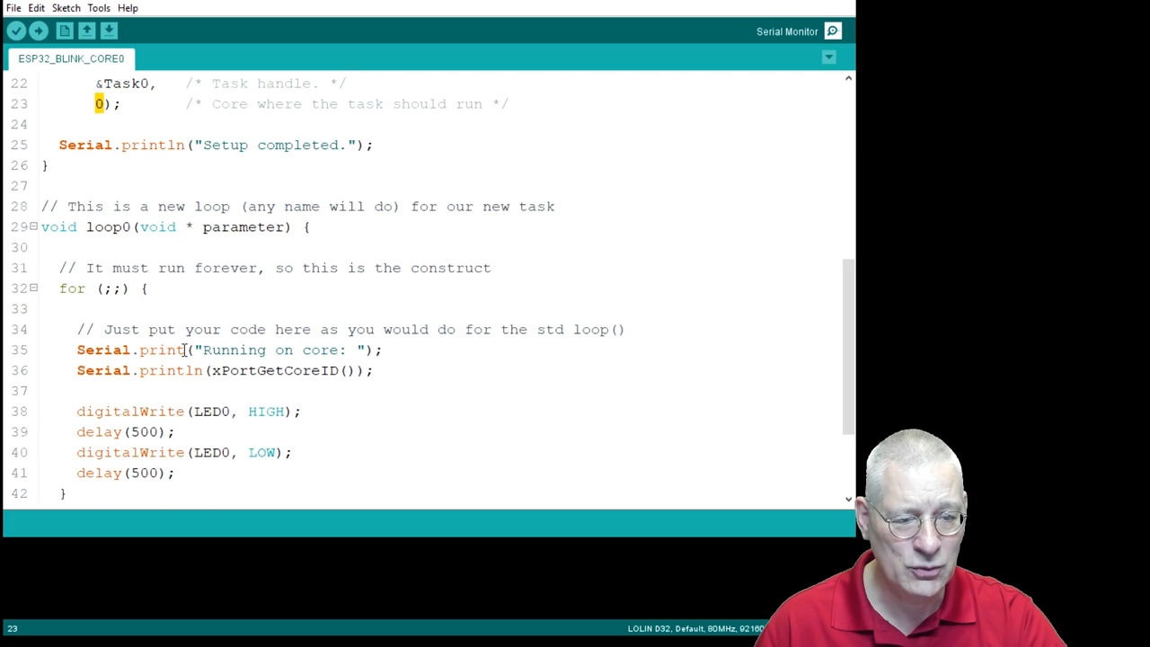
{"action": "scroll", "scroll_direction": "down", "scroll_amount": 3}
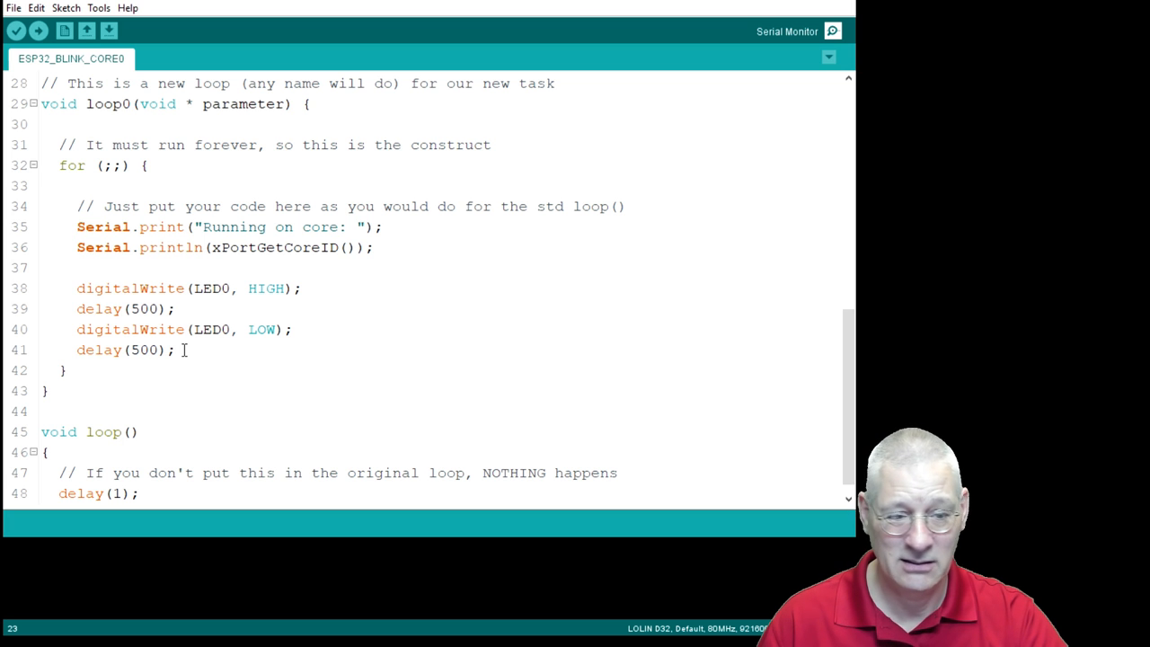
{"action": "mouse_move", "coordinate": [278, 226]}
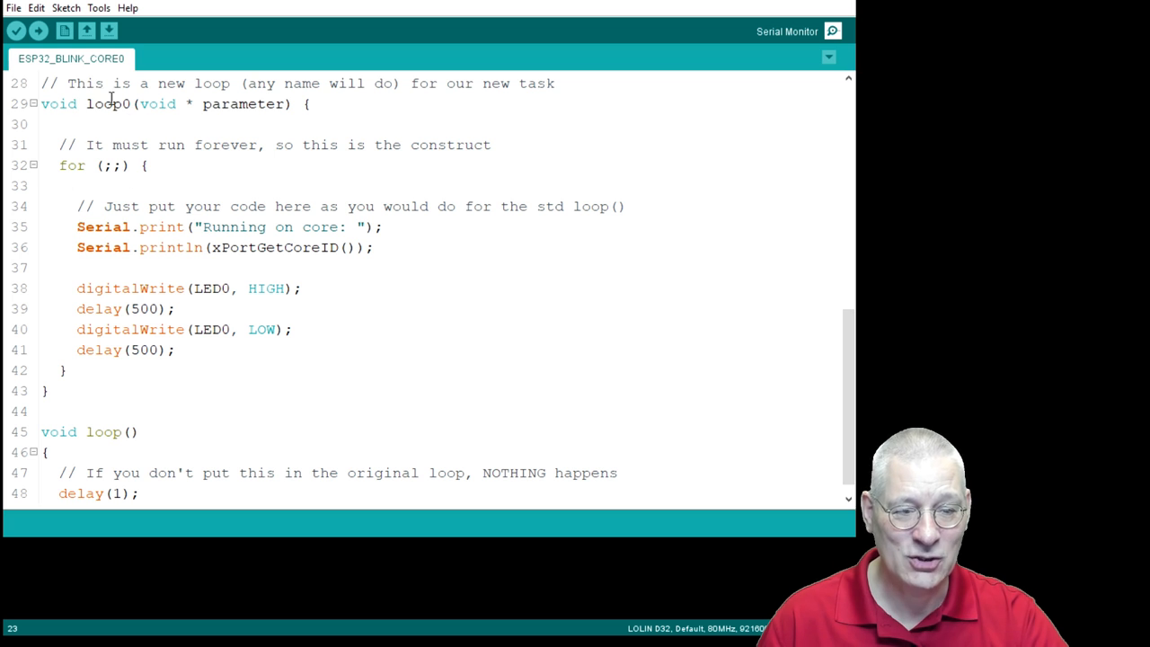
{"action": "mouse_move", "coordinate": [13, 376]}
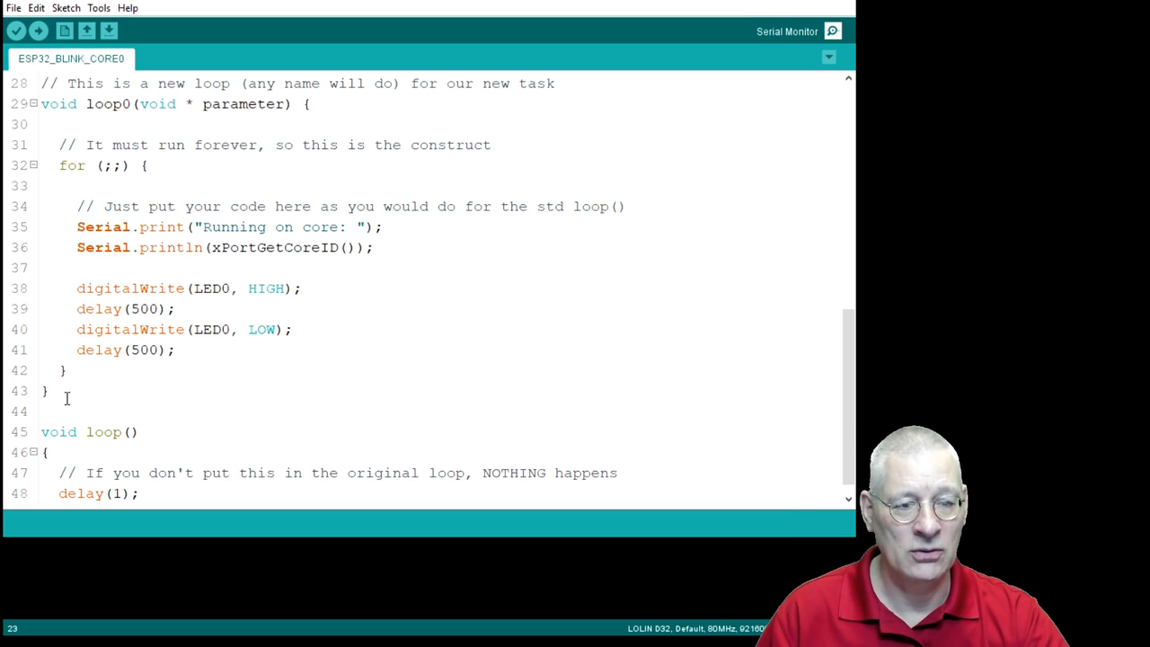
{"action": "double_click", "coordinate": [106, 103]}
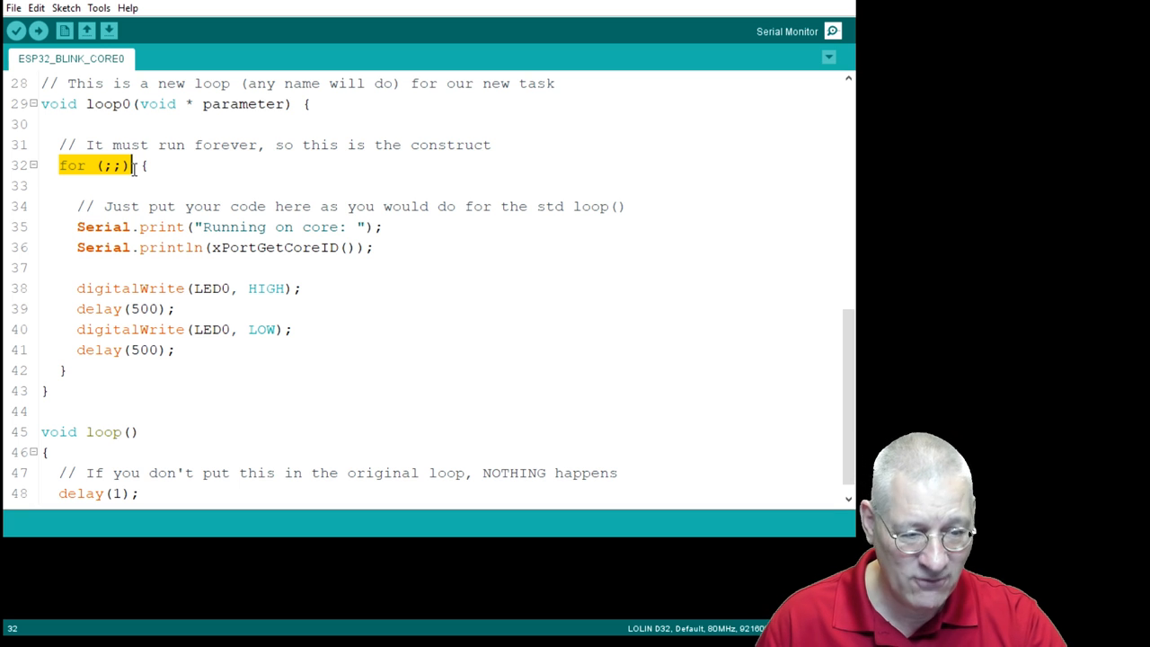
{"action": "left_click_drag", "start_coordinate": [78, 287], "coordinate": [176, 349]}
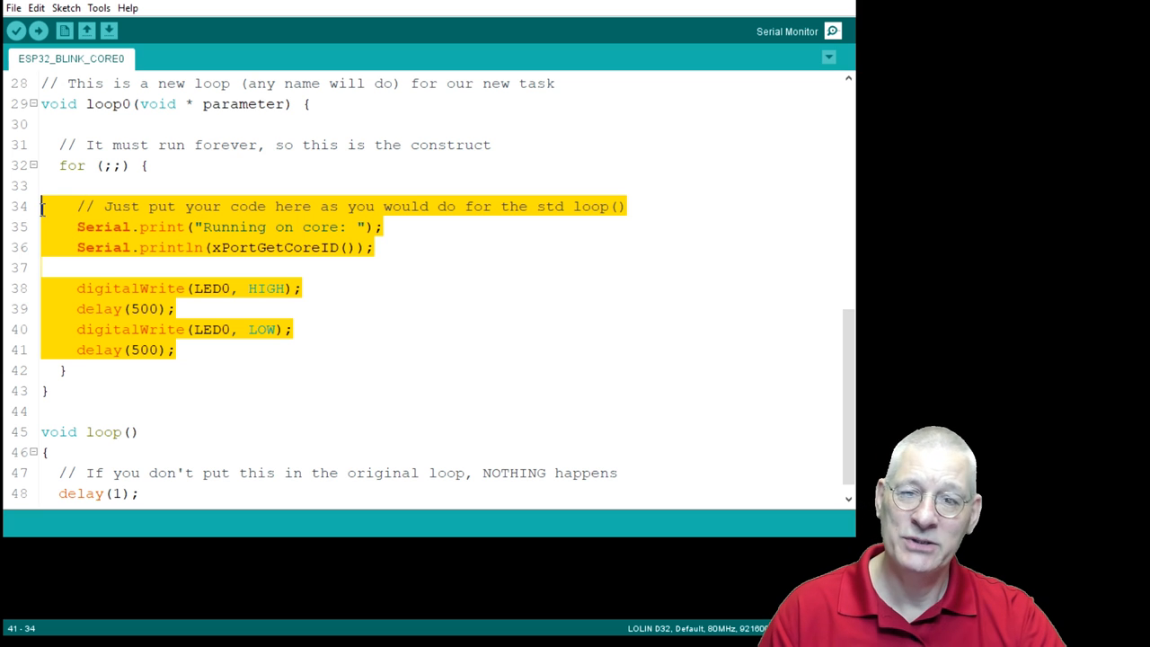
{"action": "mouse_move", "coordinate": [233, 418]}
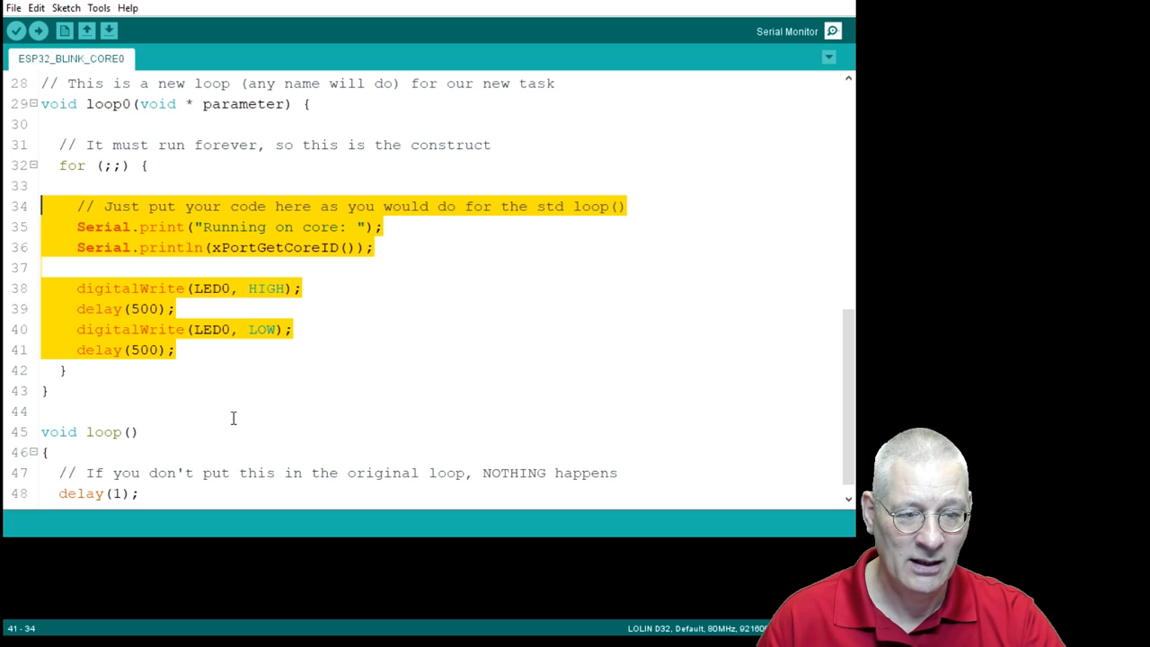
{"action": "left_click", "coordinate": [225, 409]}
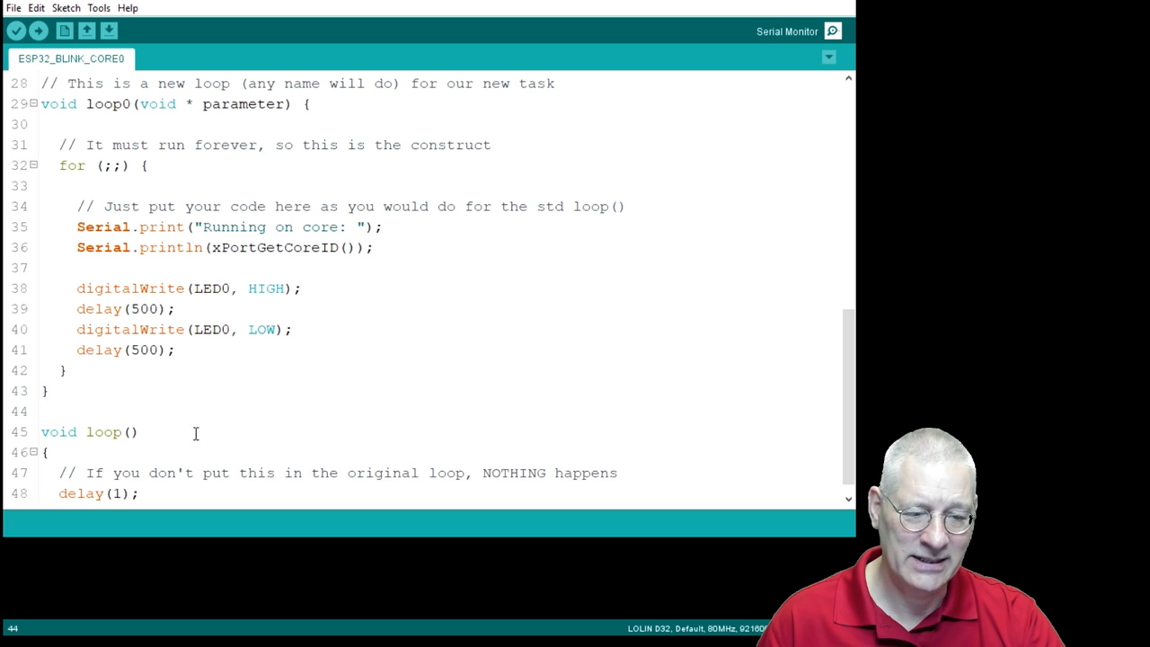
{"action": "double_click", "coordinate": [104, 431]}
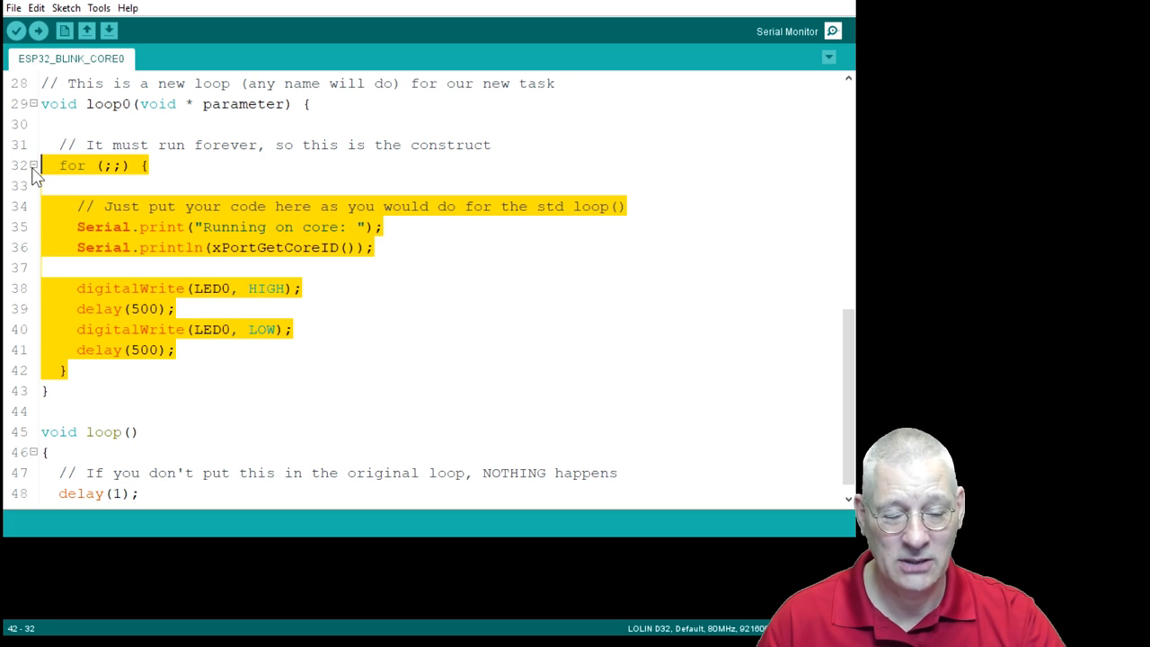
{"action": "left_click", "coordinate": [148, 493]}
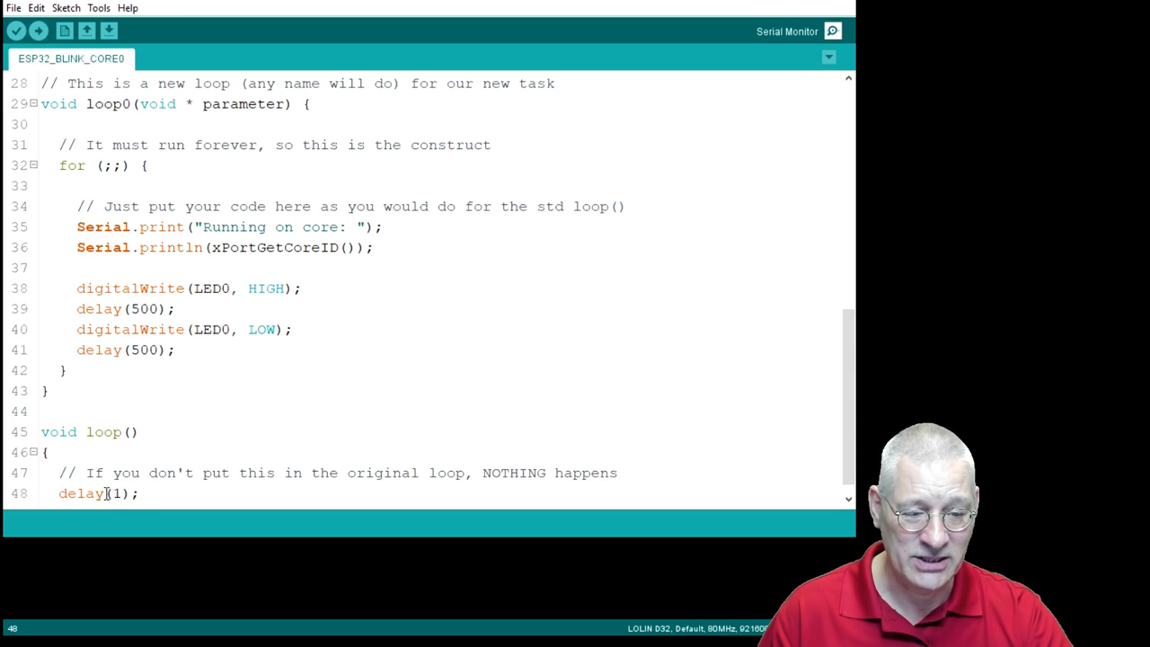
{"action": "left_click", "coordinate": [49, 452]}
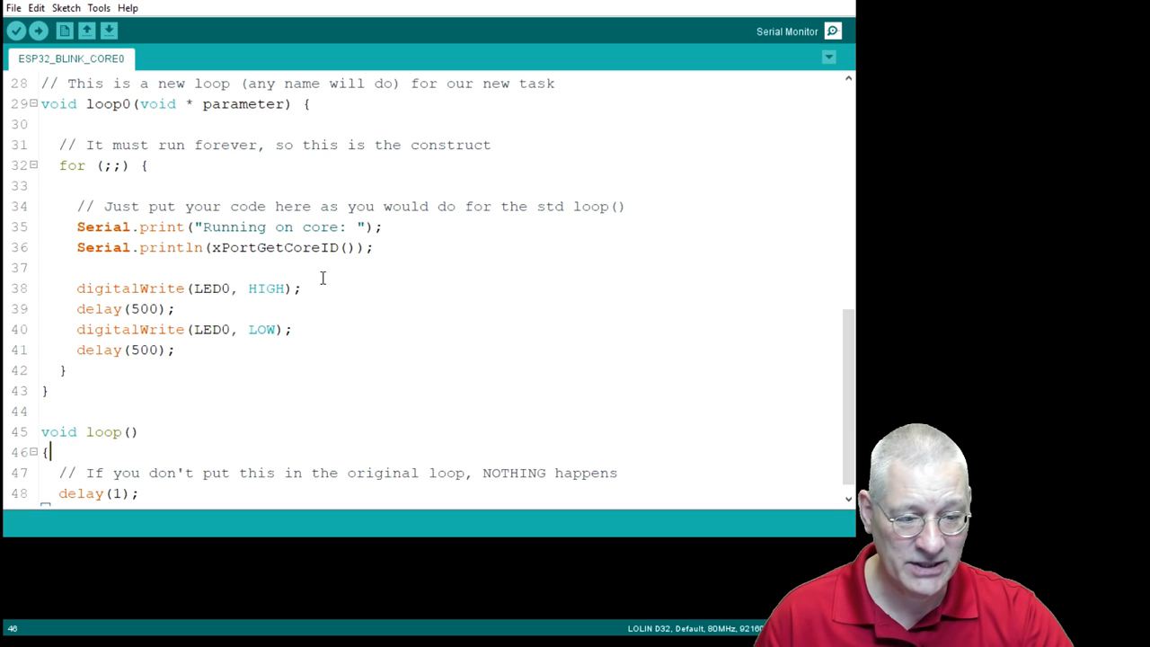
{"action": "mouse_move", "coordinate": [244, 296]}
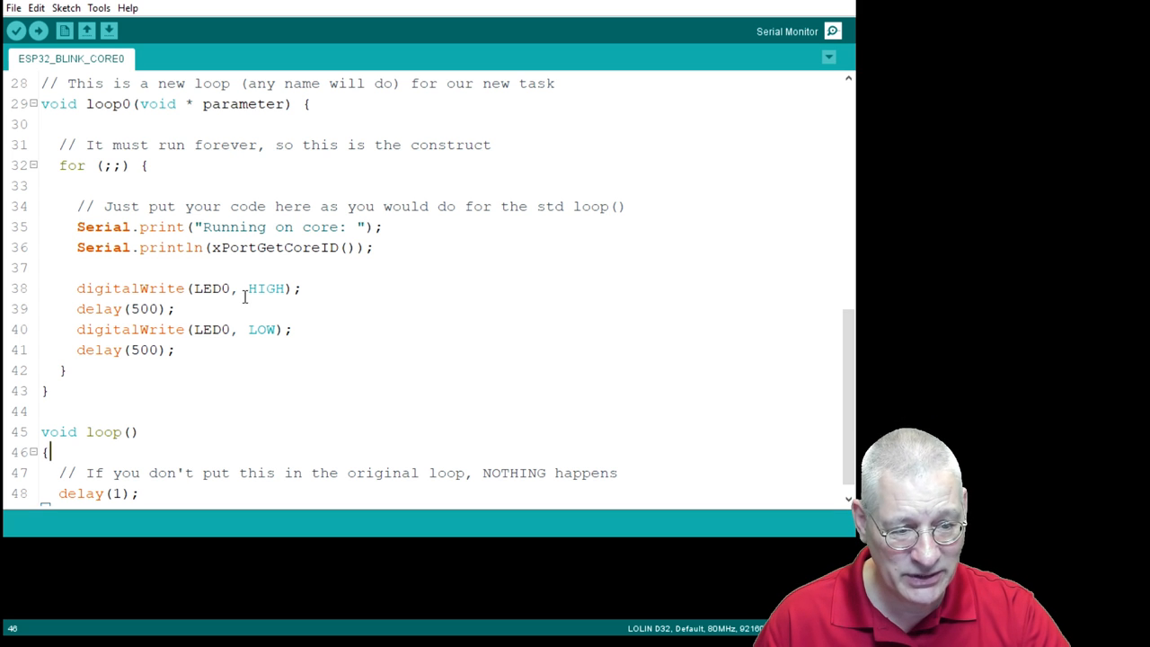
{"action": "double_click", "coordinate": [108, 103]}
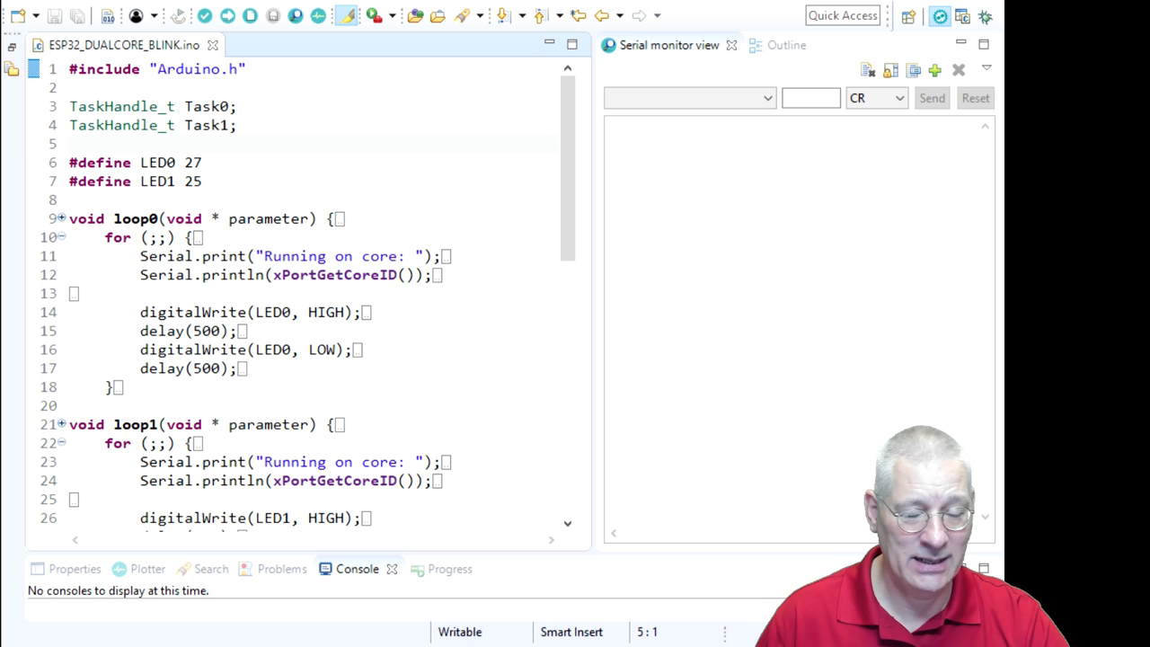
{"action": "left_click", "coordinate": [74, 293]}
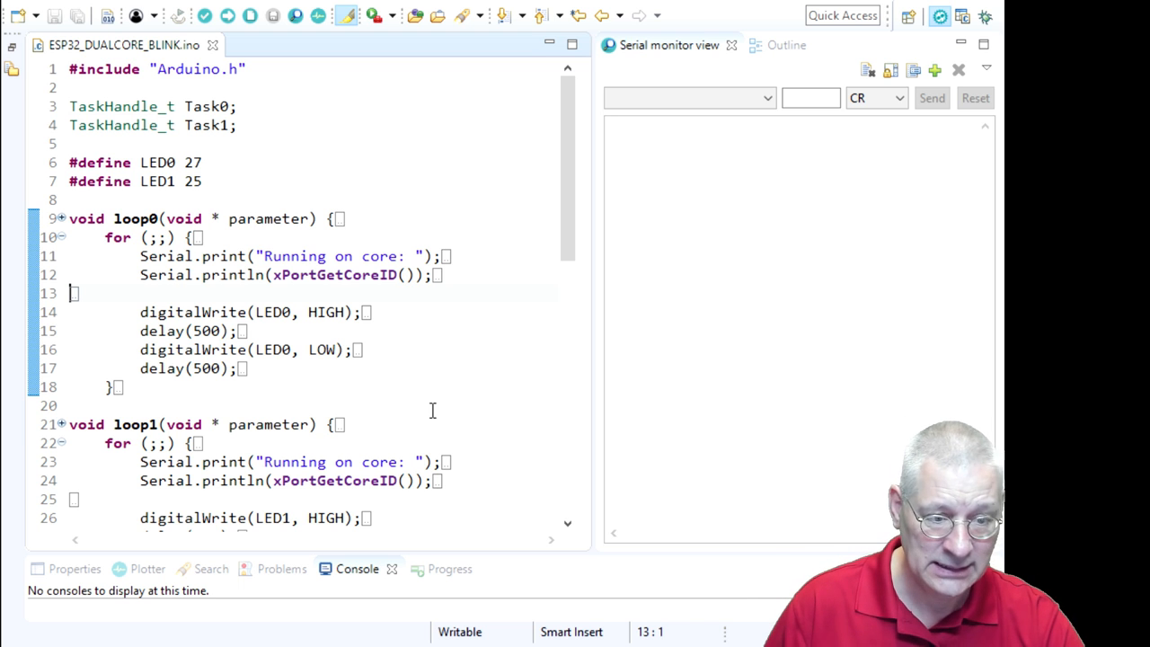
{"action": "mouse_move", "coordinate": [352, 143]}
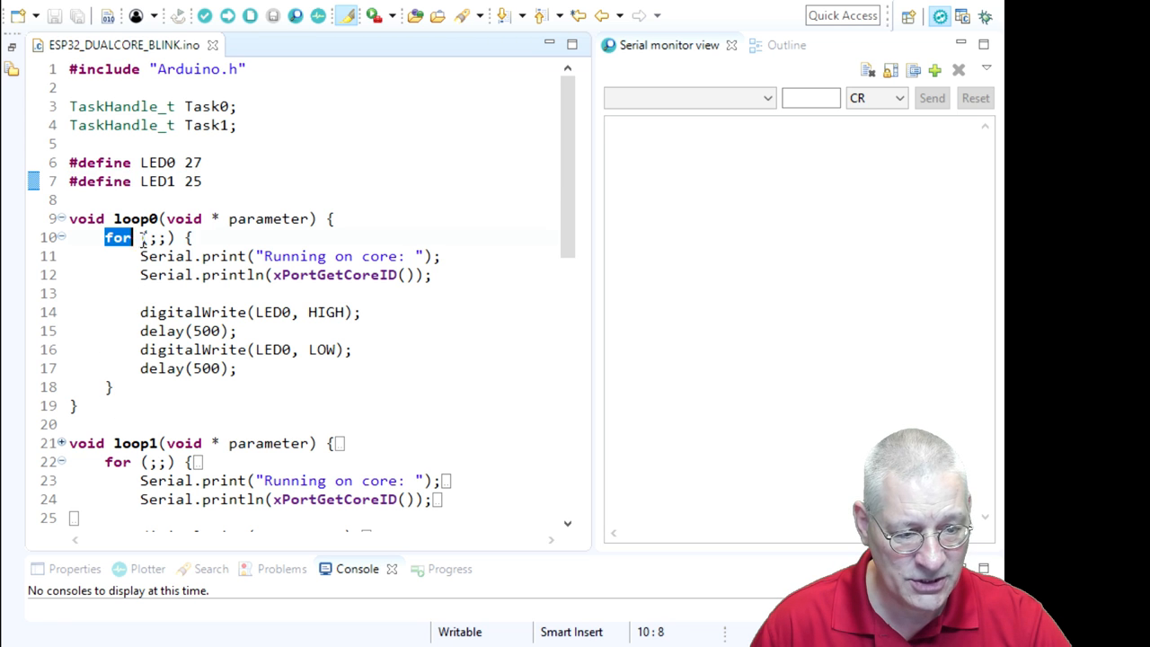
{"action": "left_click_drag", "start_coordinate": [139, 237], "coordinate": [221, 349]}
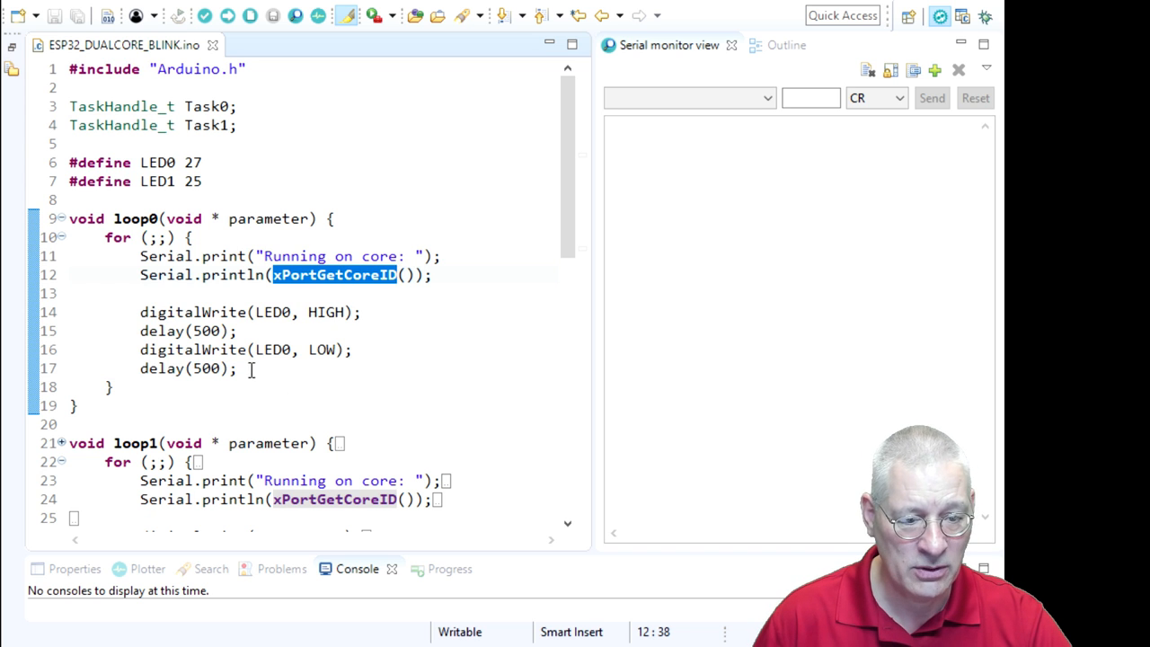
{"action": "scroll", "scroll_direction": "down", "scroll_amount": 3}
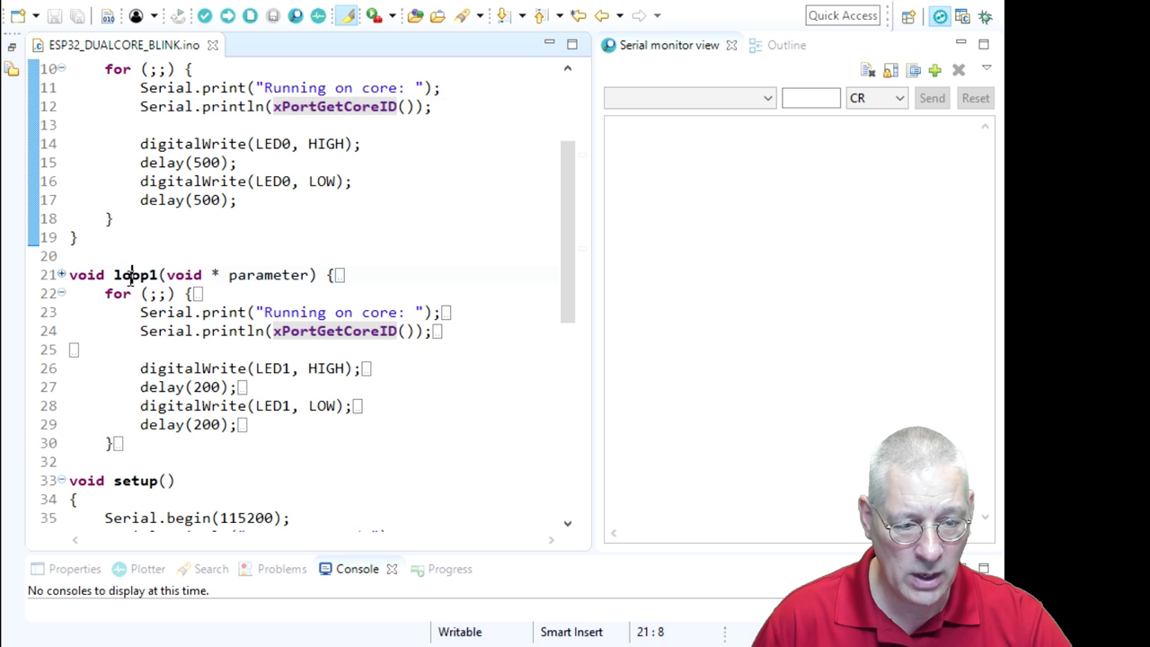
{"action": "double_click", "coordinate": [120, 294]}
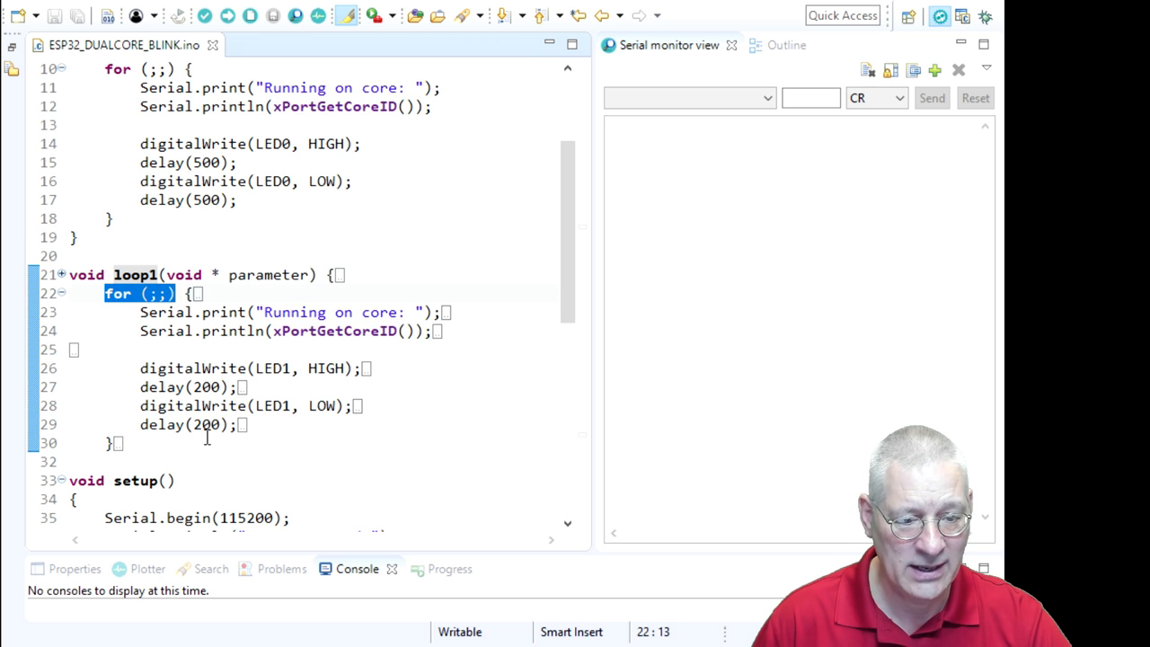
{"action": "left_click", "coordinate": [335, 442]}
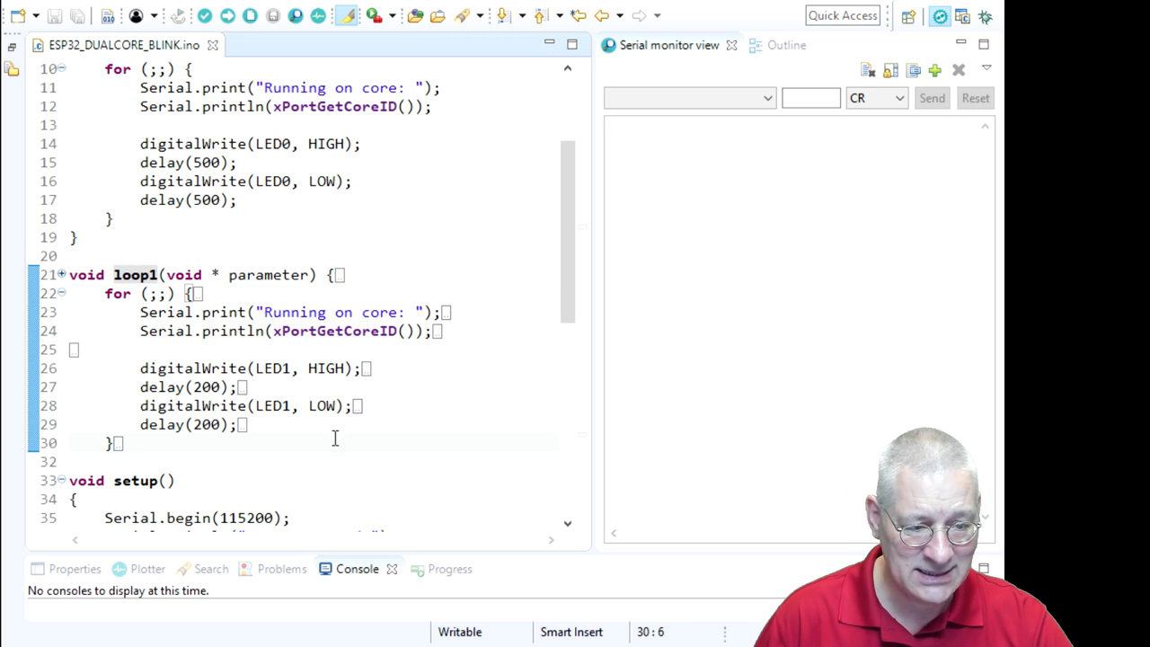
{"action": "double_click", "coordinate": [206, 386]}
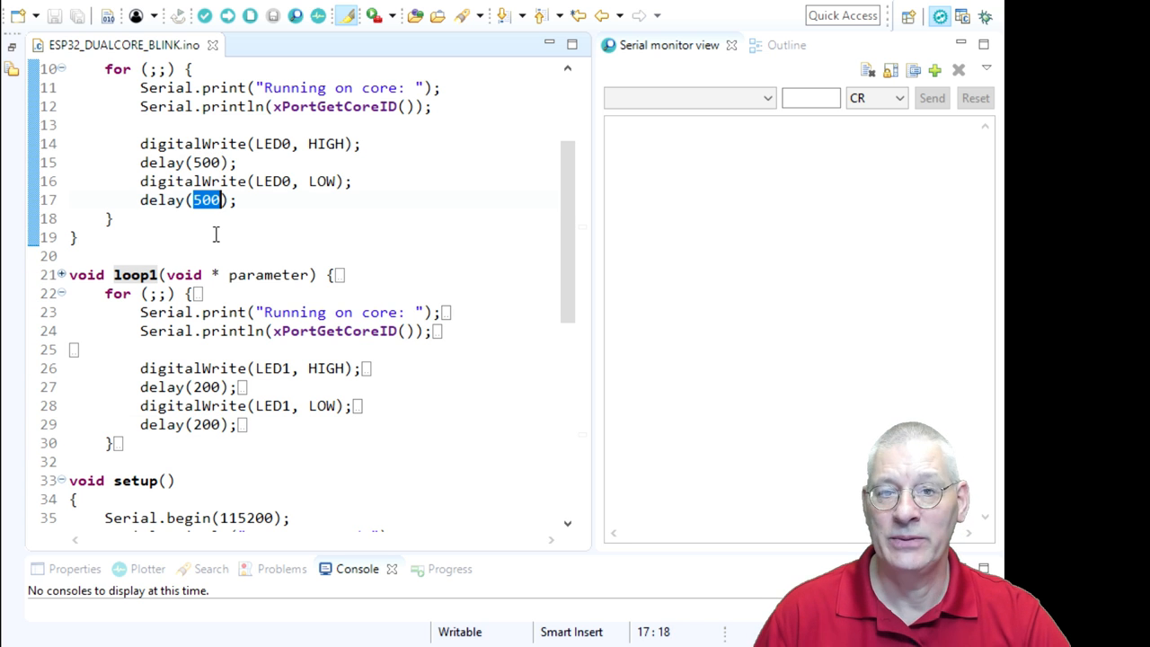
{"action": "scroll", "scroll_direction": "down", "scroll_amount": 3}
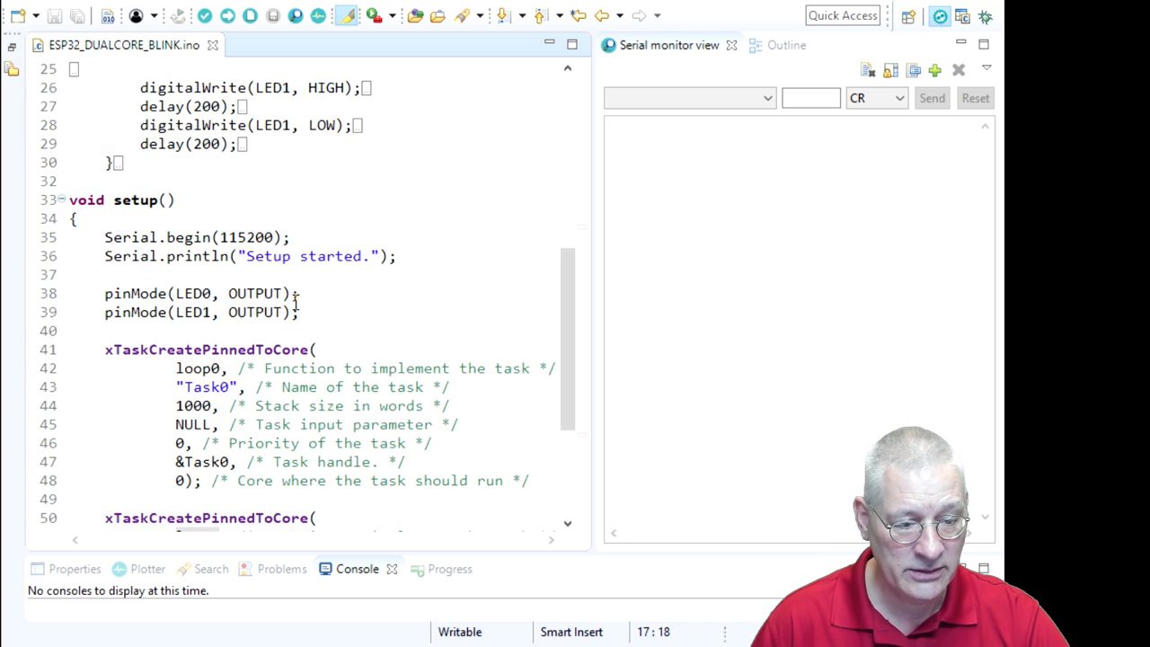
{"action": "scroll", "scroll_direction": "down", "scroll_amount": 3}
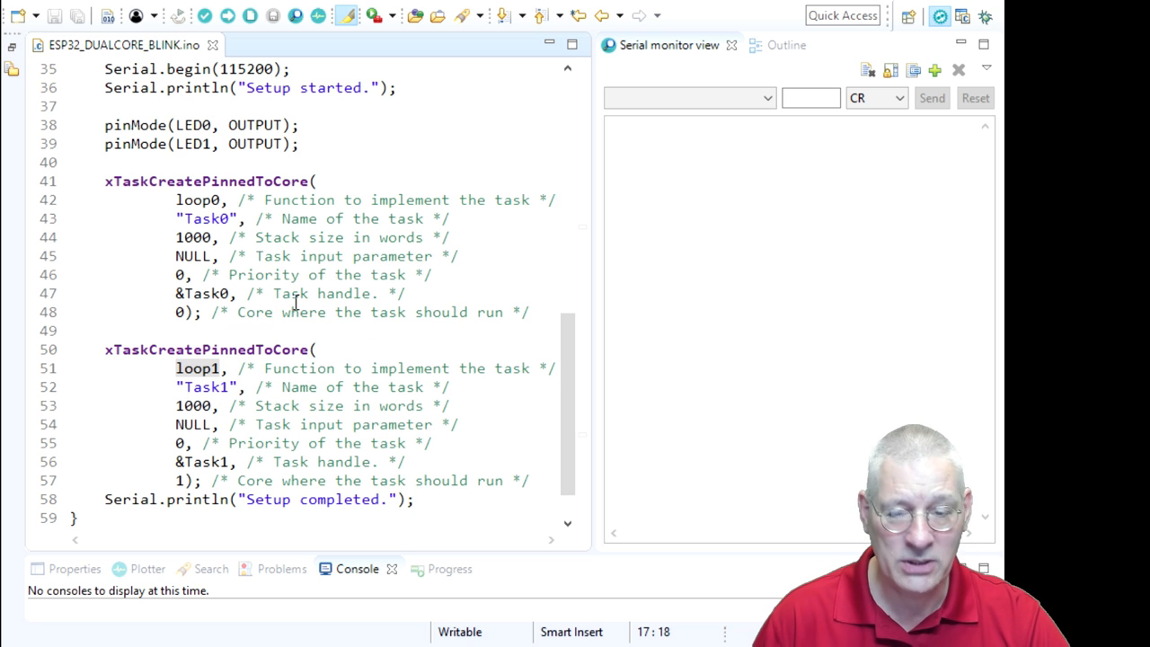
{"action": "mouse_move", "coordinate": [316, 152]}
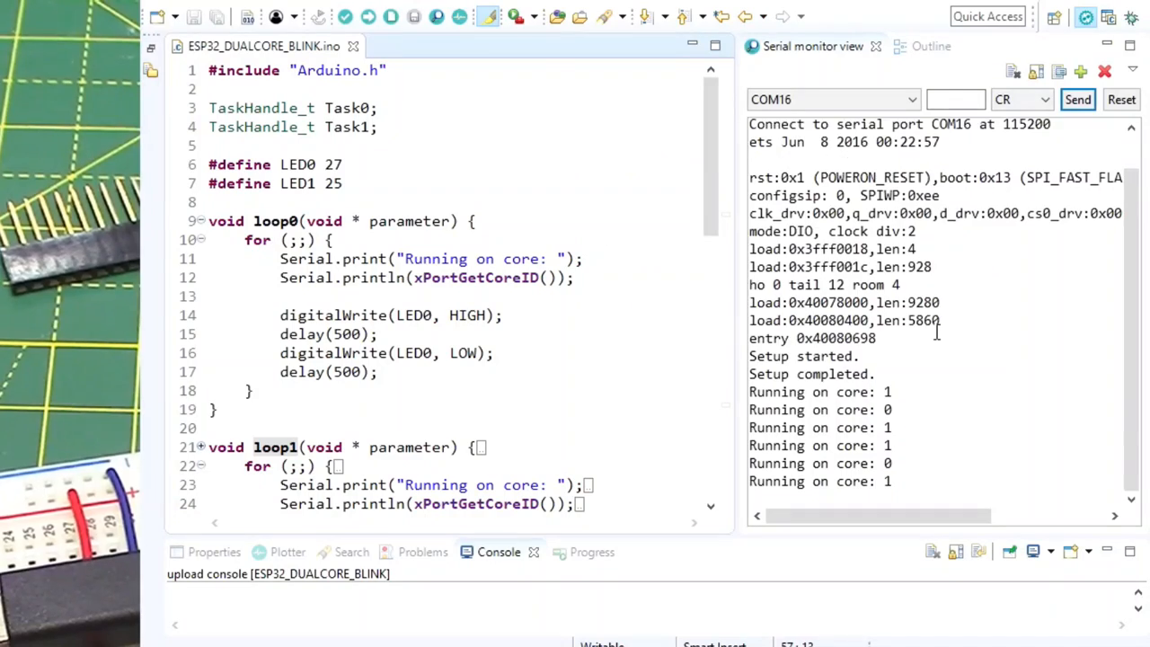
{"action": "scroll", "scroll_direction": "down", "scroll_amount": 3}
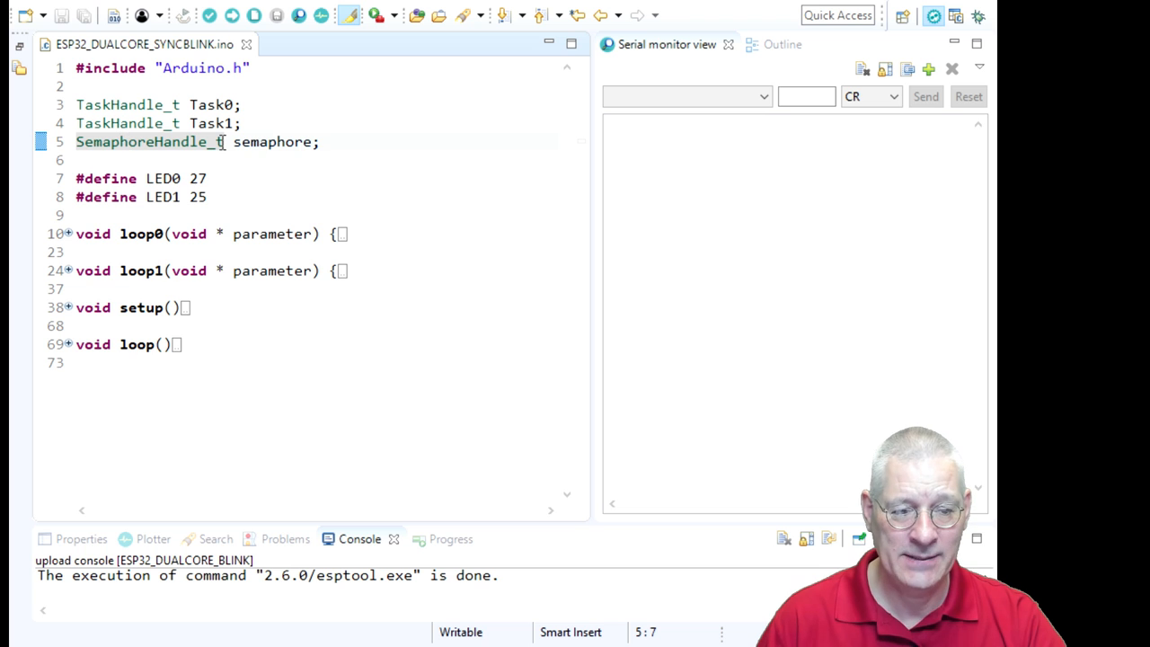
{"action": "double_click", "coordinate": [273, 142]}
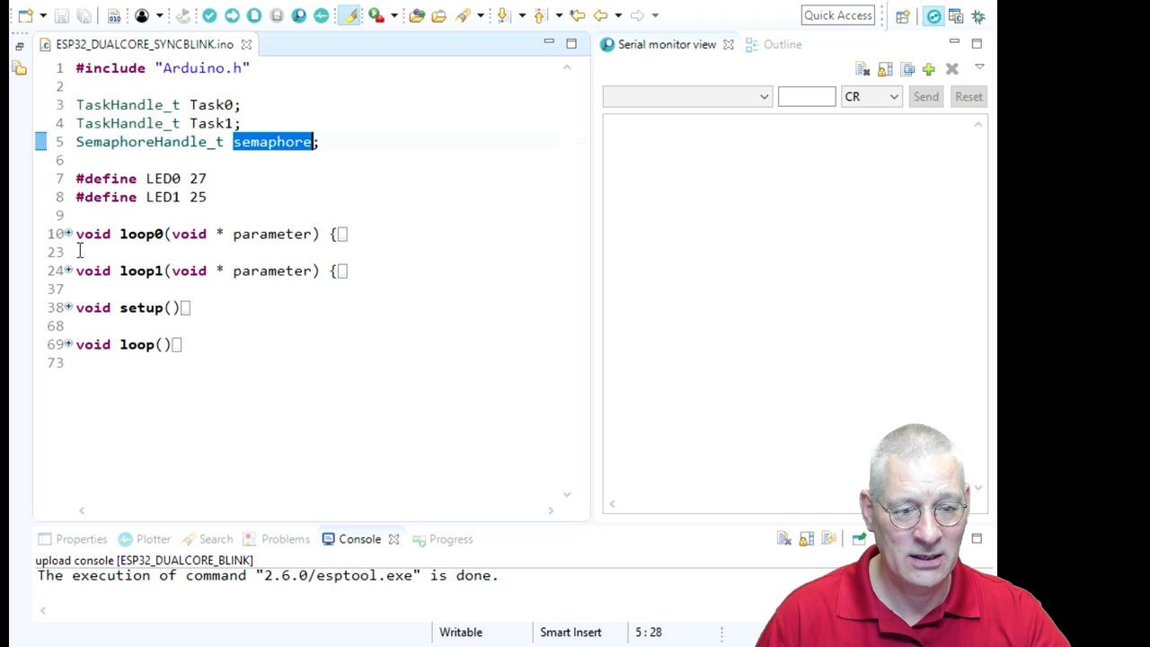
{"action": "mouse_move", "coordinate": [72, 247]}
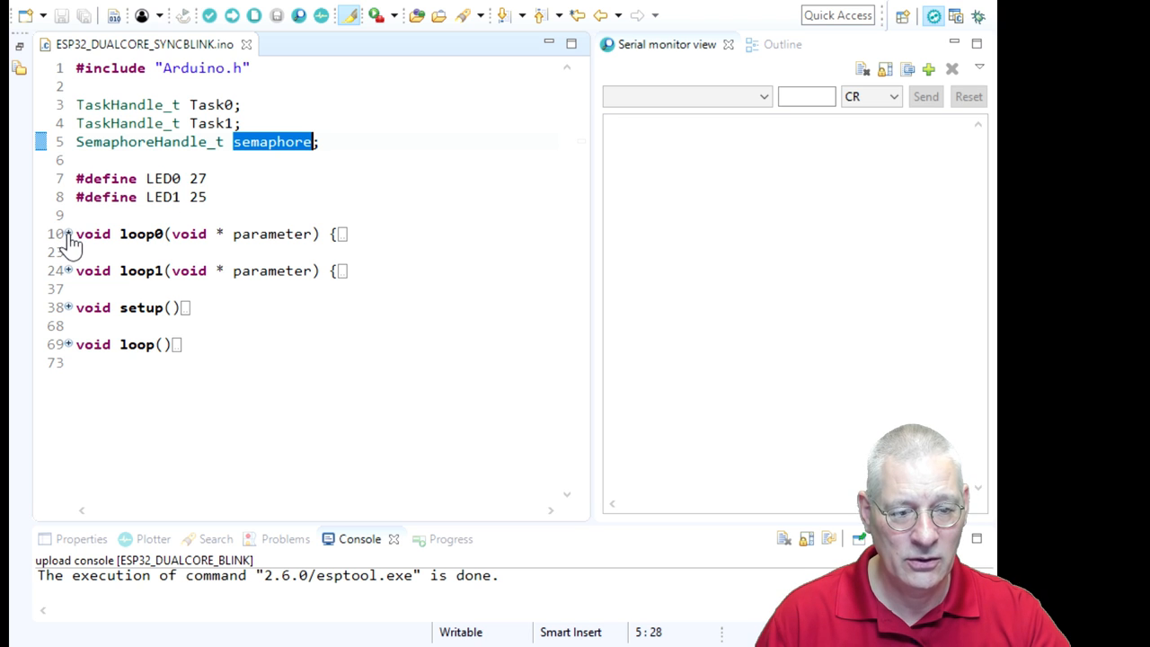
- Expand loop0 and select the 2000 value in delay(2000)
{"action": "left_click", "coordinate": [67, 234]}
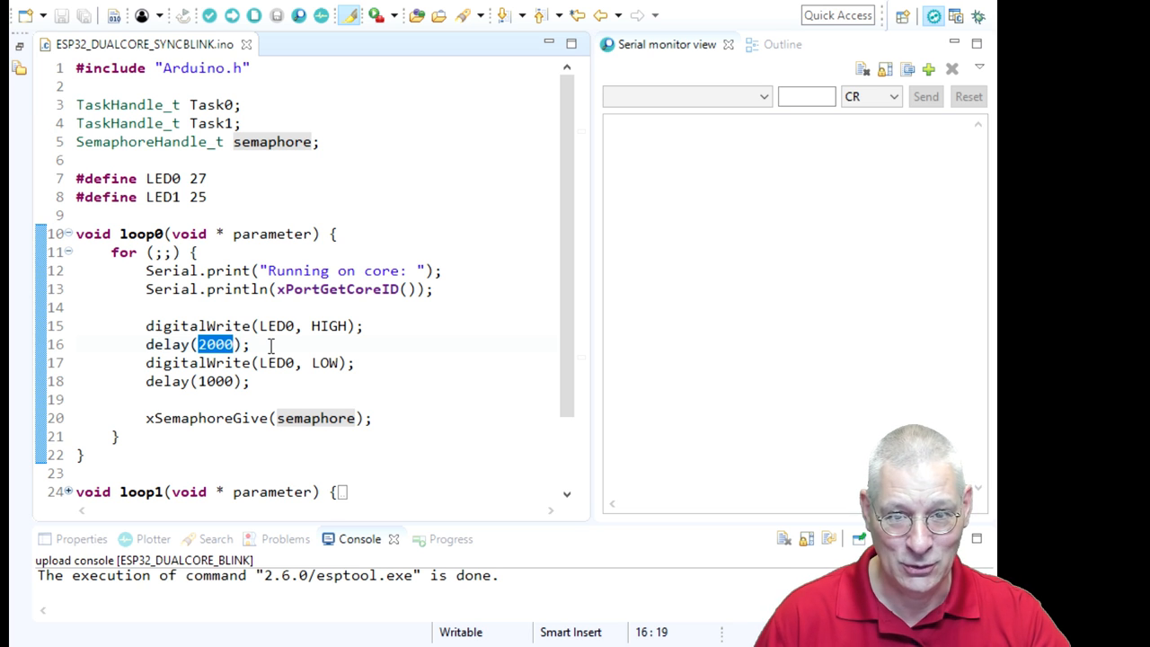
{"action": "double_click", "coordinate": [215, 381]}
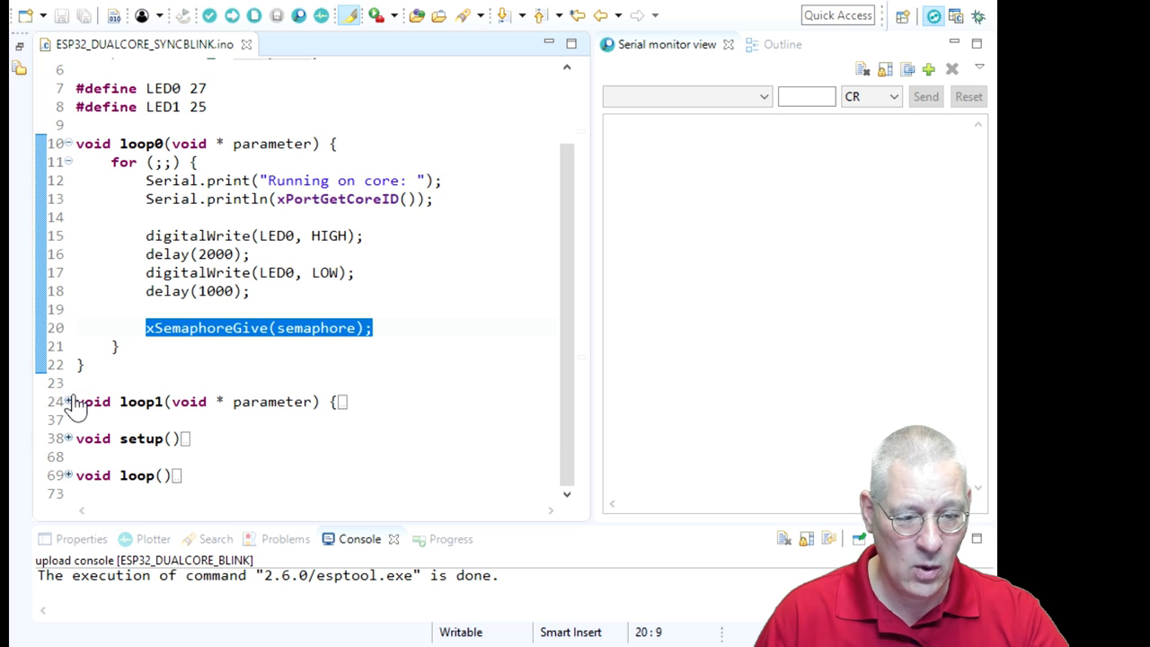
- Expand loop1 to show LED1's 500 ms on, 1000 ms off blink and indefinite semaphore take
{"action": "left_click", "coordinate": [67, 402]}
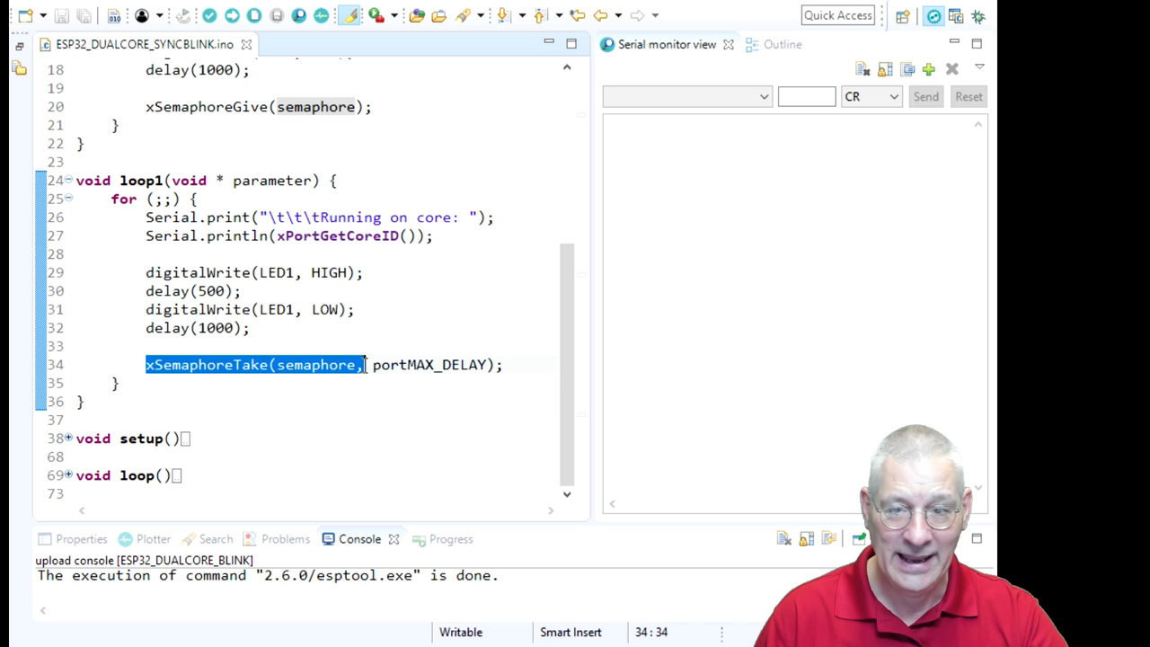
{"action": "double_click", "coordinate": [428, 364]}
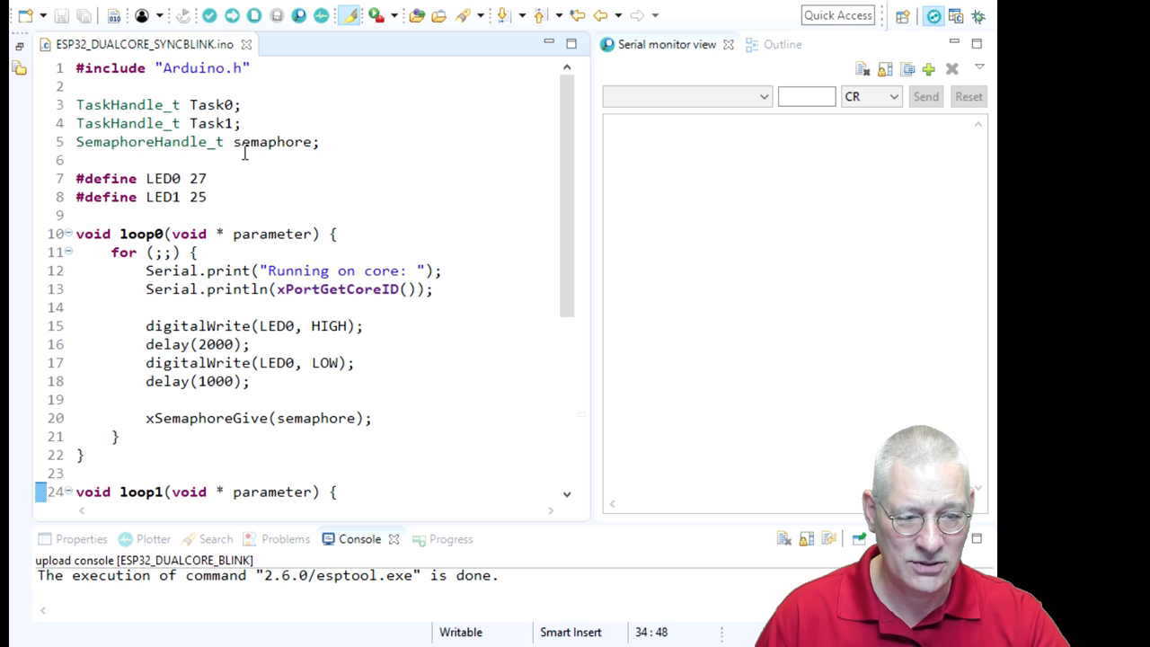
{"action": "scroll", "scroll_direction": "down", "scroll_amount": 3}
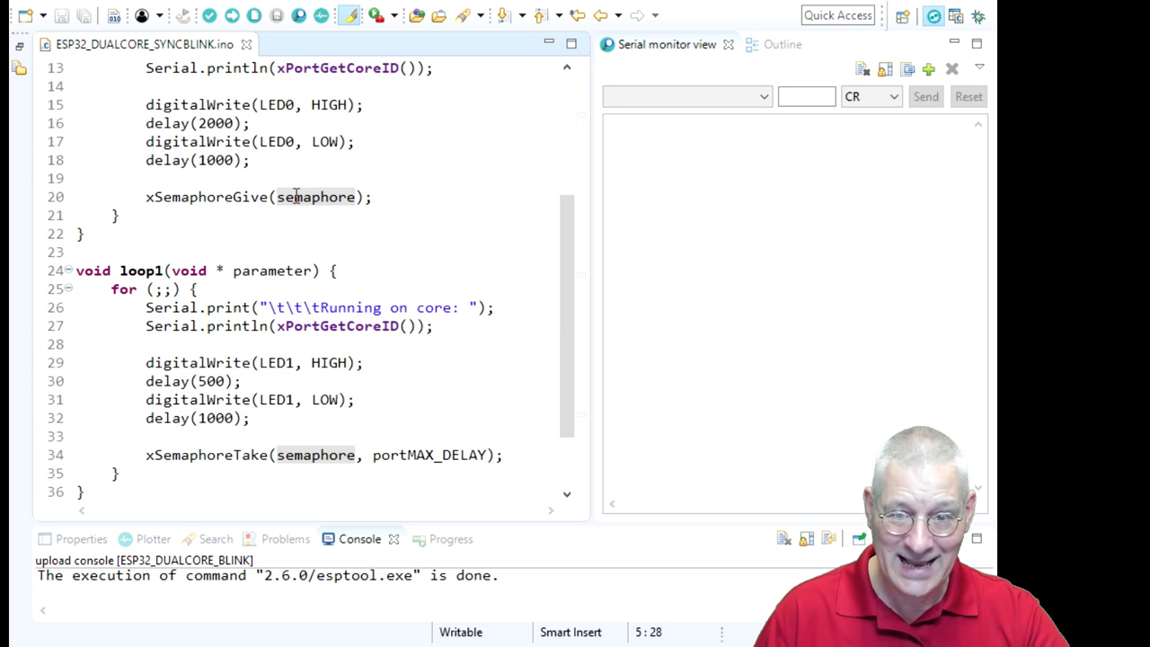
{"action": "double_click", "coordinate": [206, 197]}
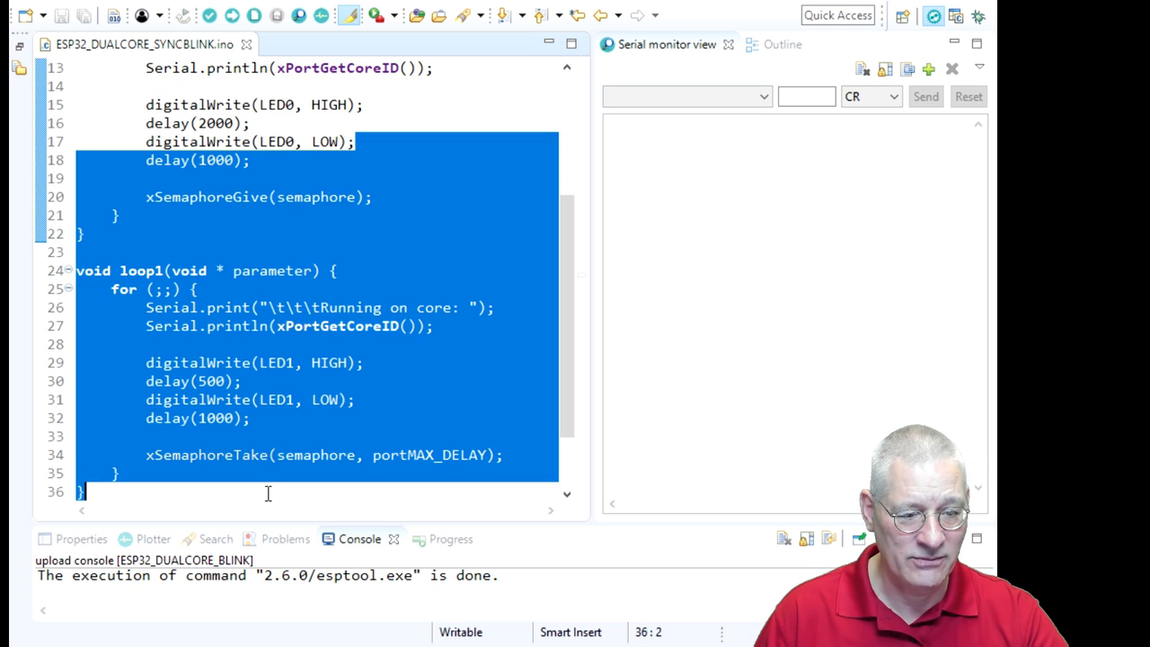
{"action": "double_click", "coordinate": [207, 454]}
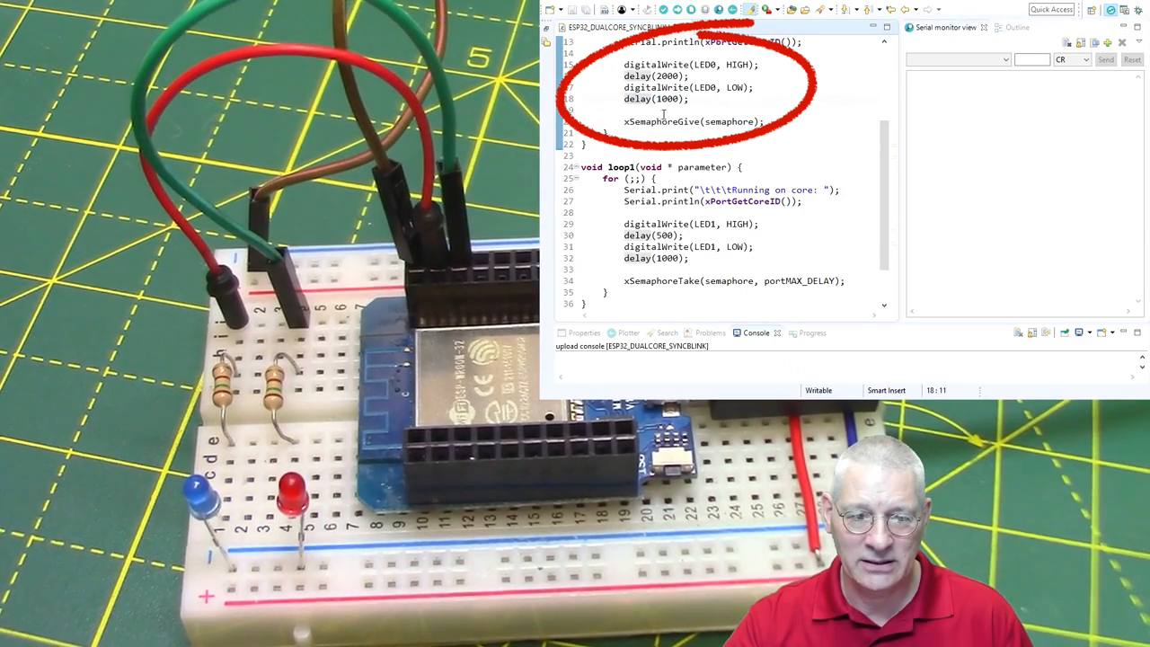
{"action": "double_click", "coordinate": [662, 121]}
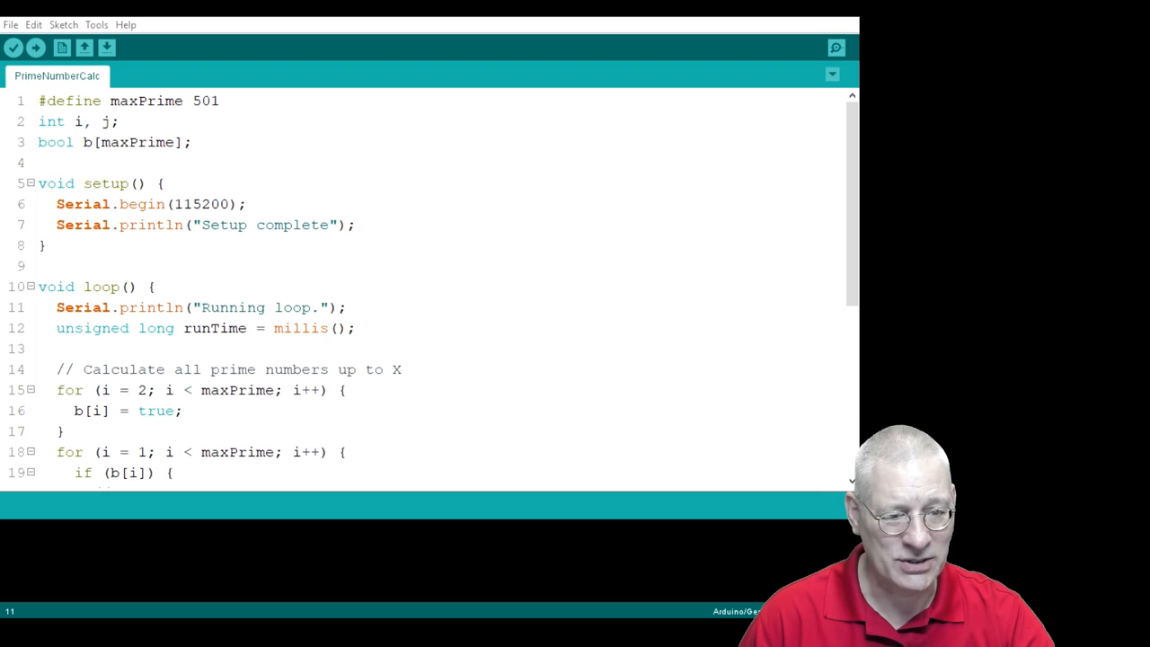
{"action": "scroll", "scroll_direction": "down", "scroll_amount": 3}
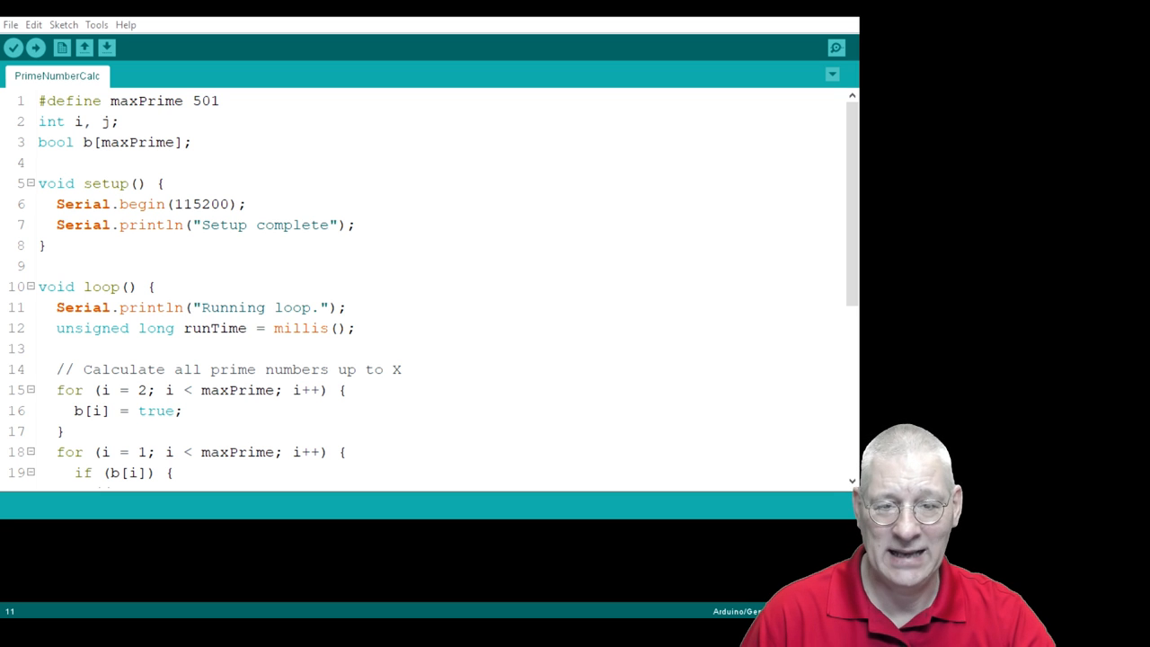
{"action": "mouse_move", "coordinate": [834, 48]}
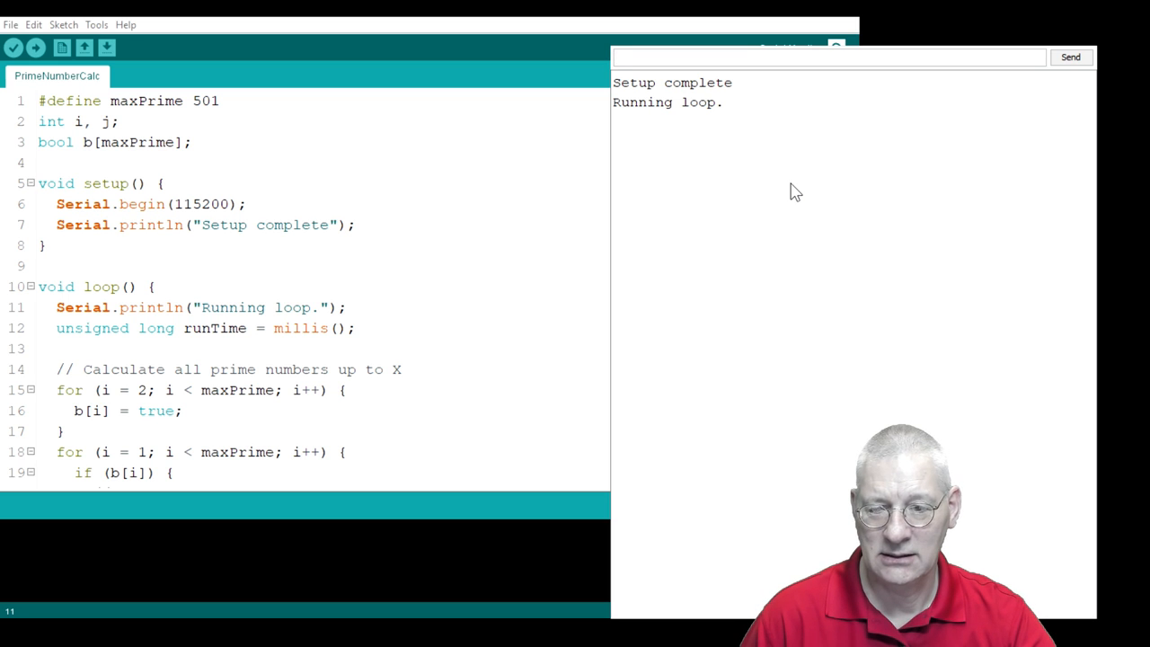
{"action": "mouse_move", "coordinate": [784, 340]}
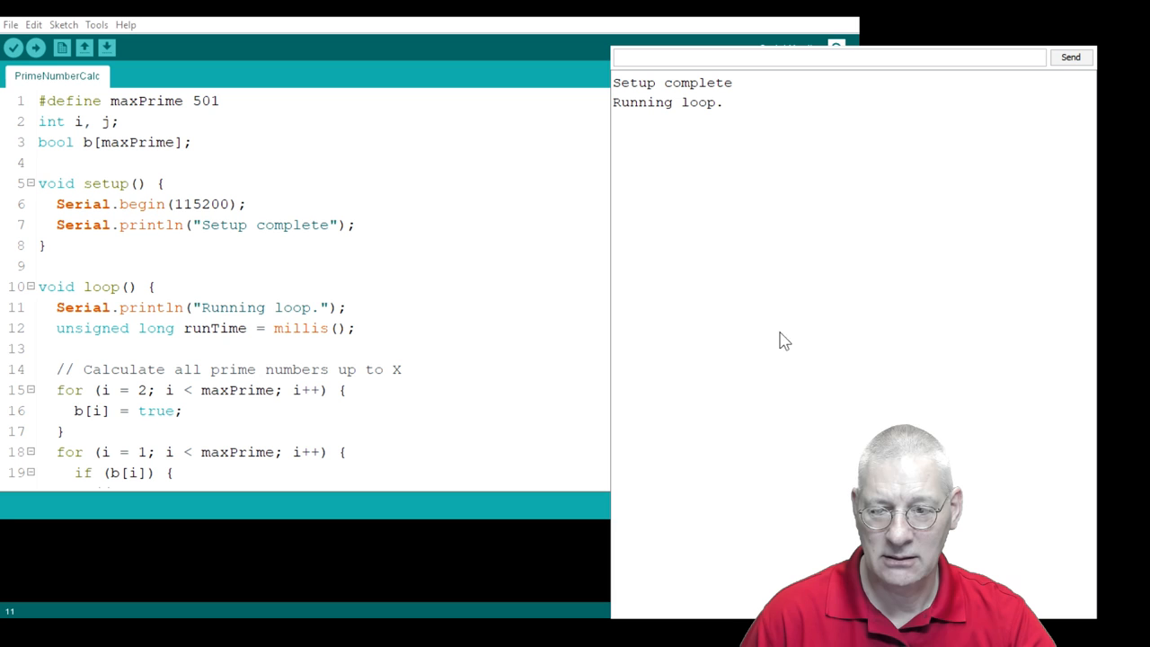
{"action": "mouse_move", "coordinate": [893, 163]}
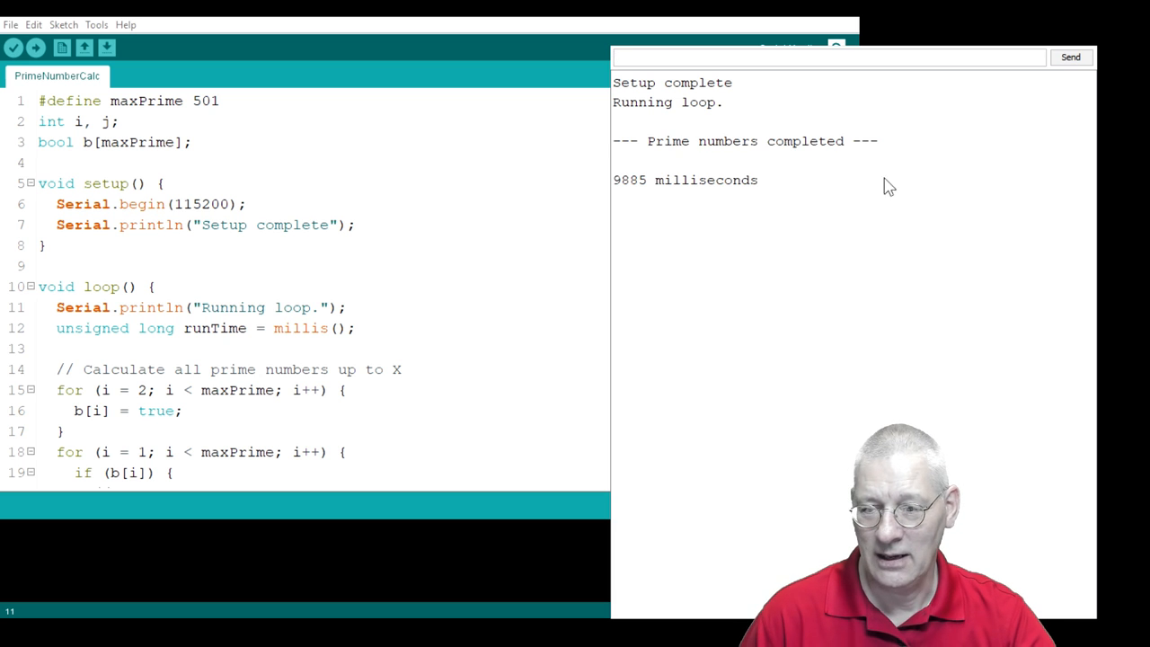
{"action": "mouse_move", "coordinate": [879, 273]}
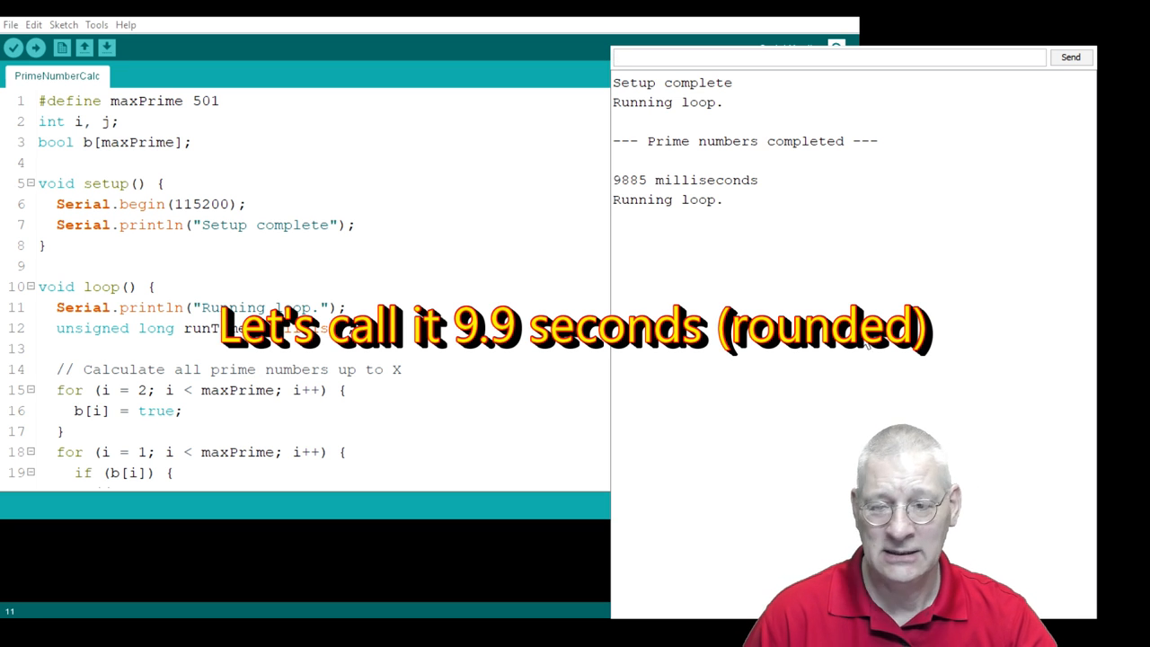
{"action": "mouse_move", "coordinate": [851, 375]}
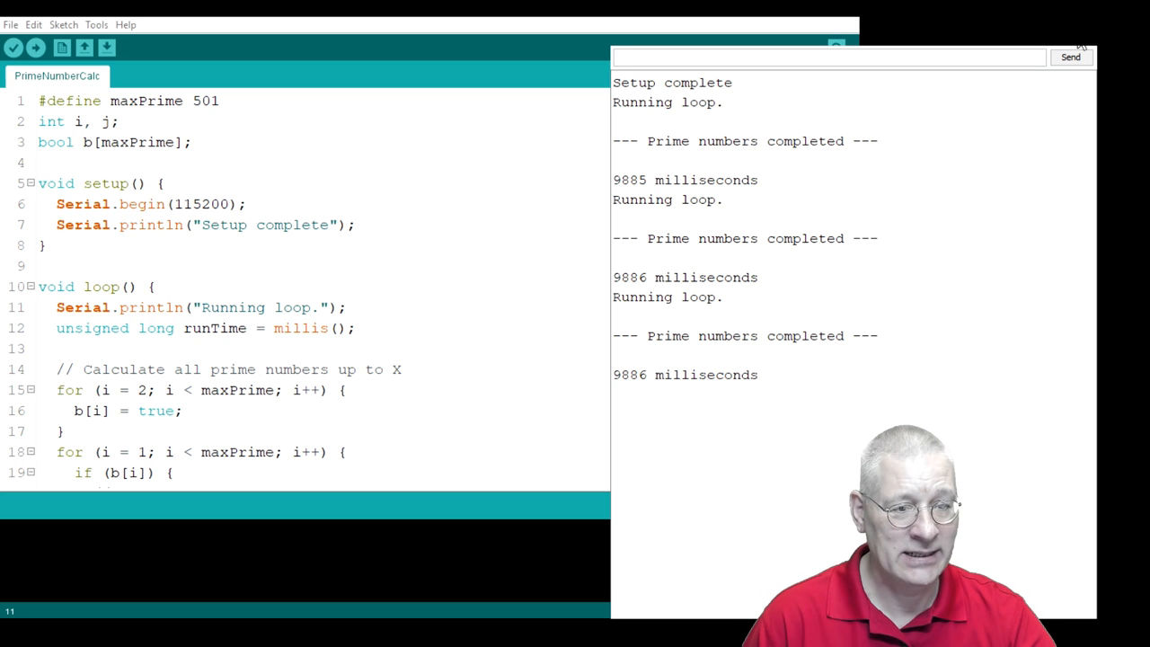
- Upload the PrimeNumberCalc sketch to the ESP32 on COM16
{"action": "left_click", "coordinate": [34, 46]}
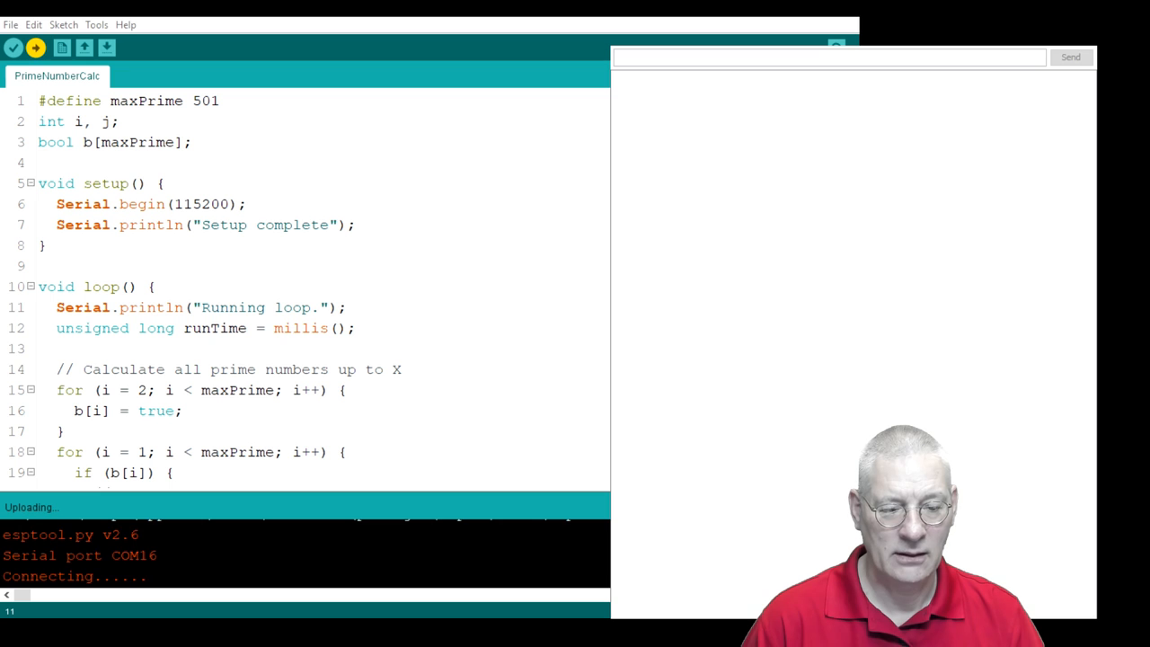